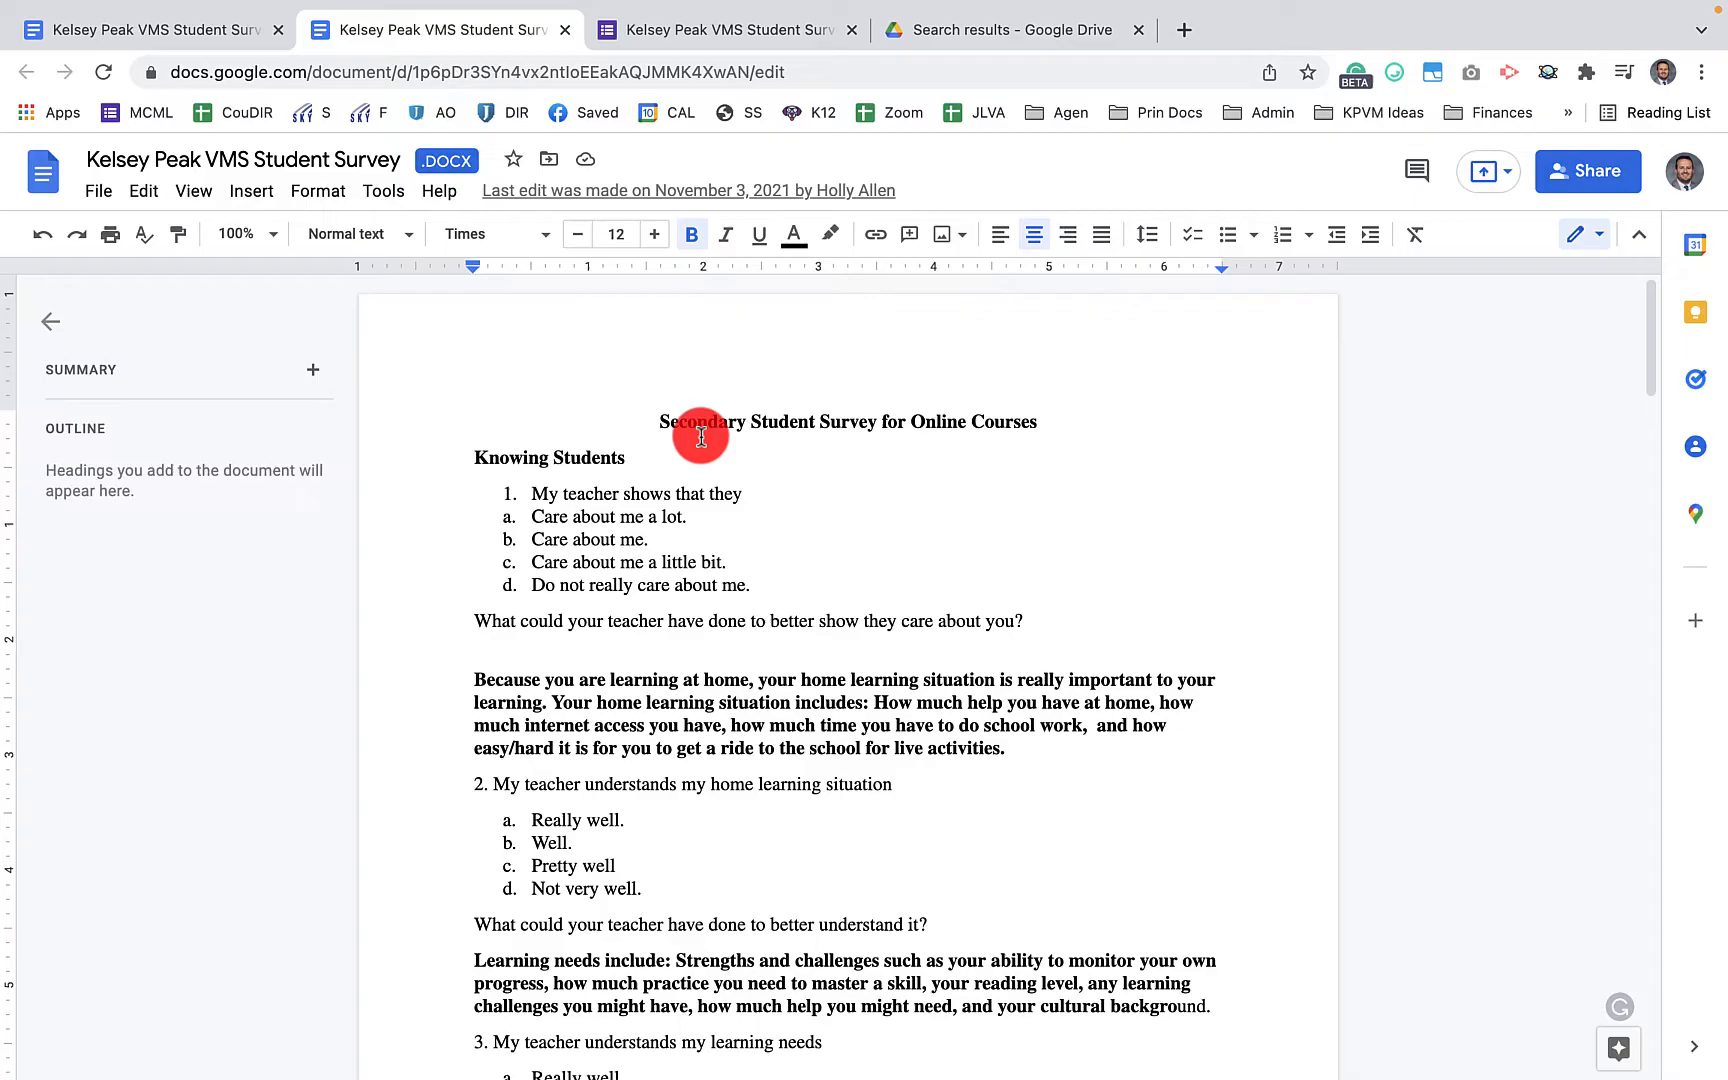
mouse_move(858, 758)
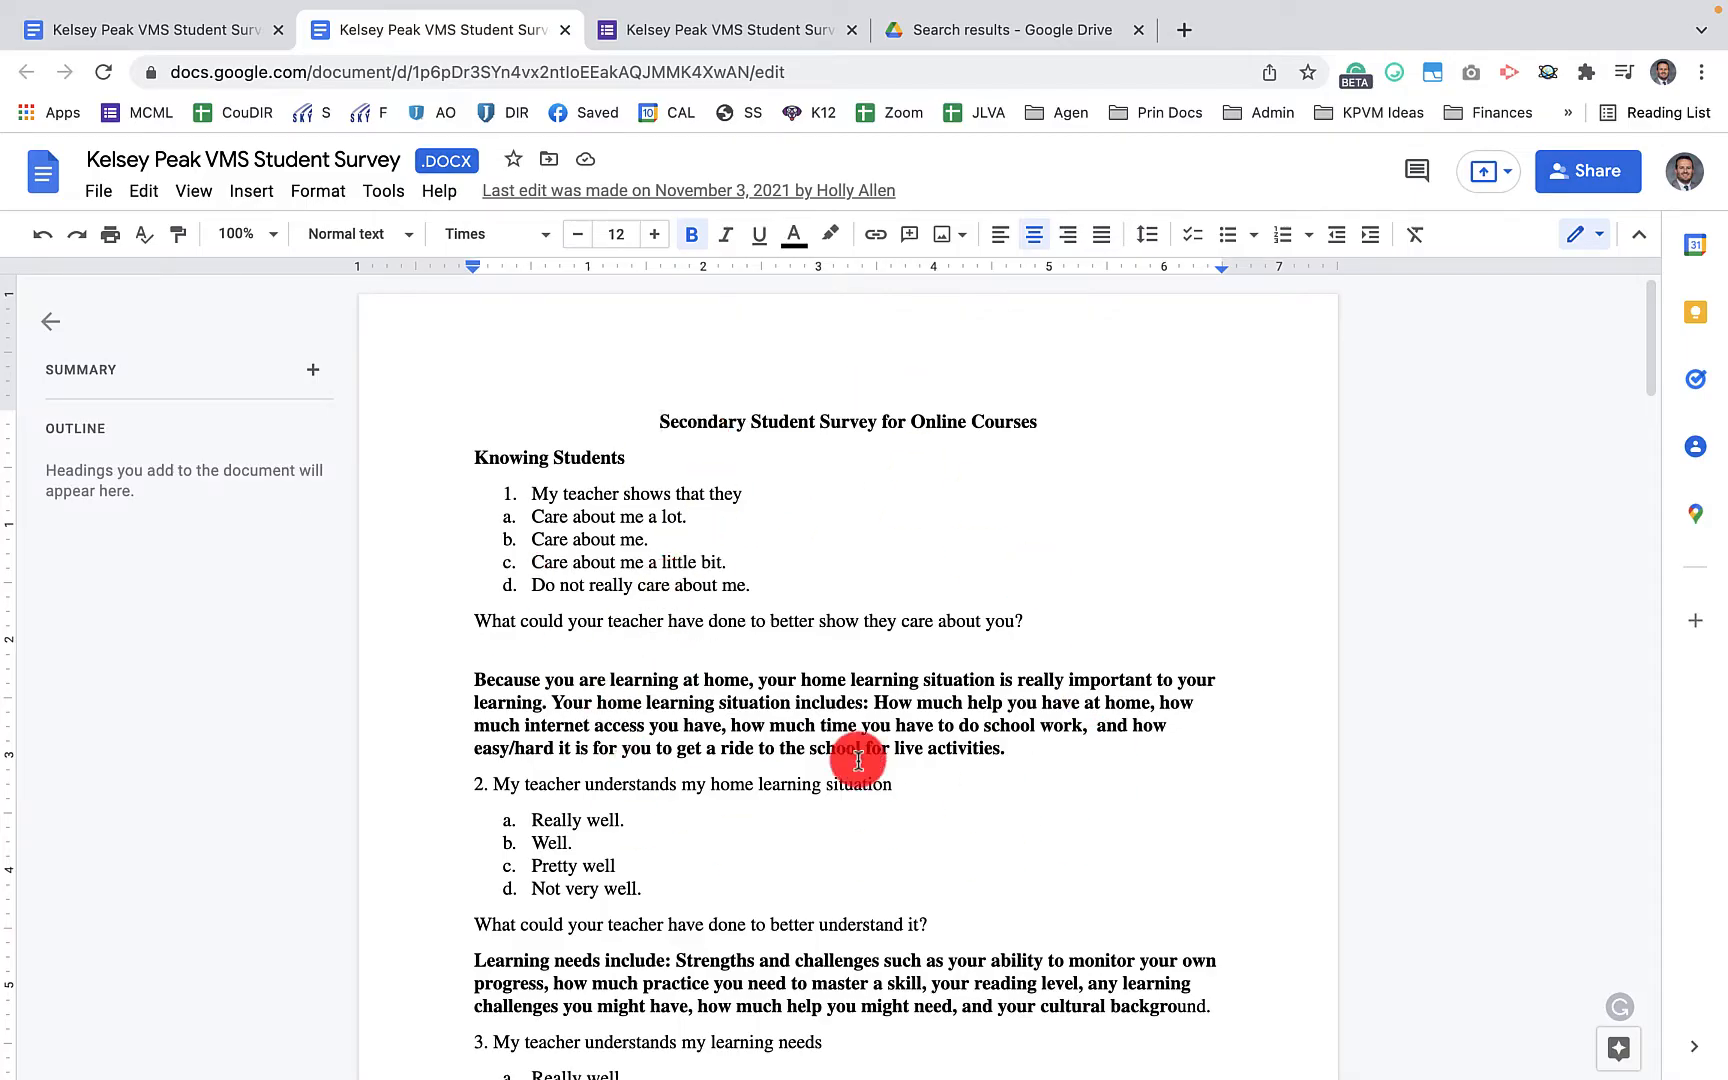
mouse_move(590, 422)
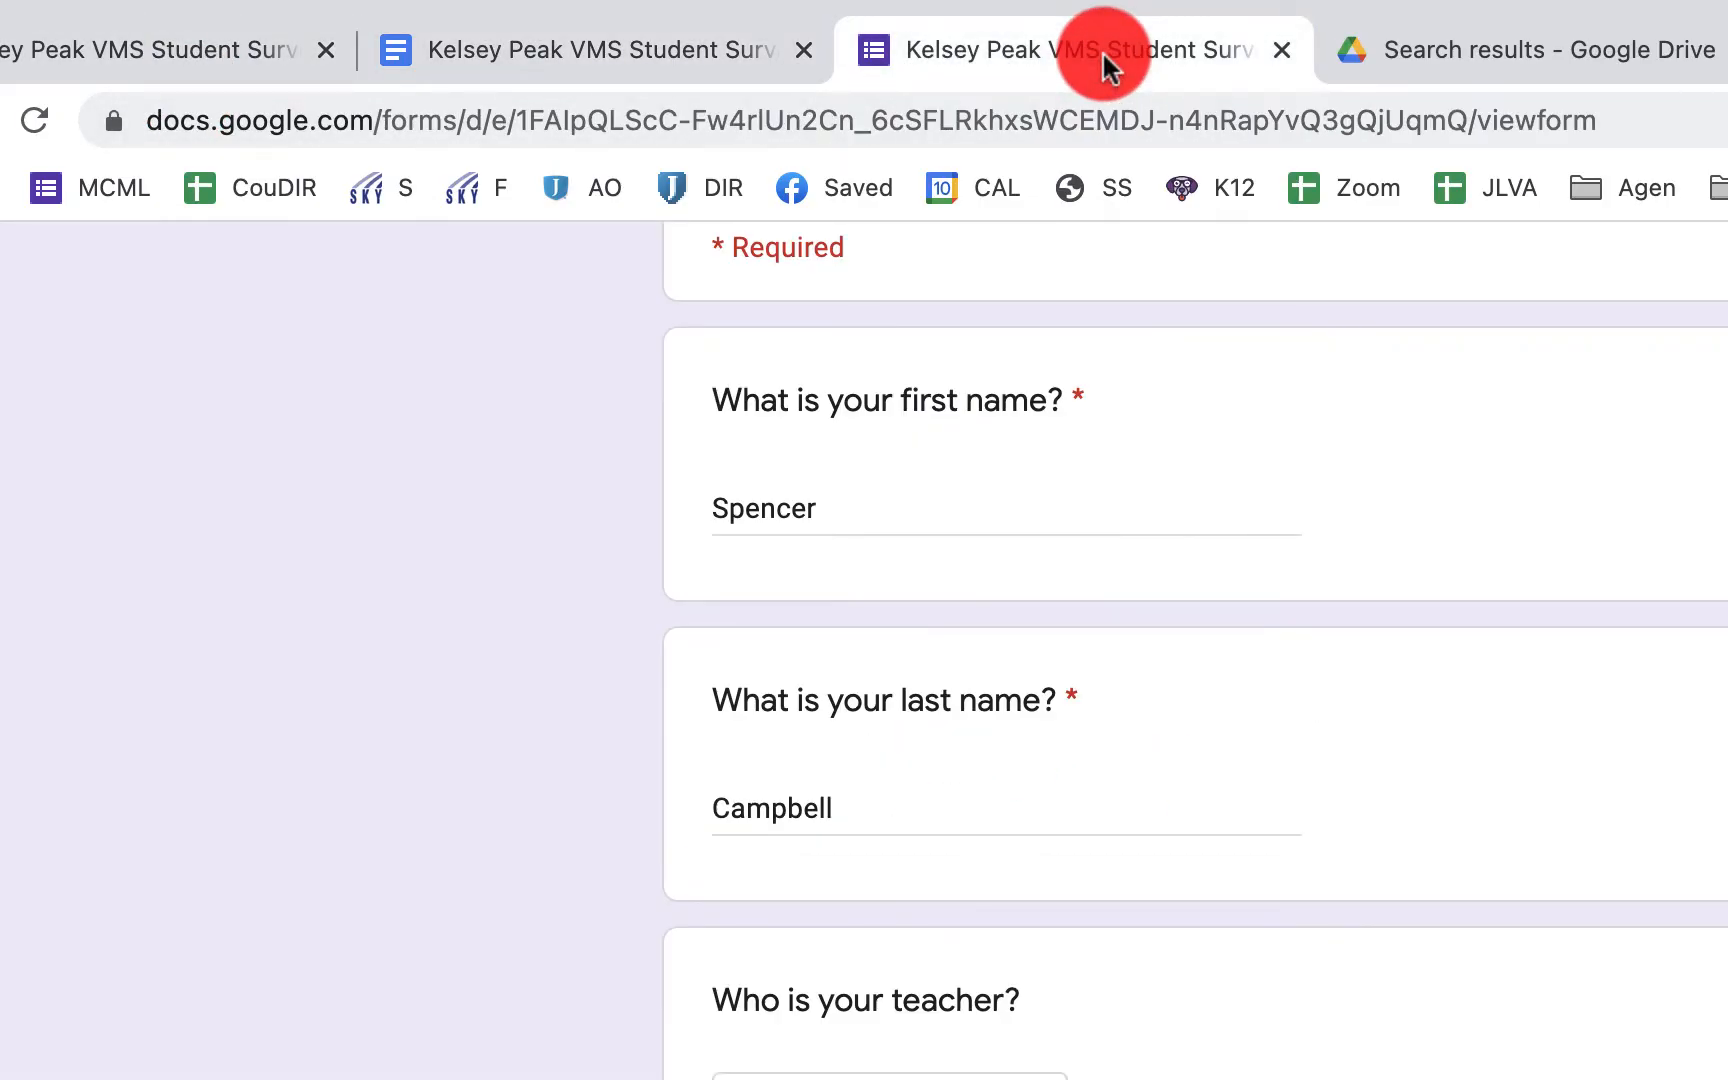
Review the live survey form's header and name questions, then return to the survey document
scroll(up, 3)
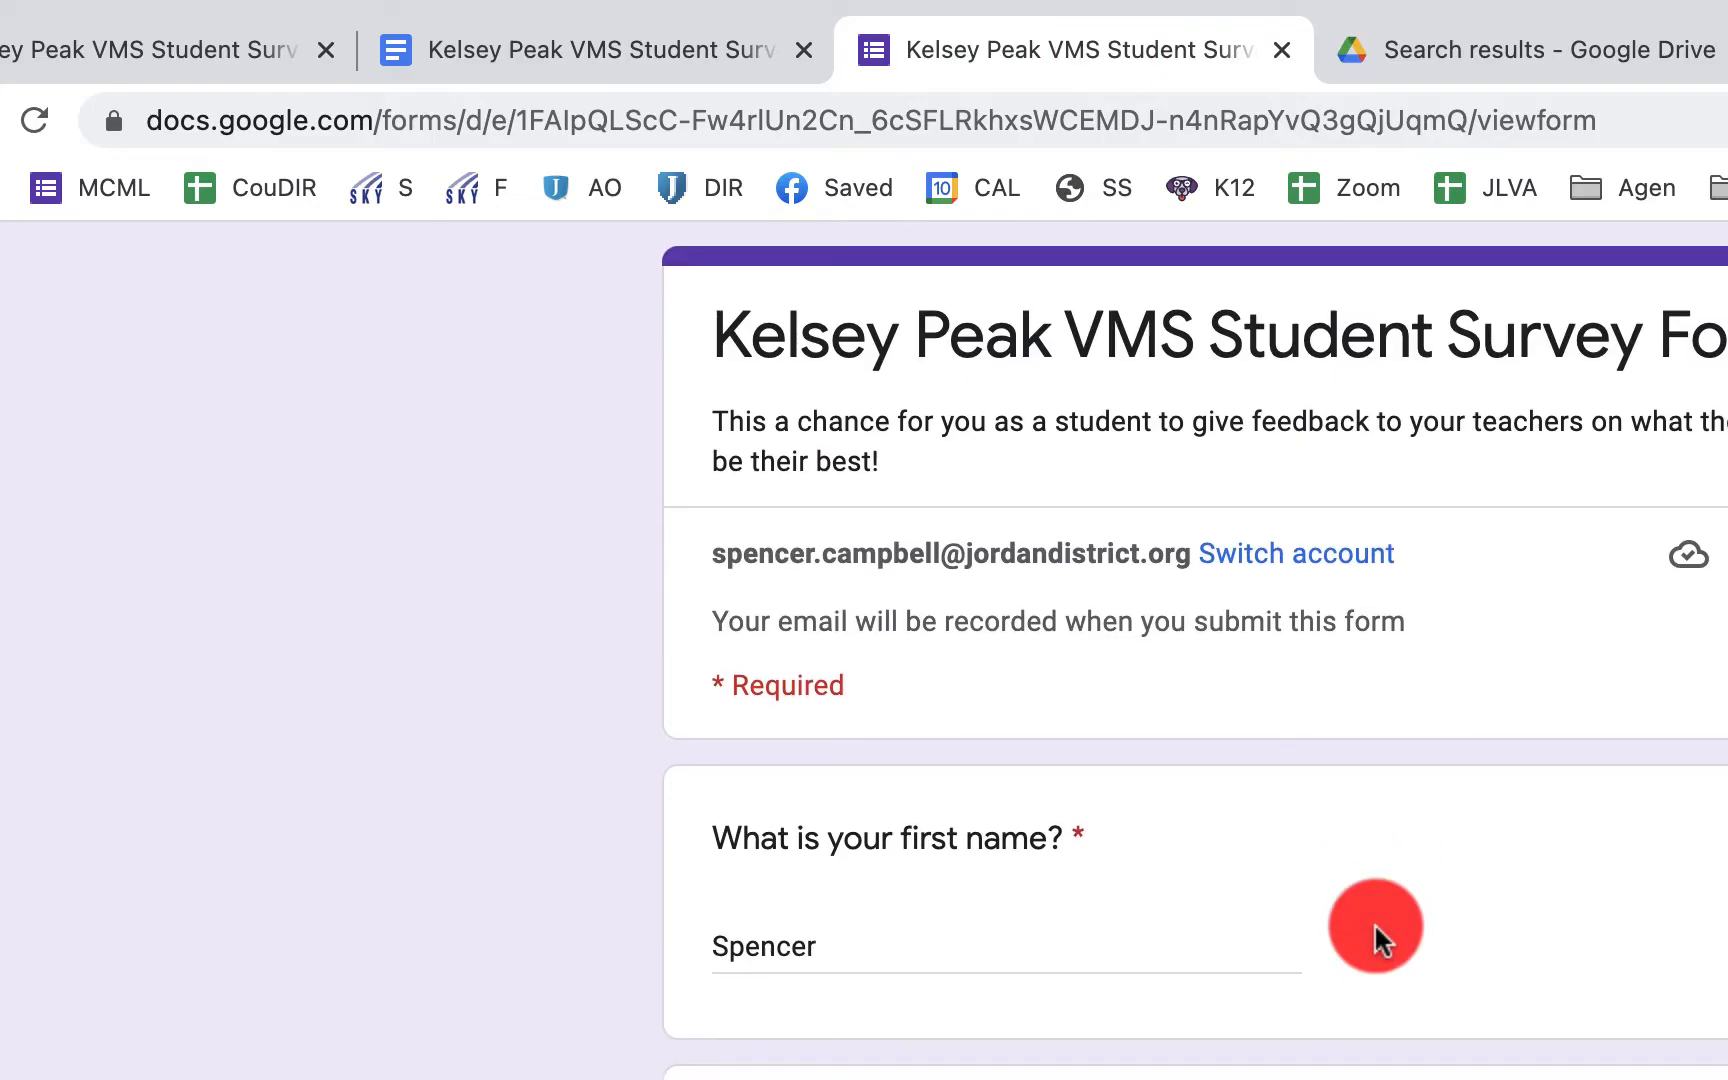
mouse_move(1580, 912)
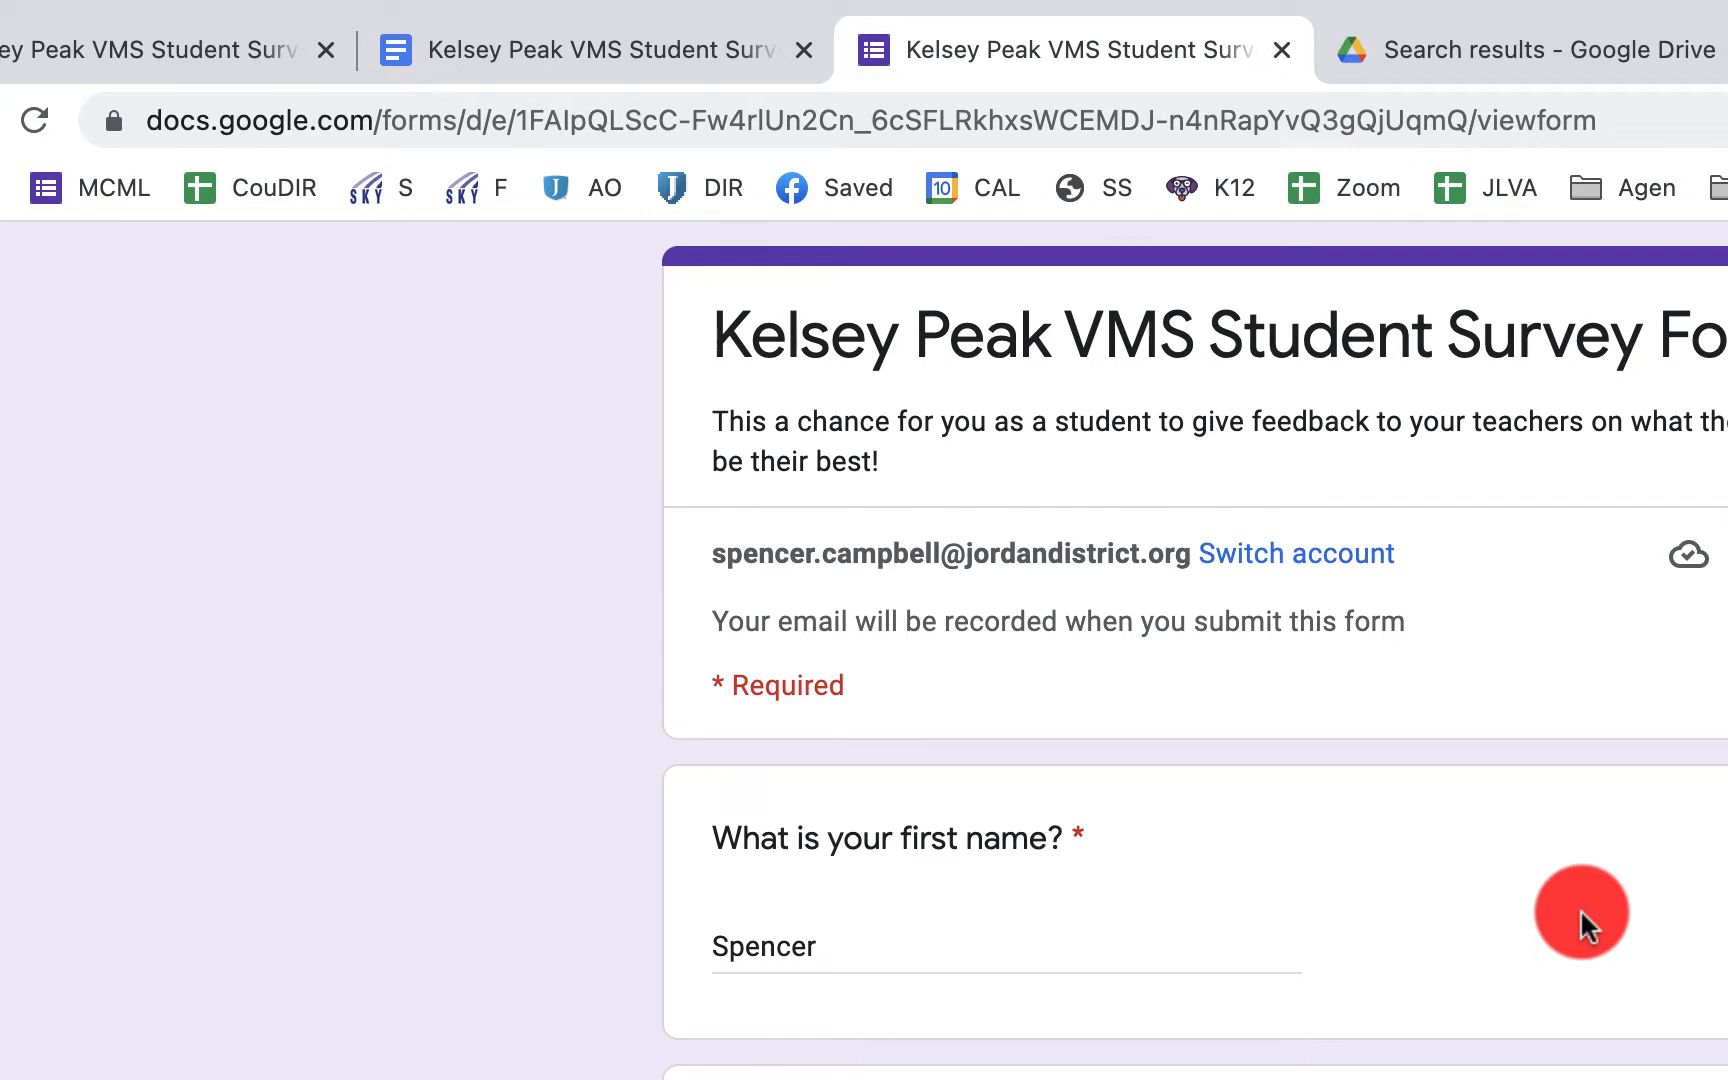
mouse_move(104, 522)
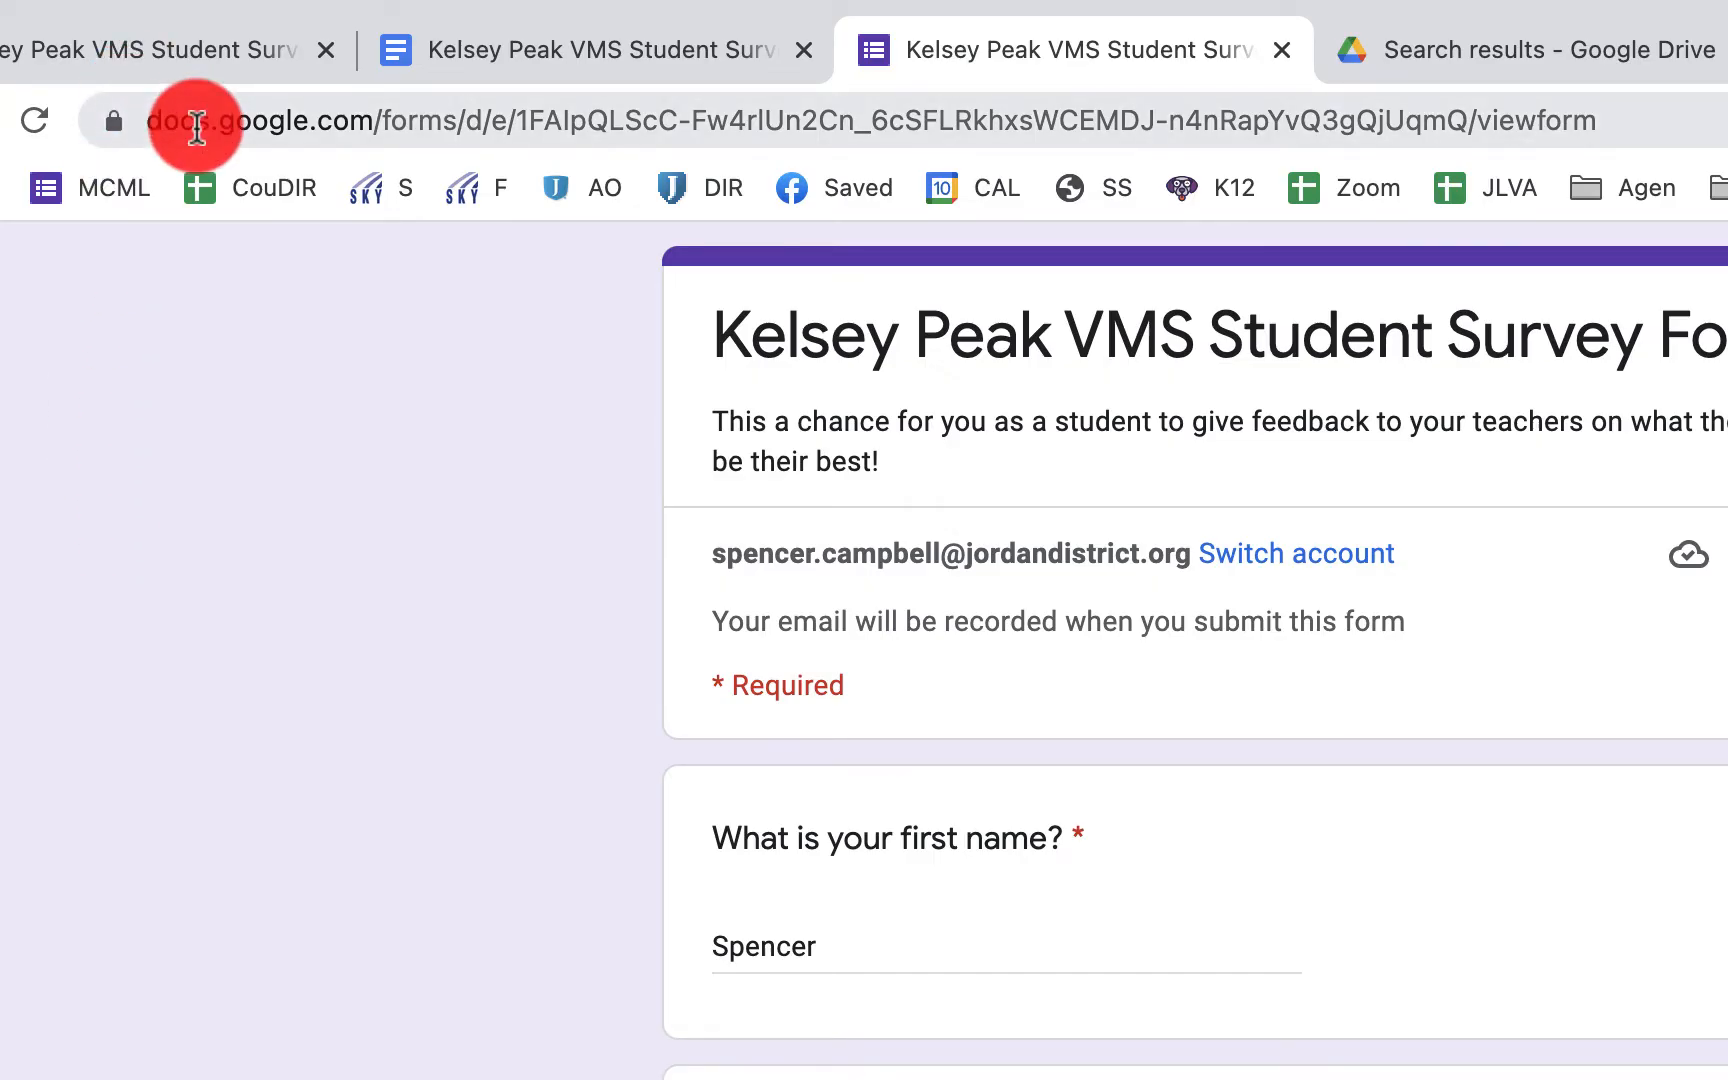
click(436, 28)
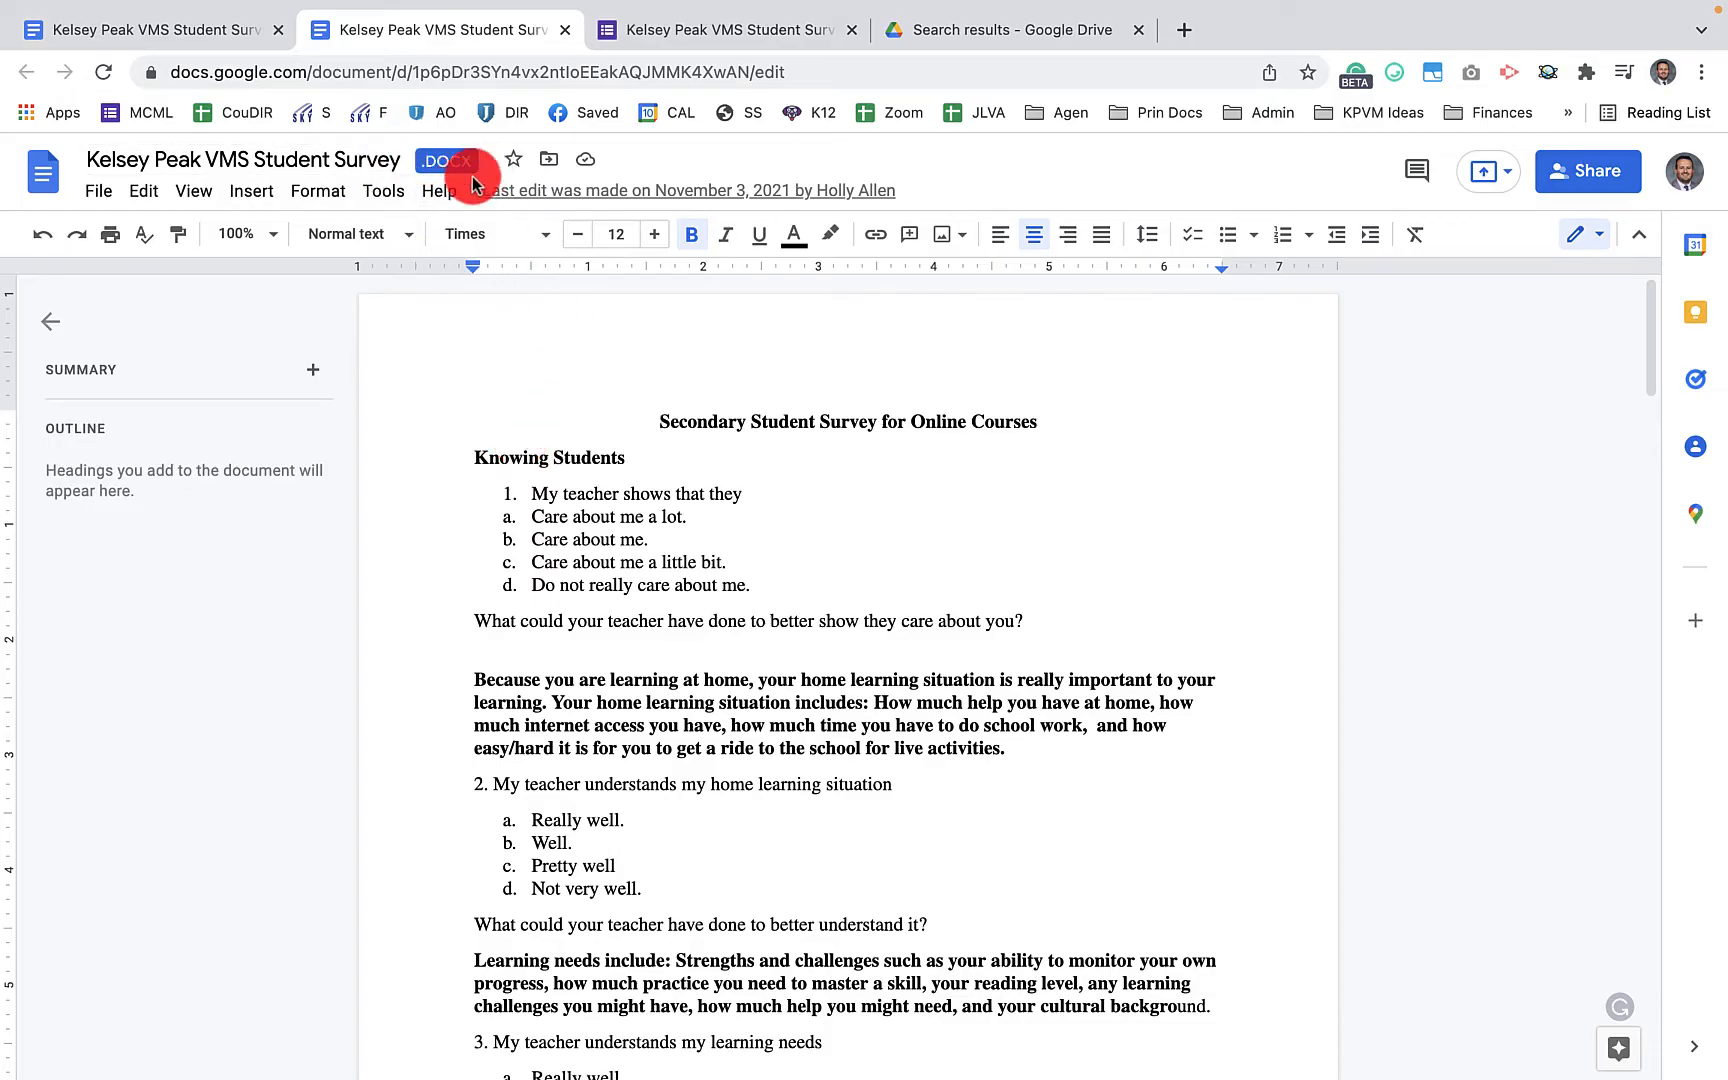
mouse_move(444, 158)
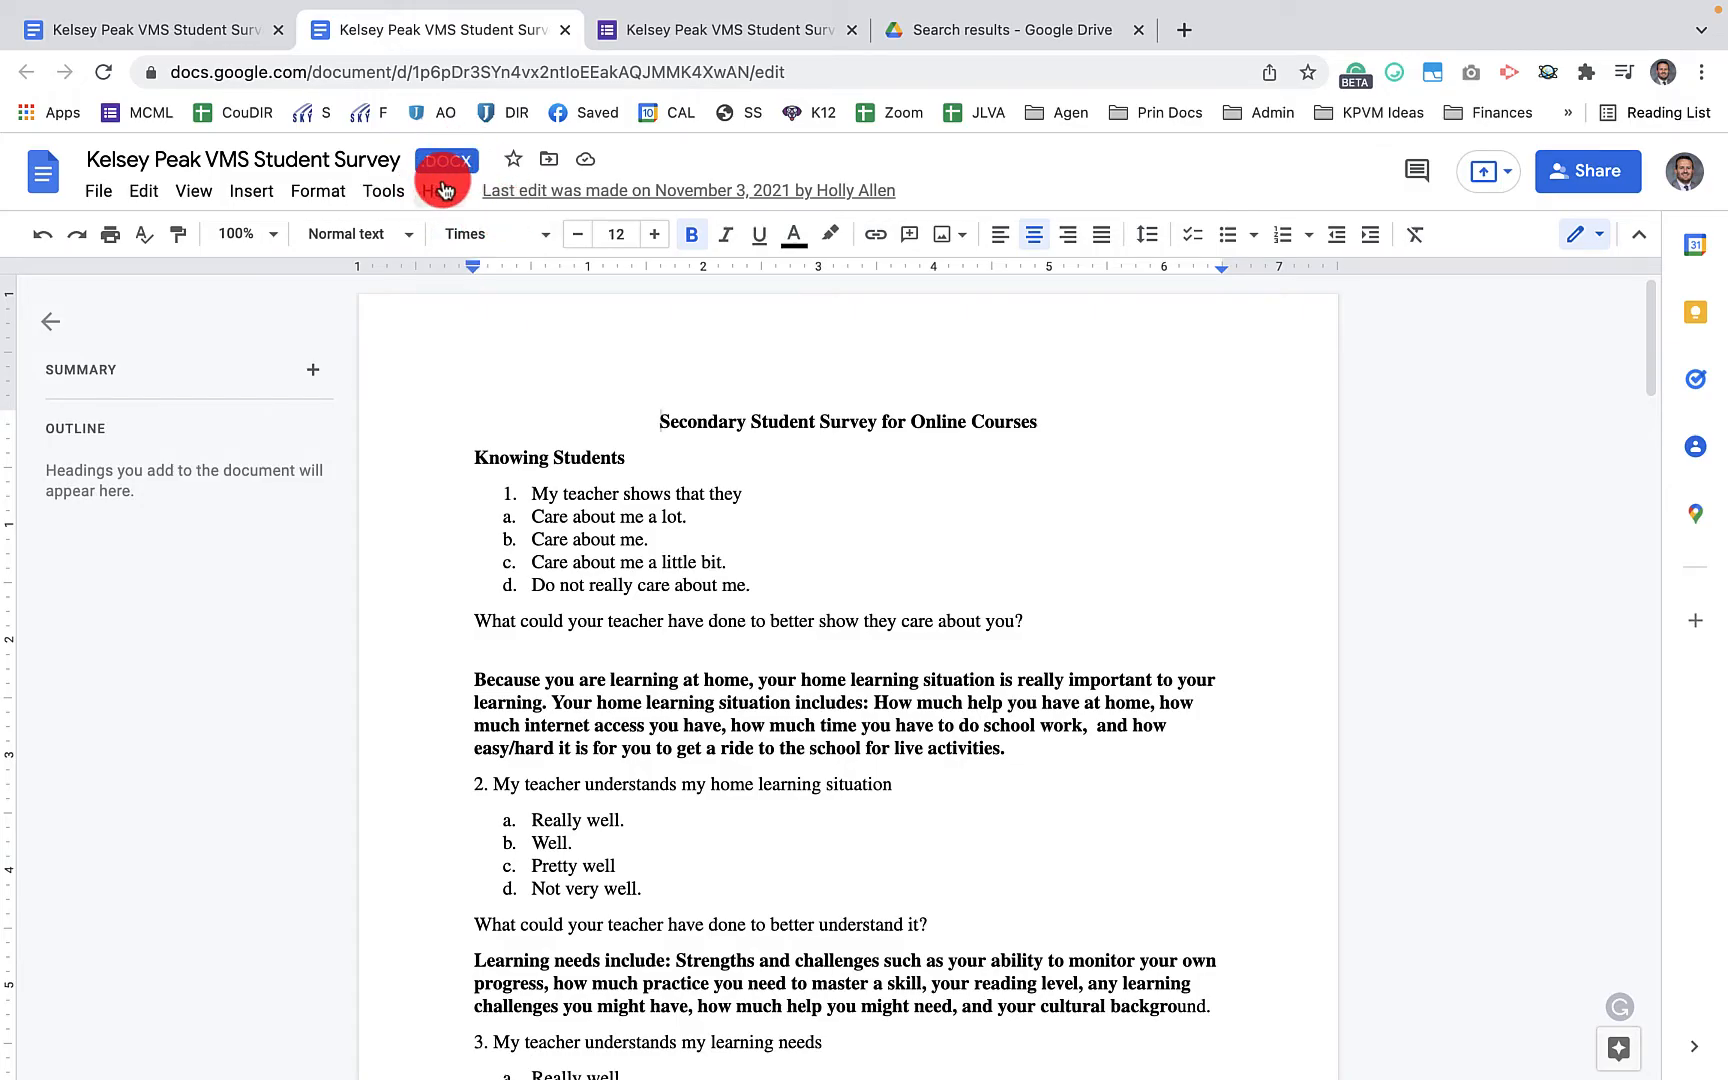
mouse_move(220, 200)
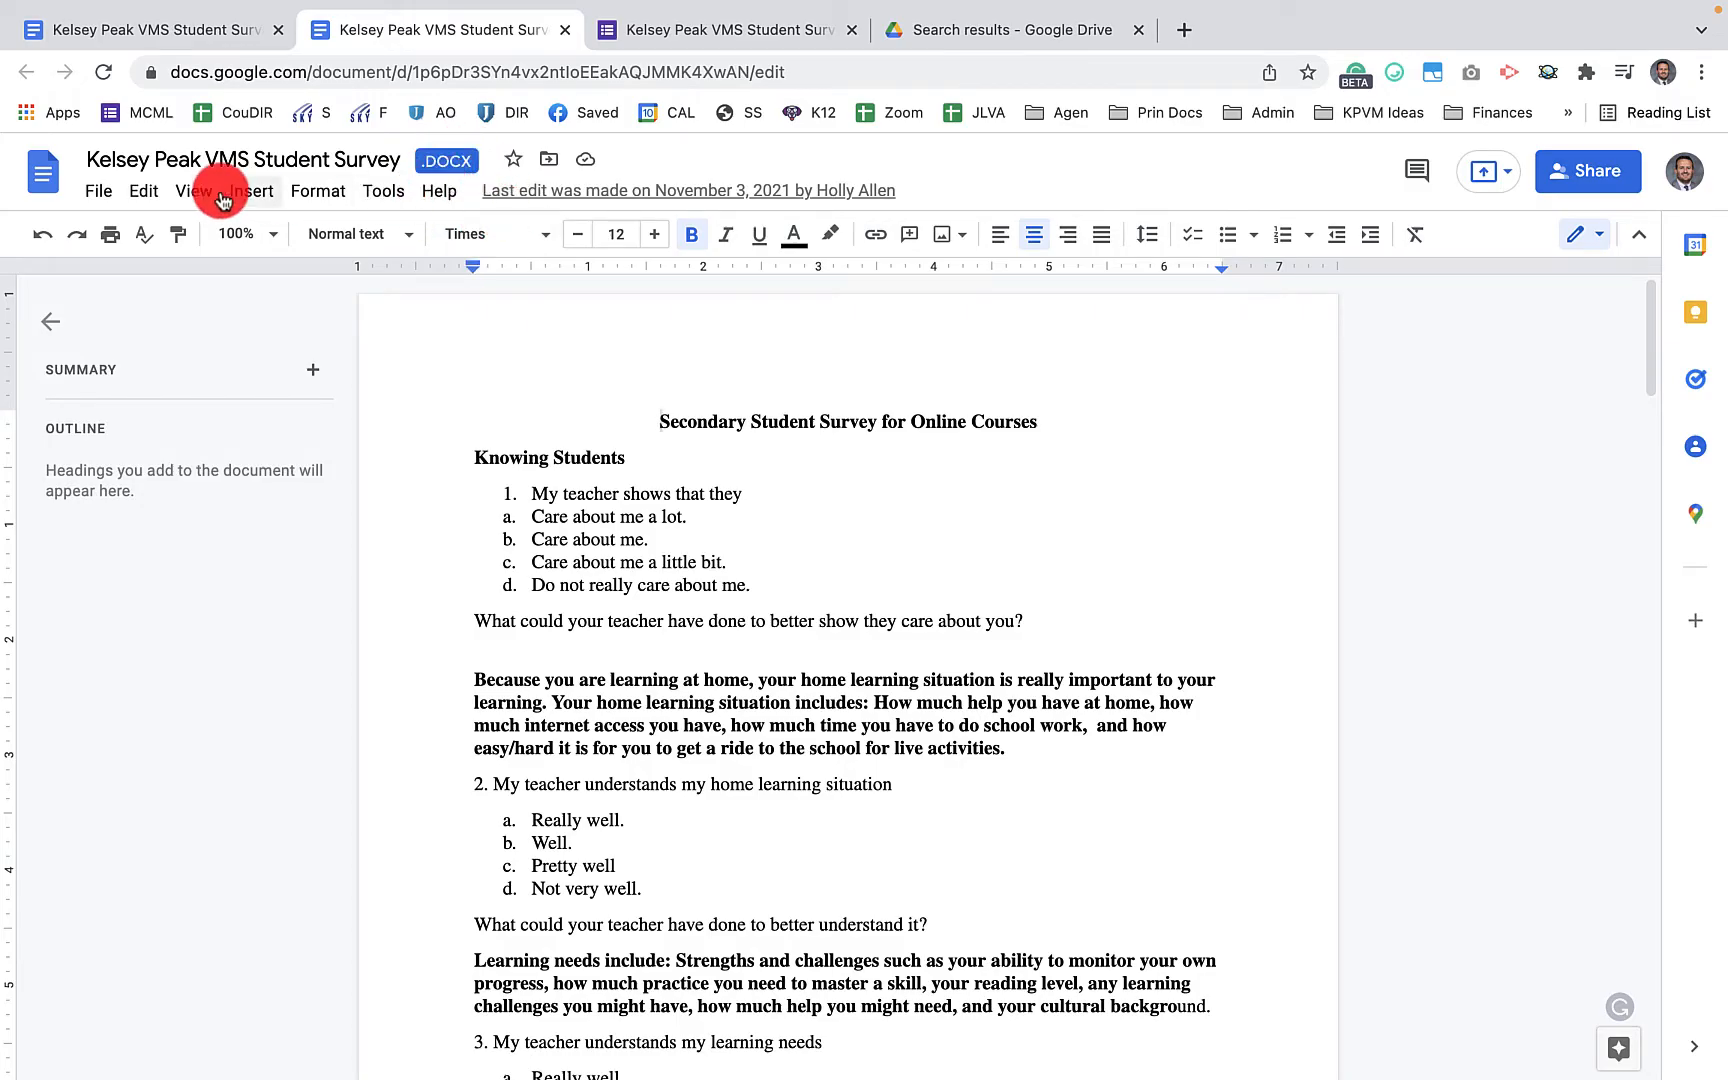
Save the .DOCX survey as a native Google Docs copy titled Kelsey Peak VMS Student Survey Youtube Tutorial
click(98, 190)
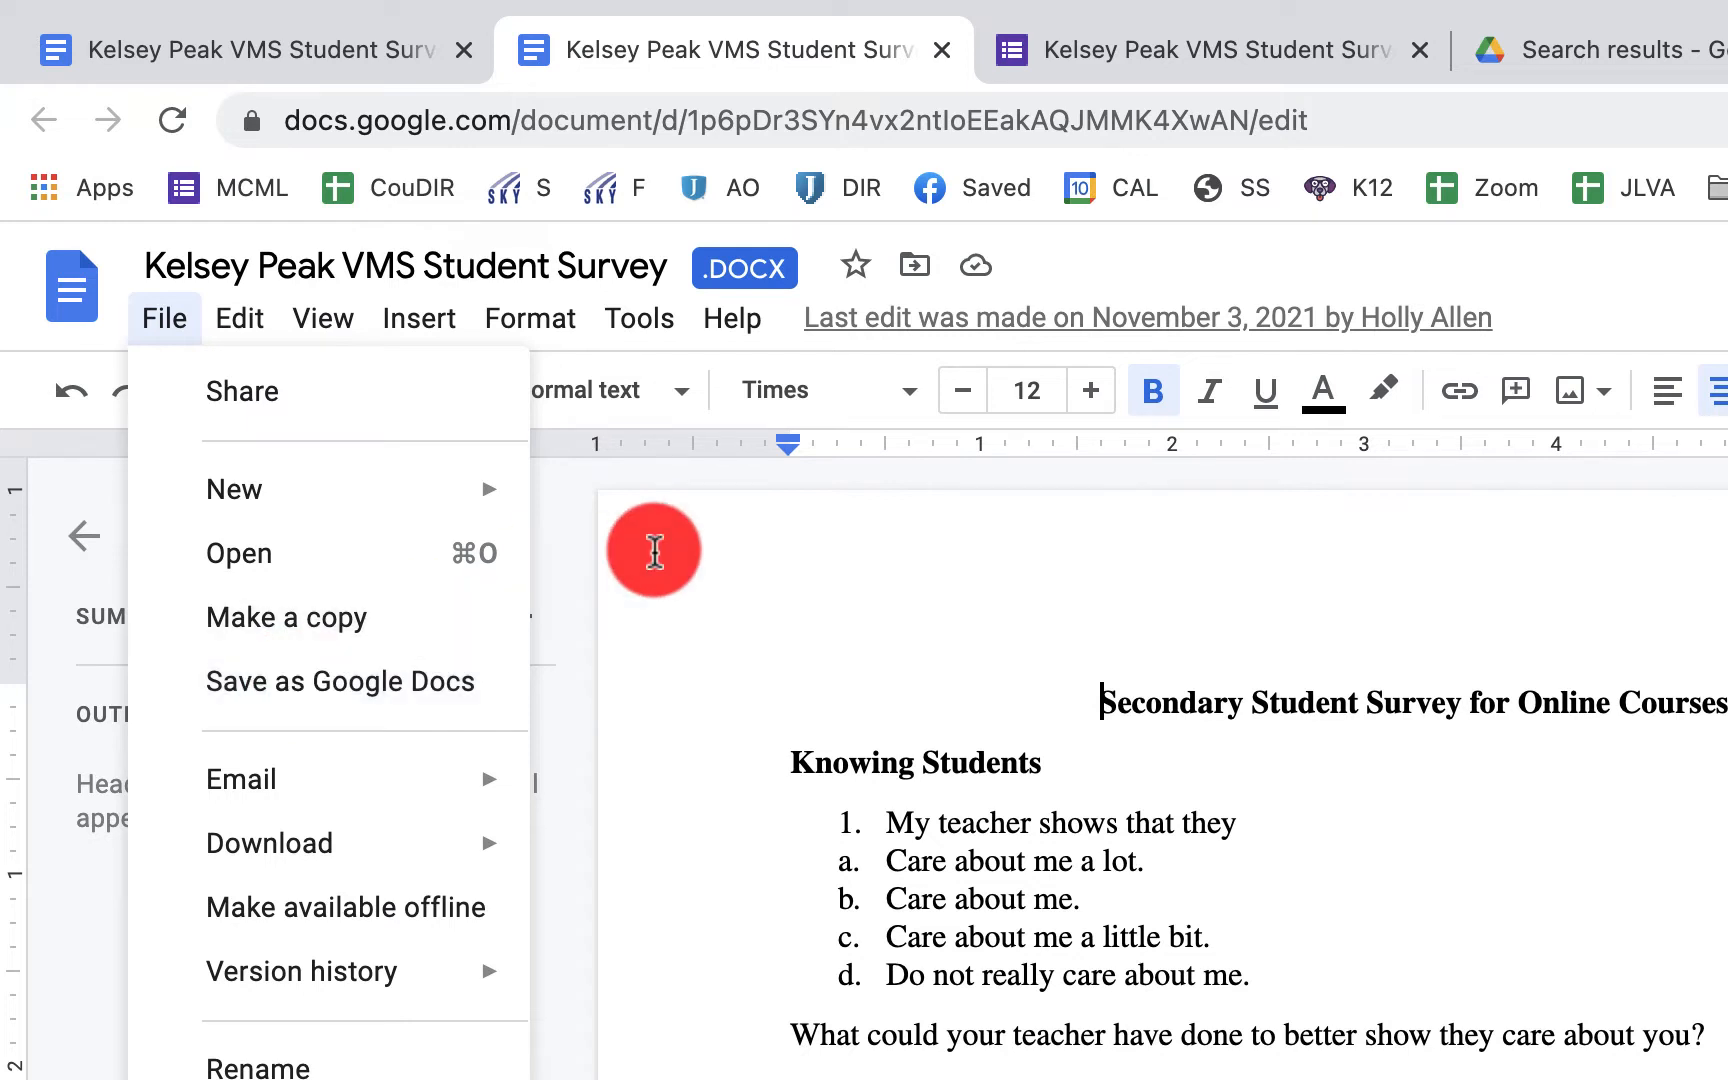
click(730, 318)
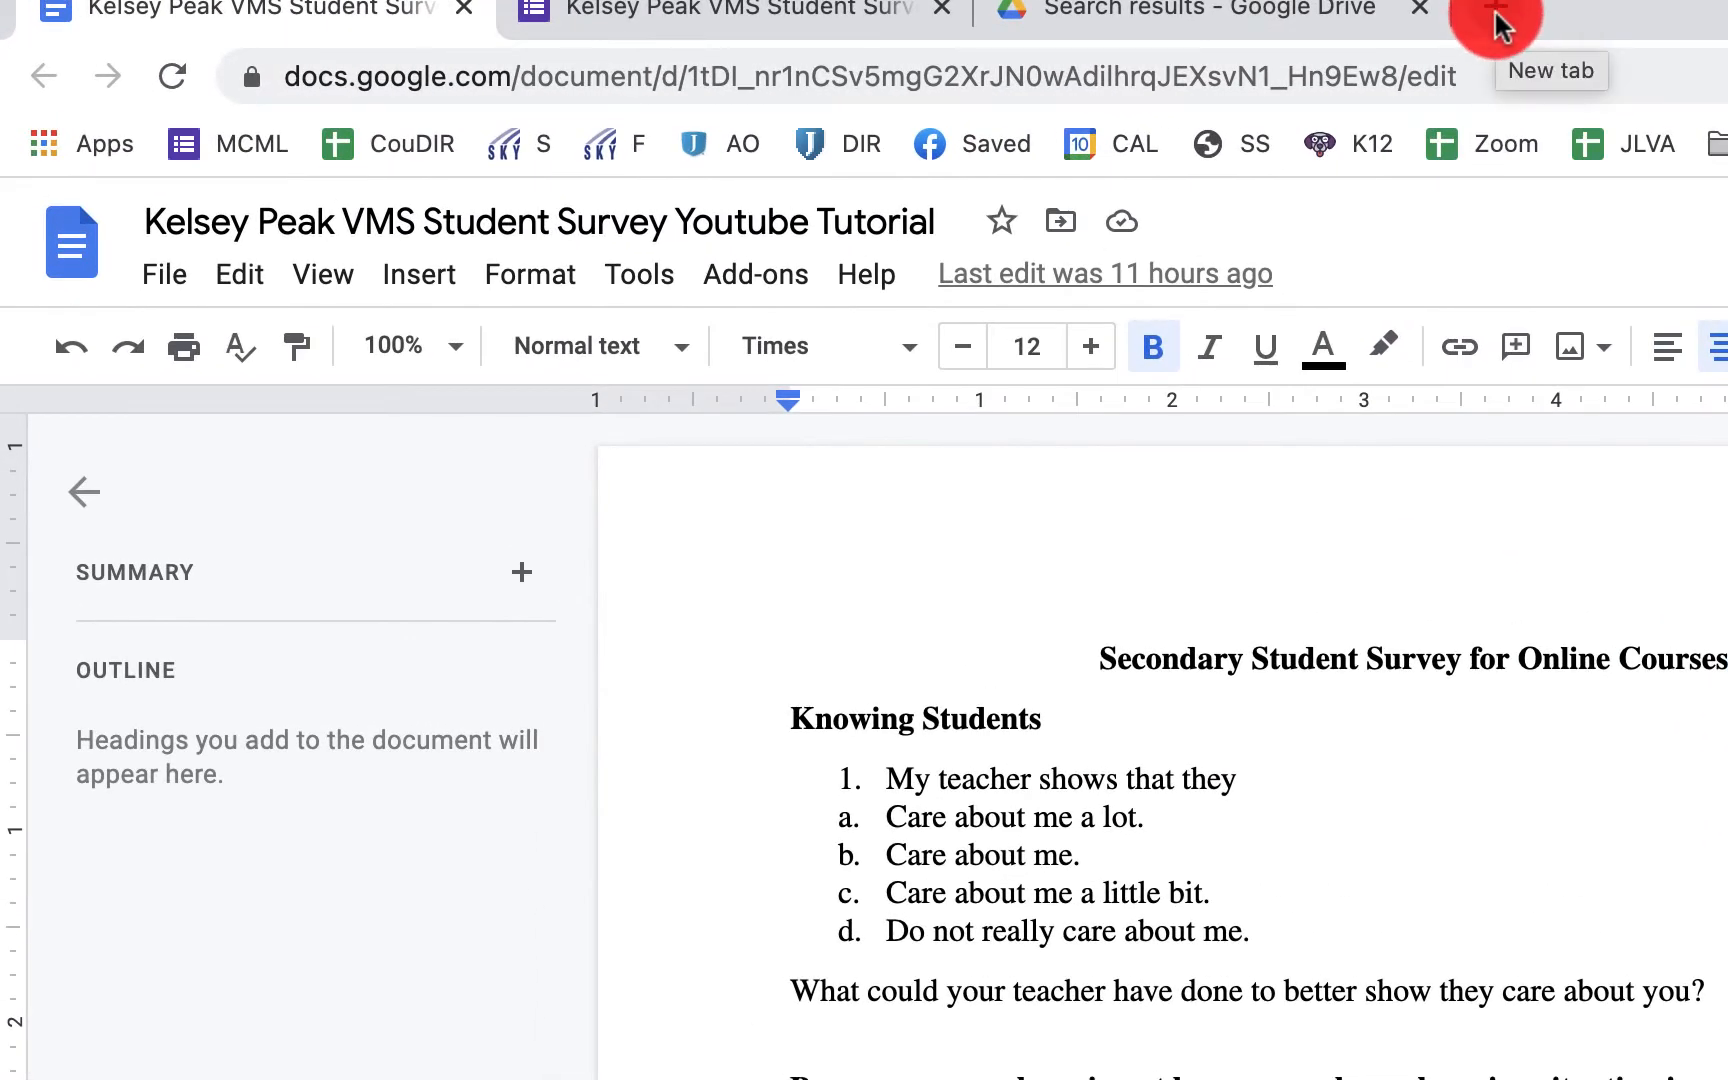
Search Google for 'doc to form' and pick the Doc To Form Workspace Marketplace result
click(1496, 16)
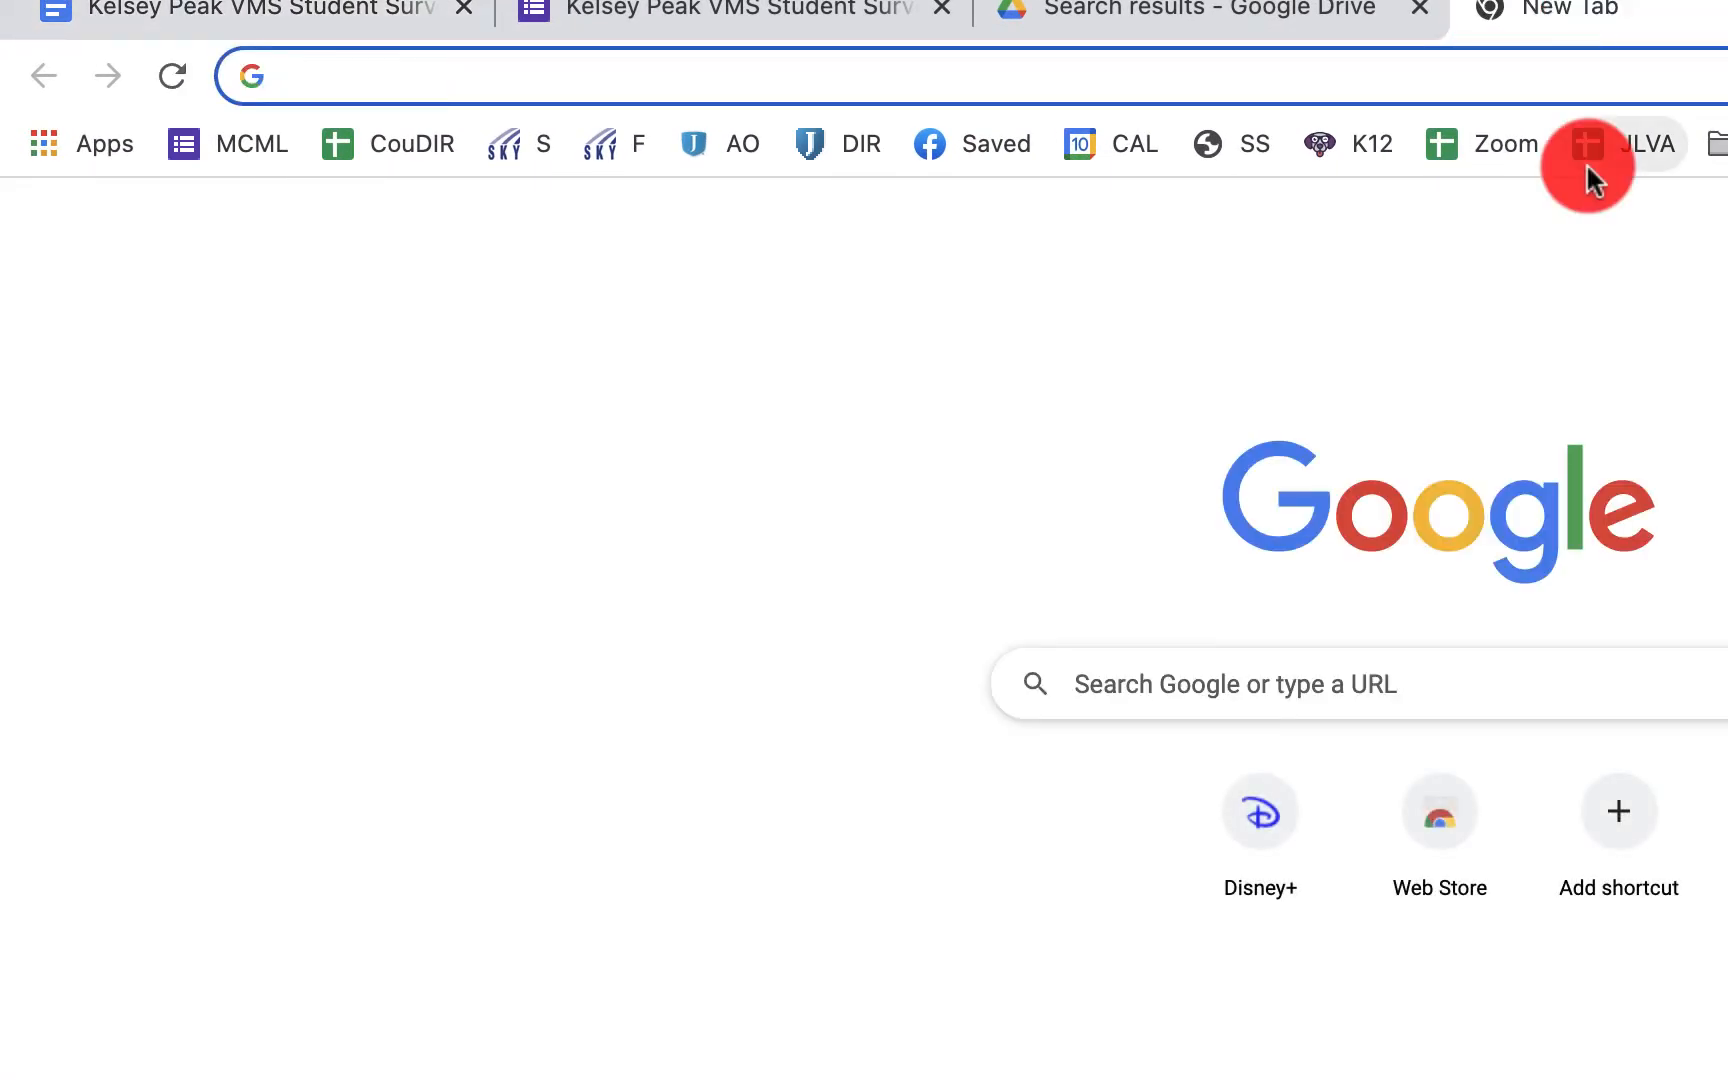
text(doc to form)
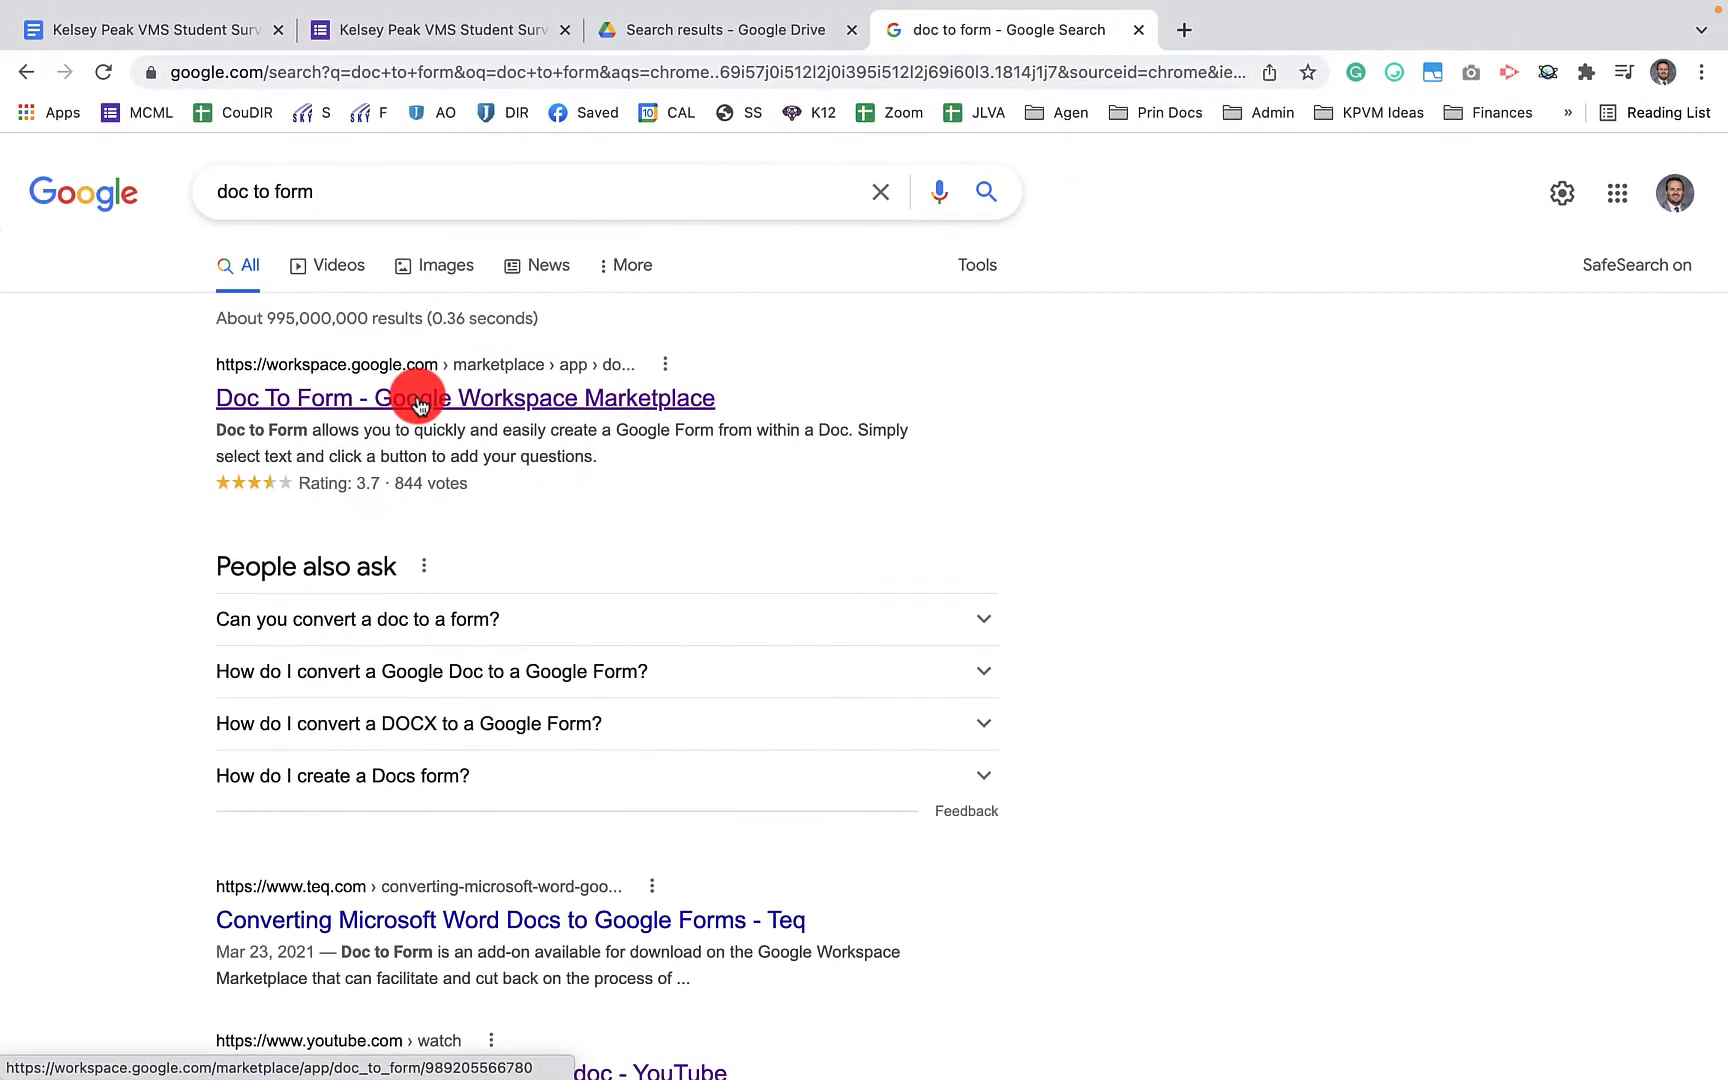
click(464, 398)
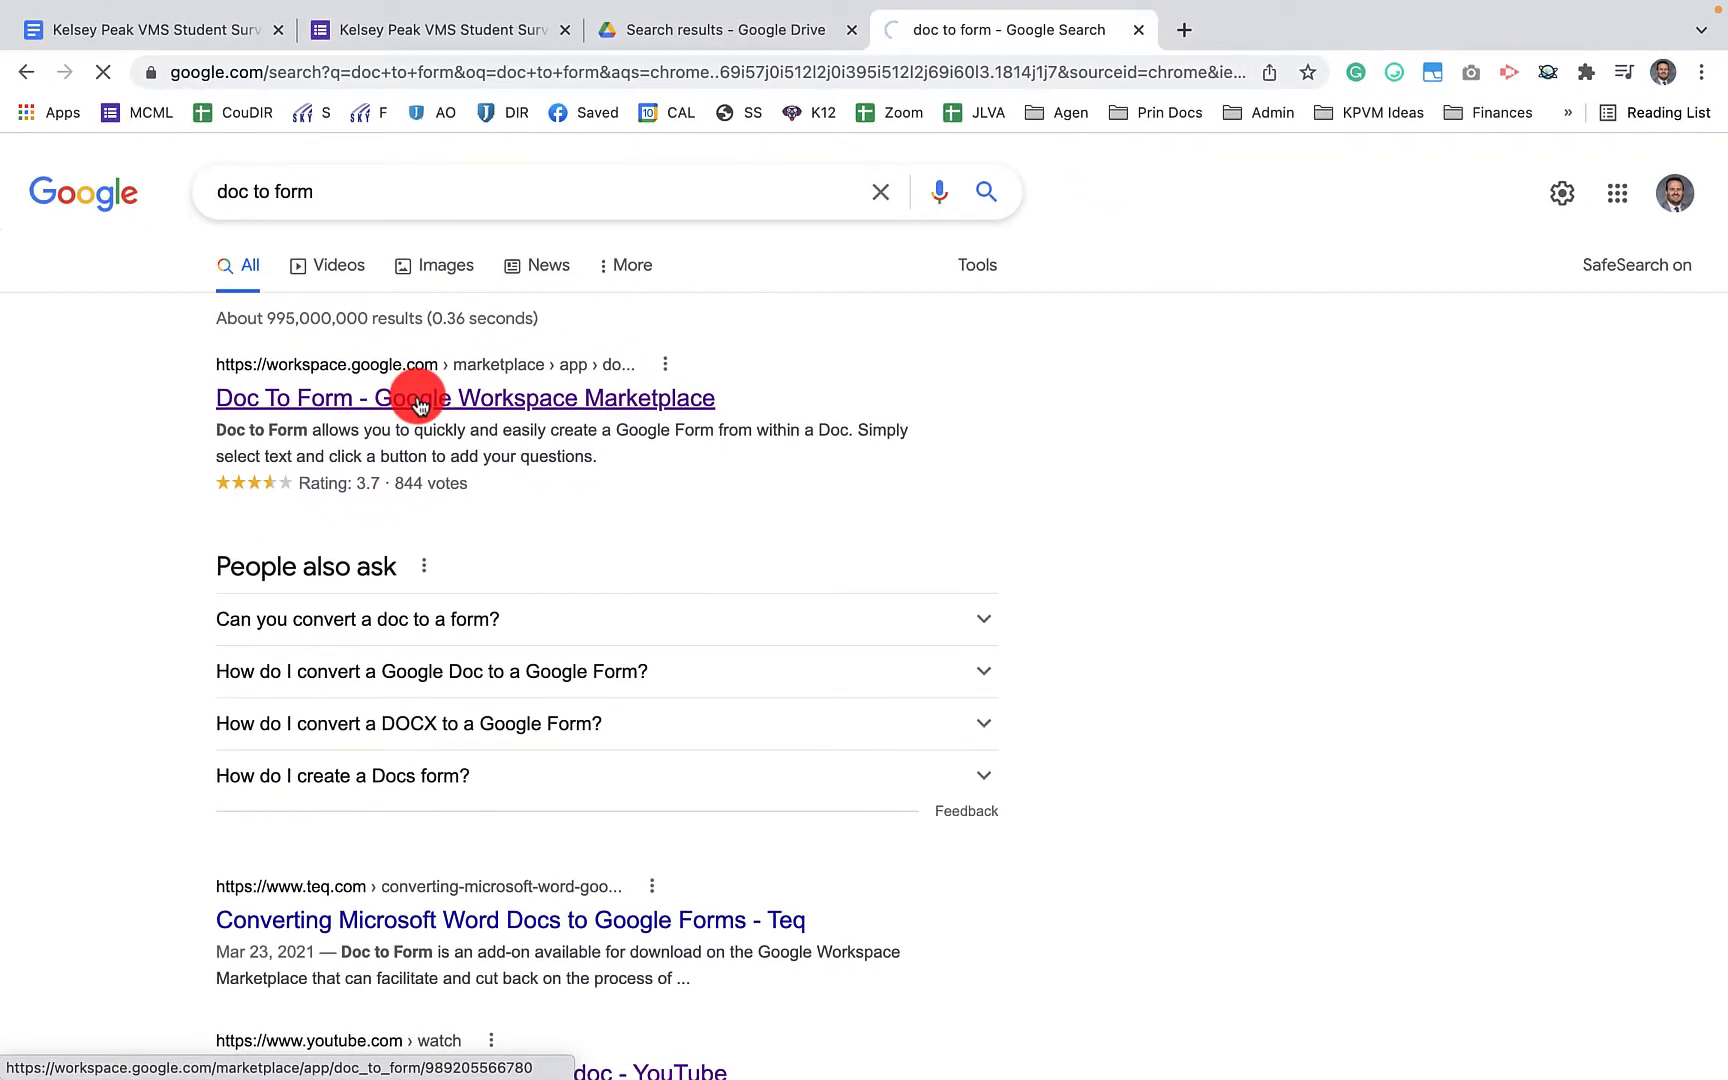
View the Doc To Form Marketplace listing showing the add-on already installed
click(464, 398)
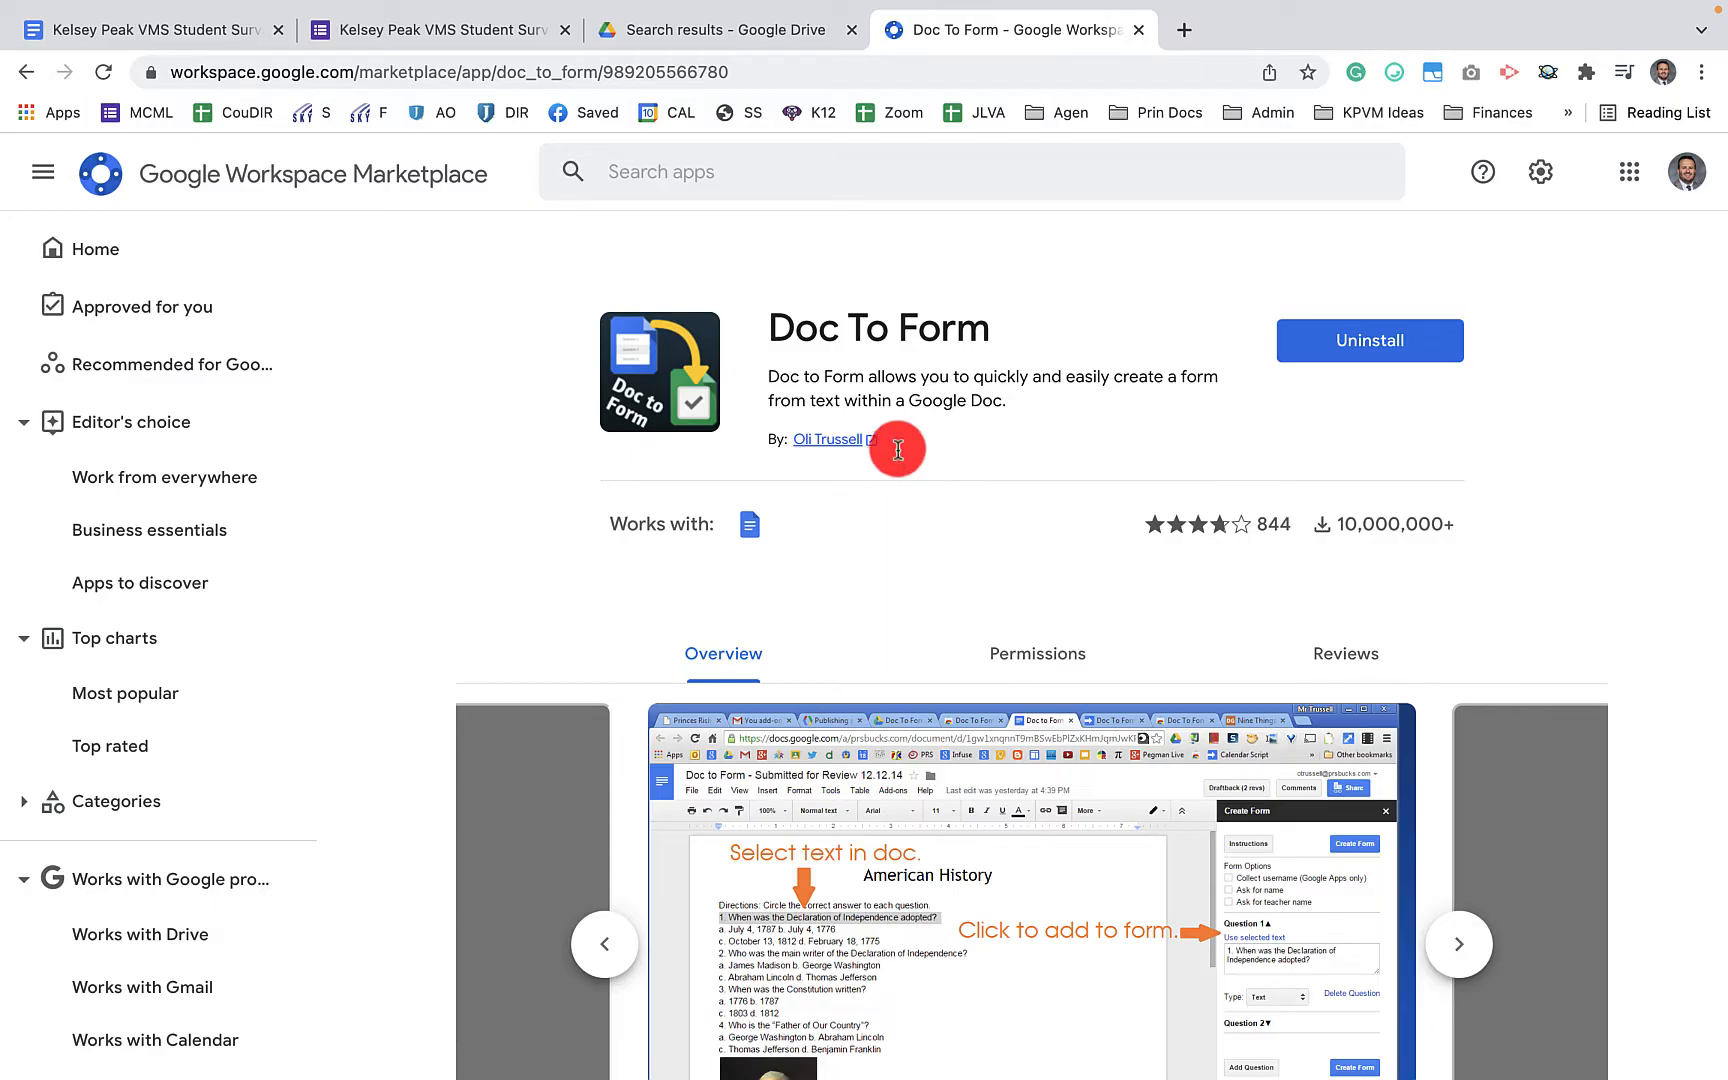
mouse_move(588, 342)
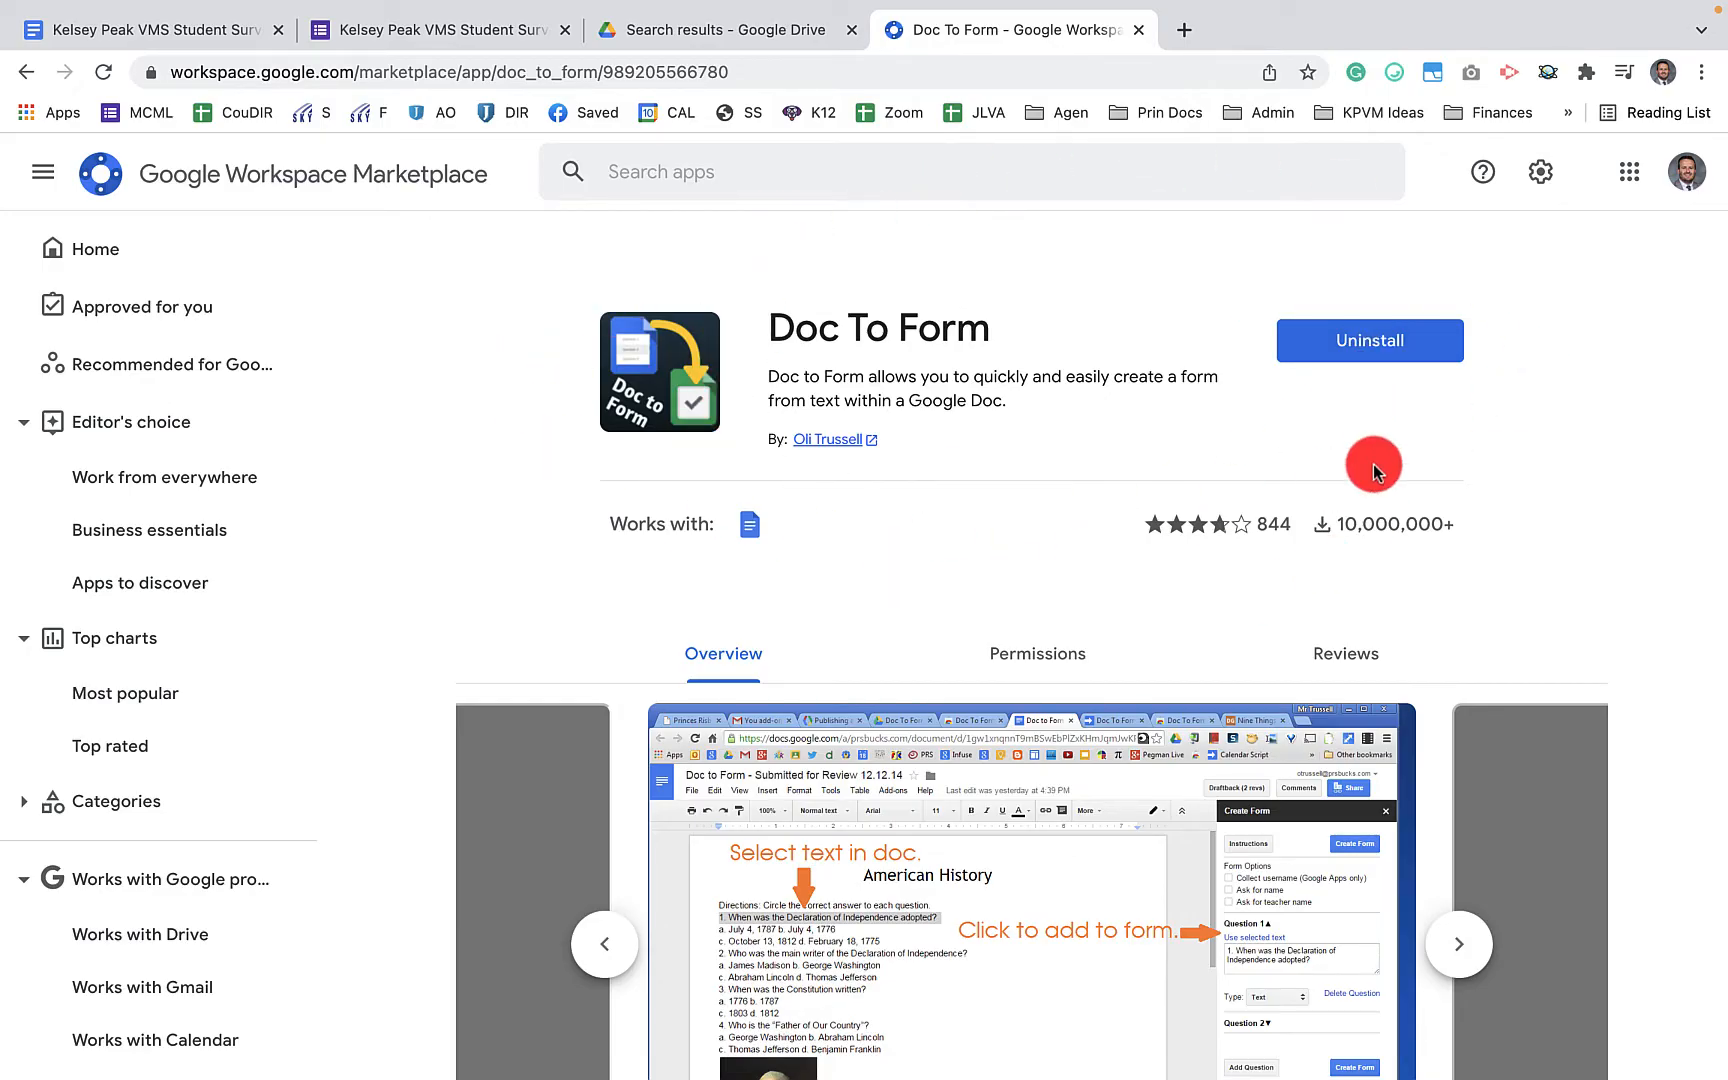
mouse_move(1368, 340)
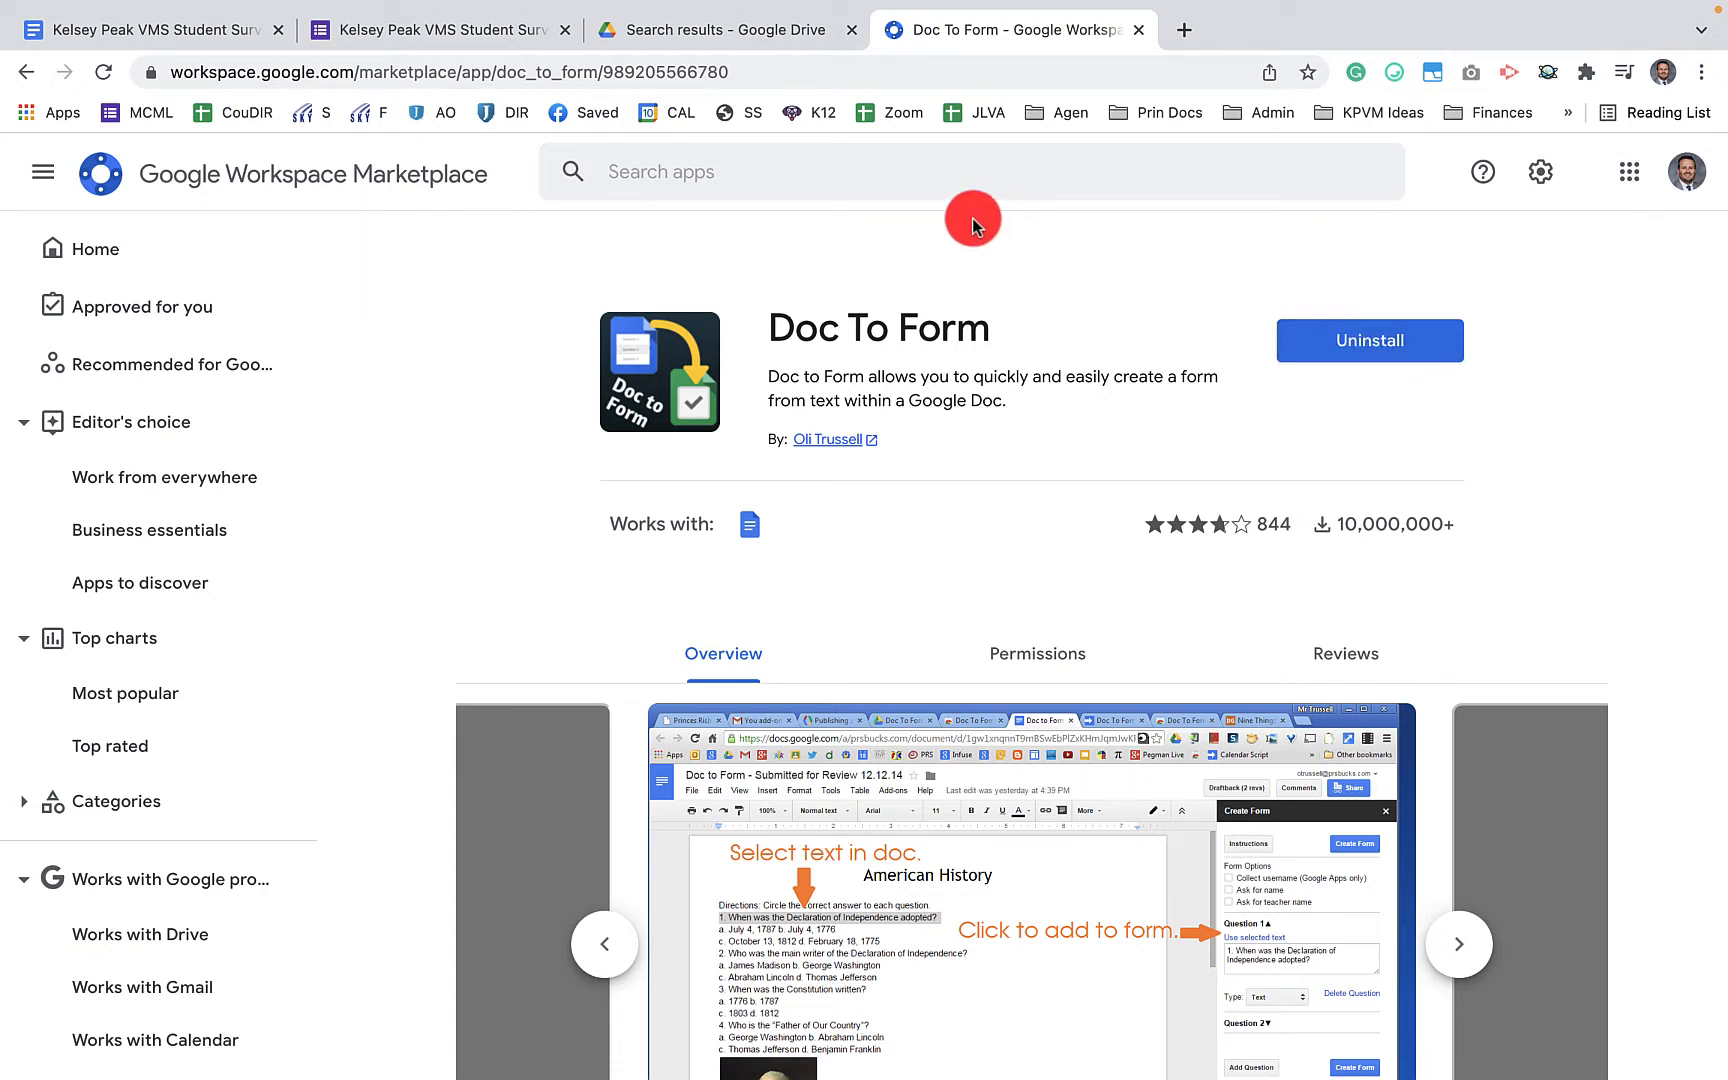
mouse_move(188, 28)
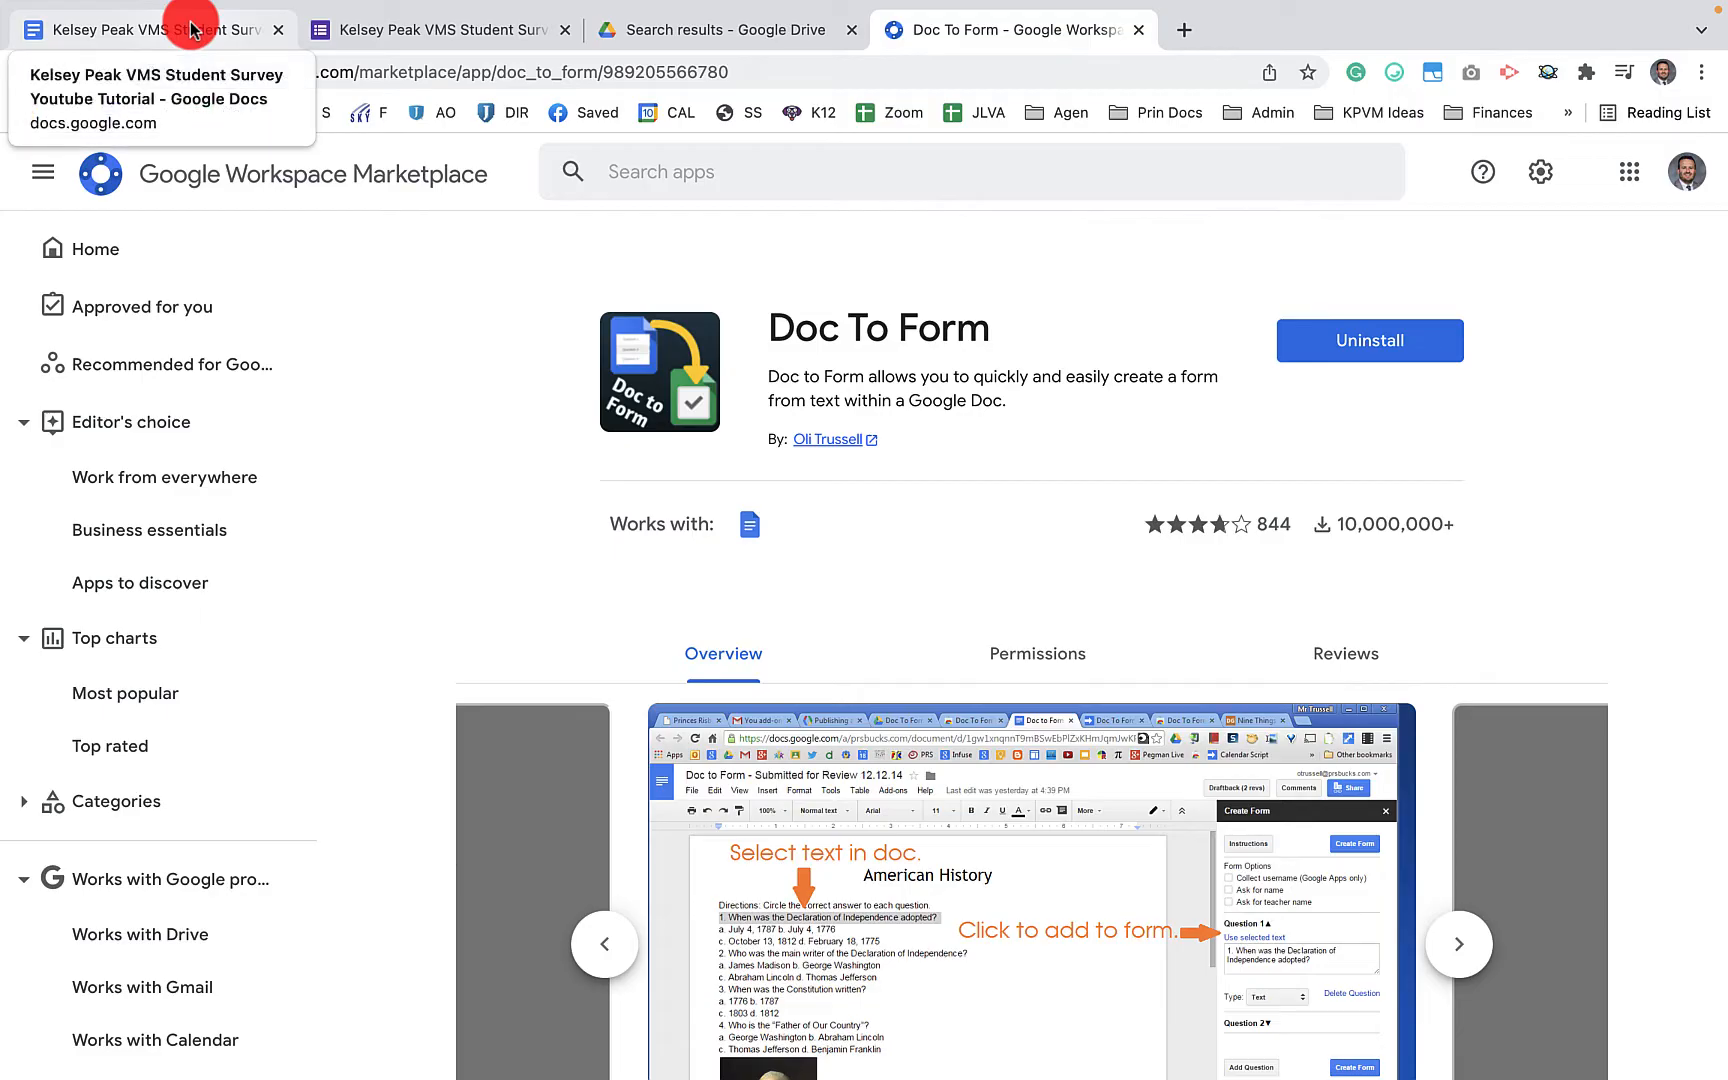
Back in the survey document, bring up Doc To Form's Donate panel from the Add-ons menu
click(144, 28)
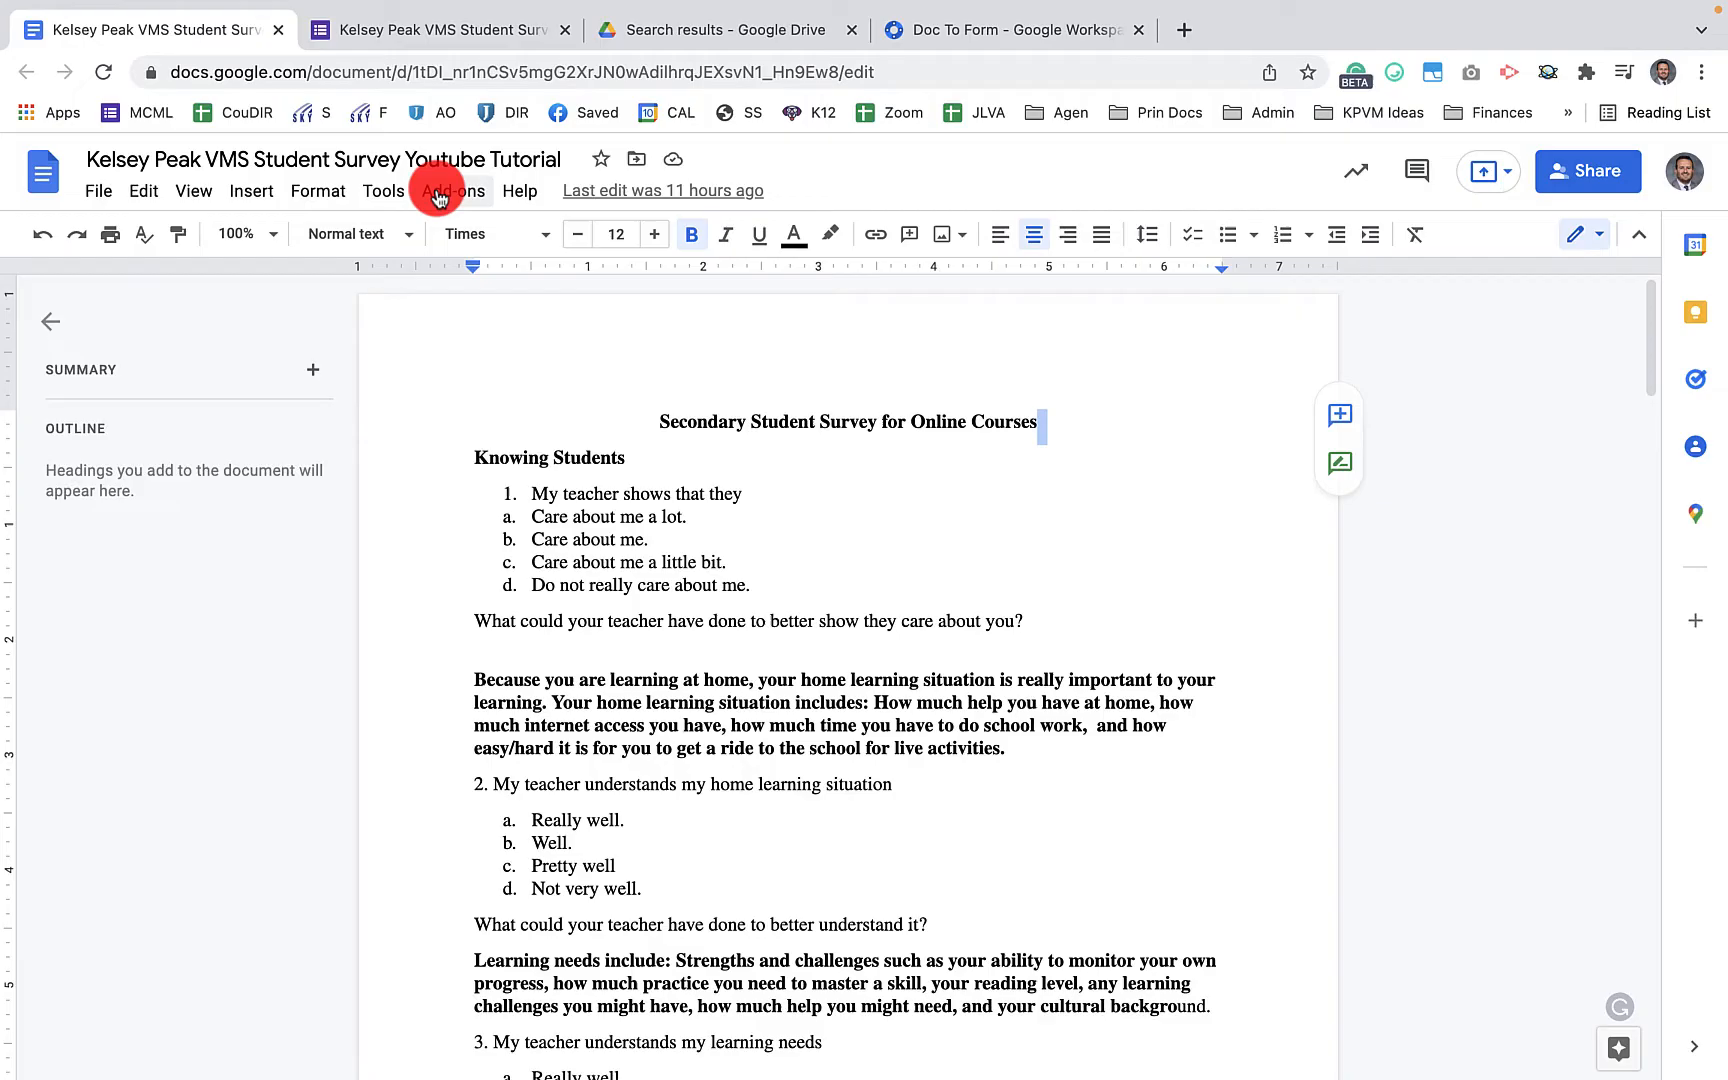
click(450, 190)
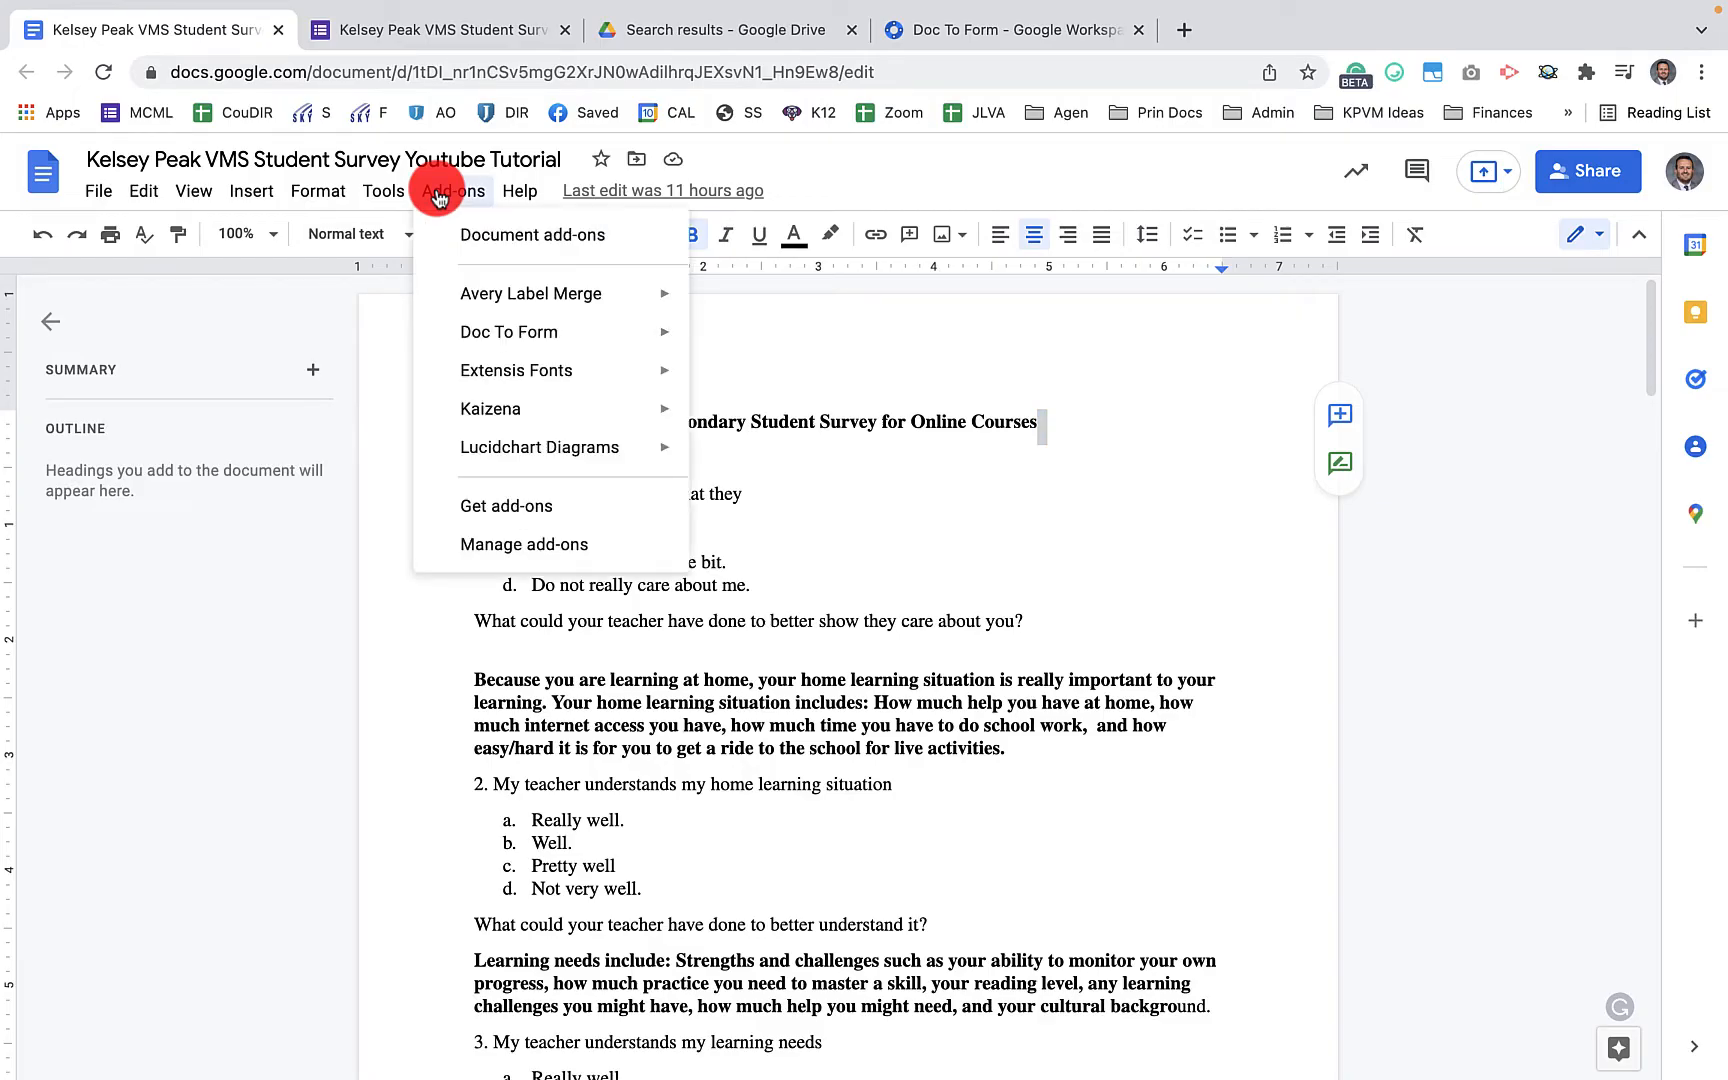
mouse_move(532, 480)
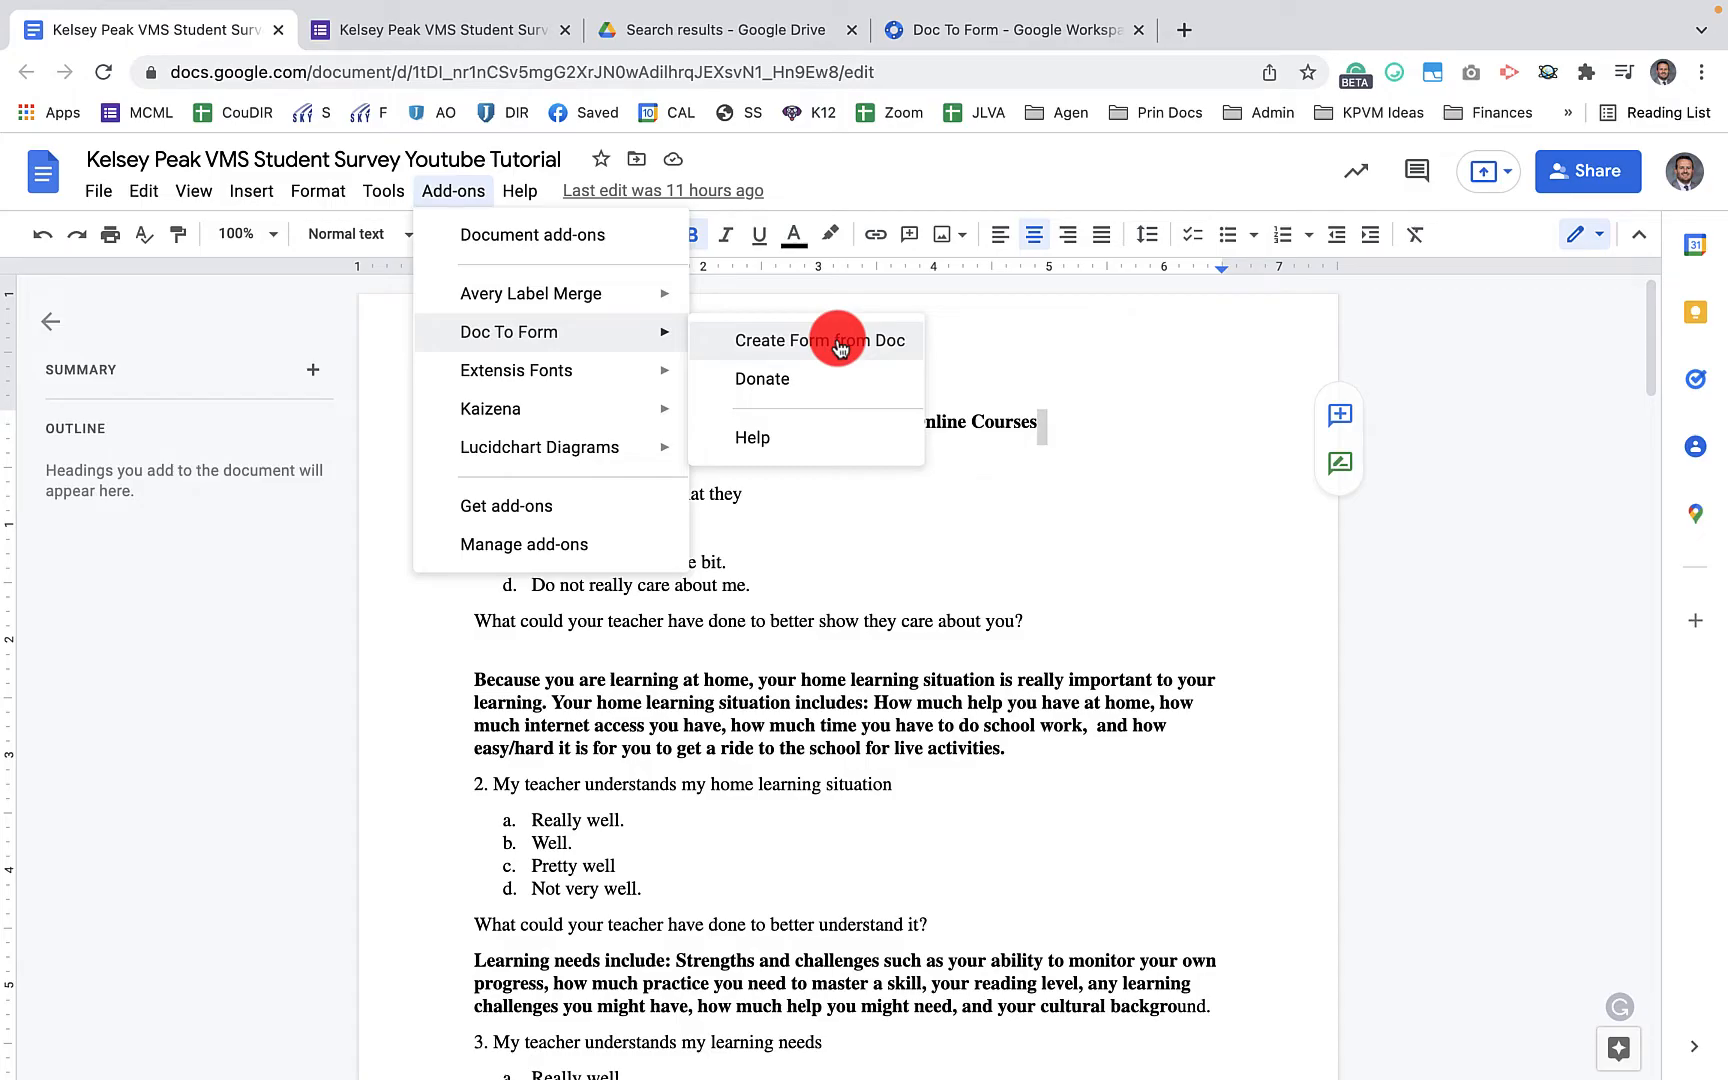
click(818, 340)
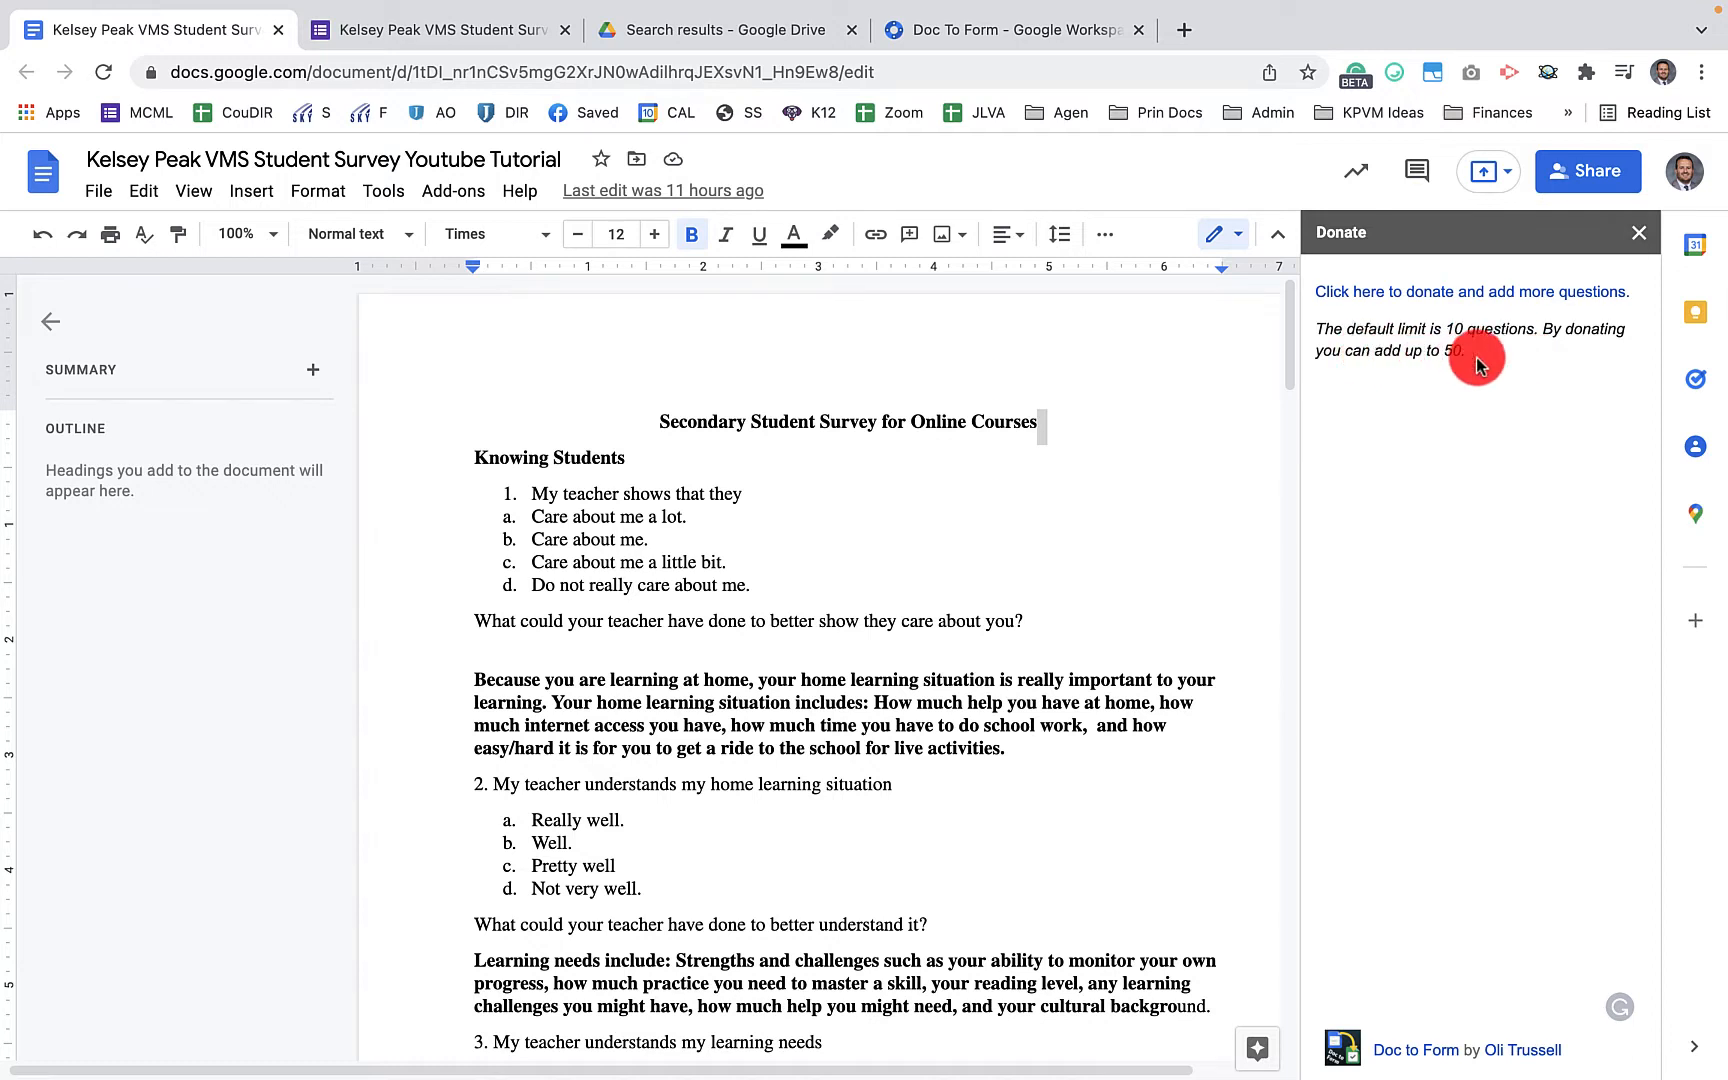
mouse_move(1512, 350)
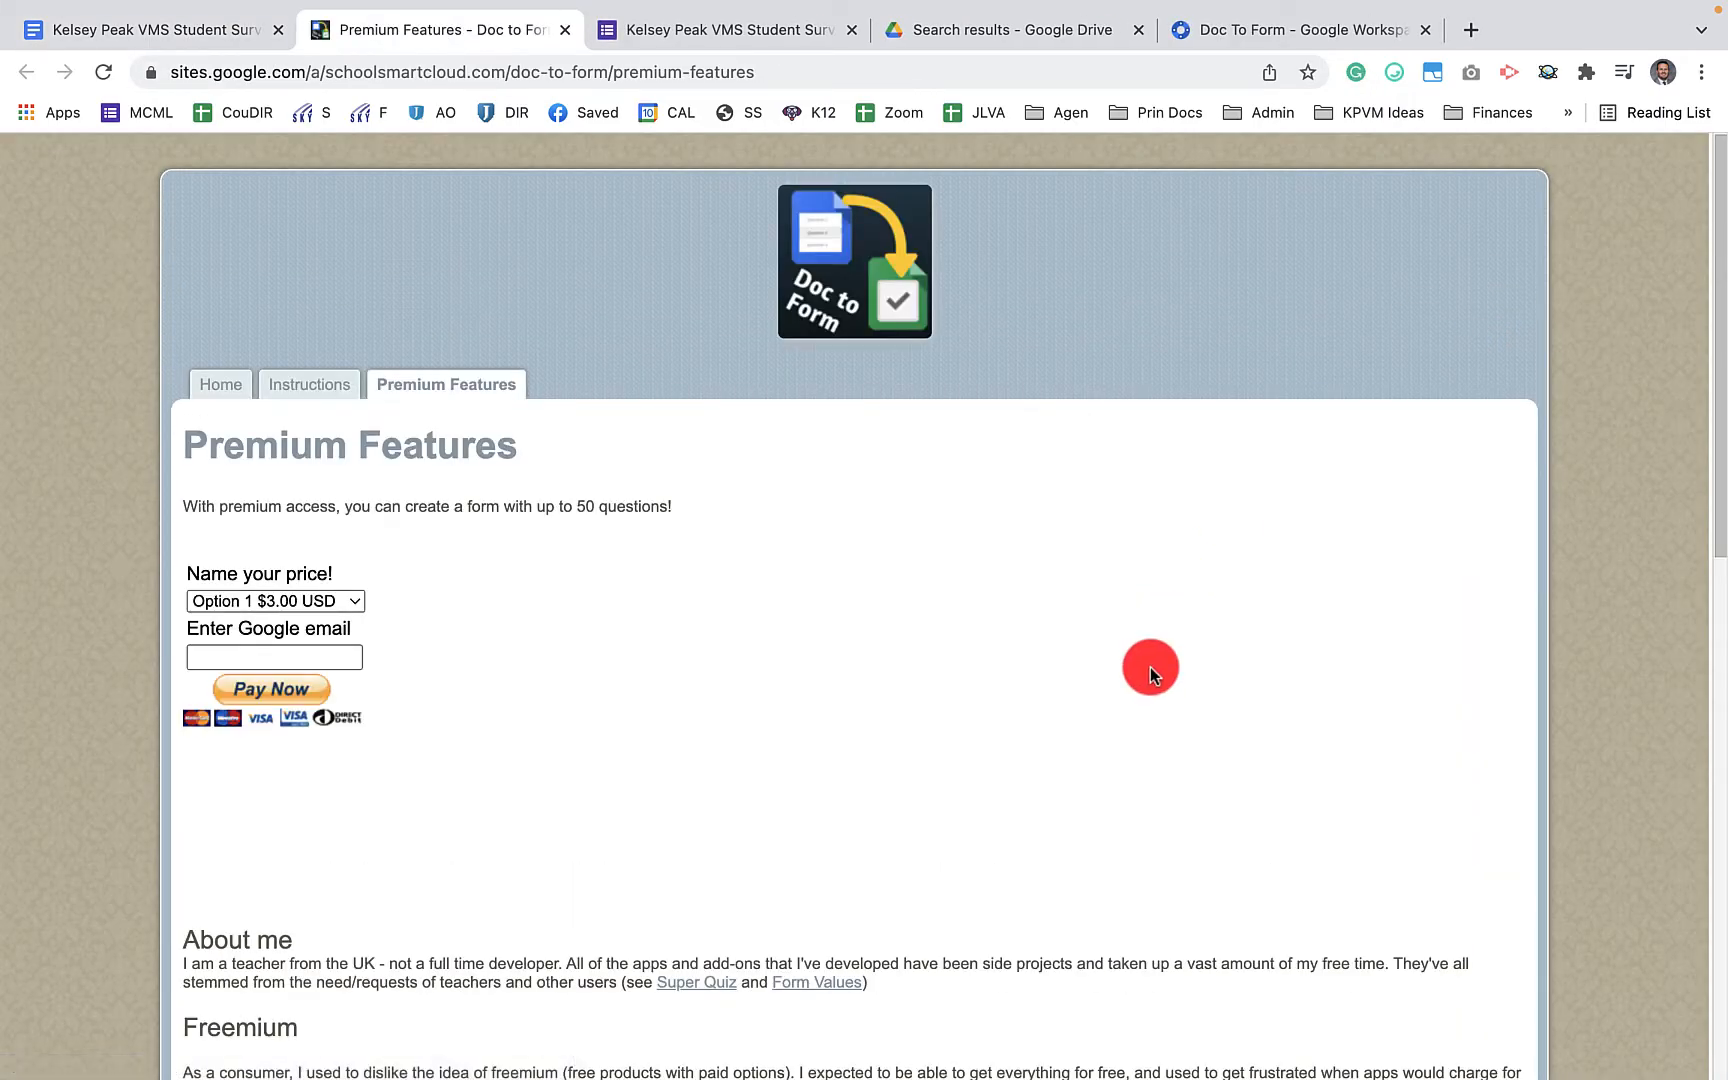
Review Doc to Form's premium pricing for up to 50 questions and its Instructions page
click(276, 600)
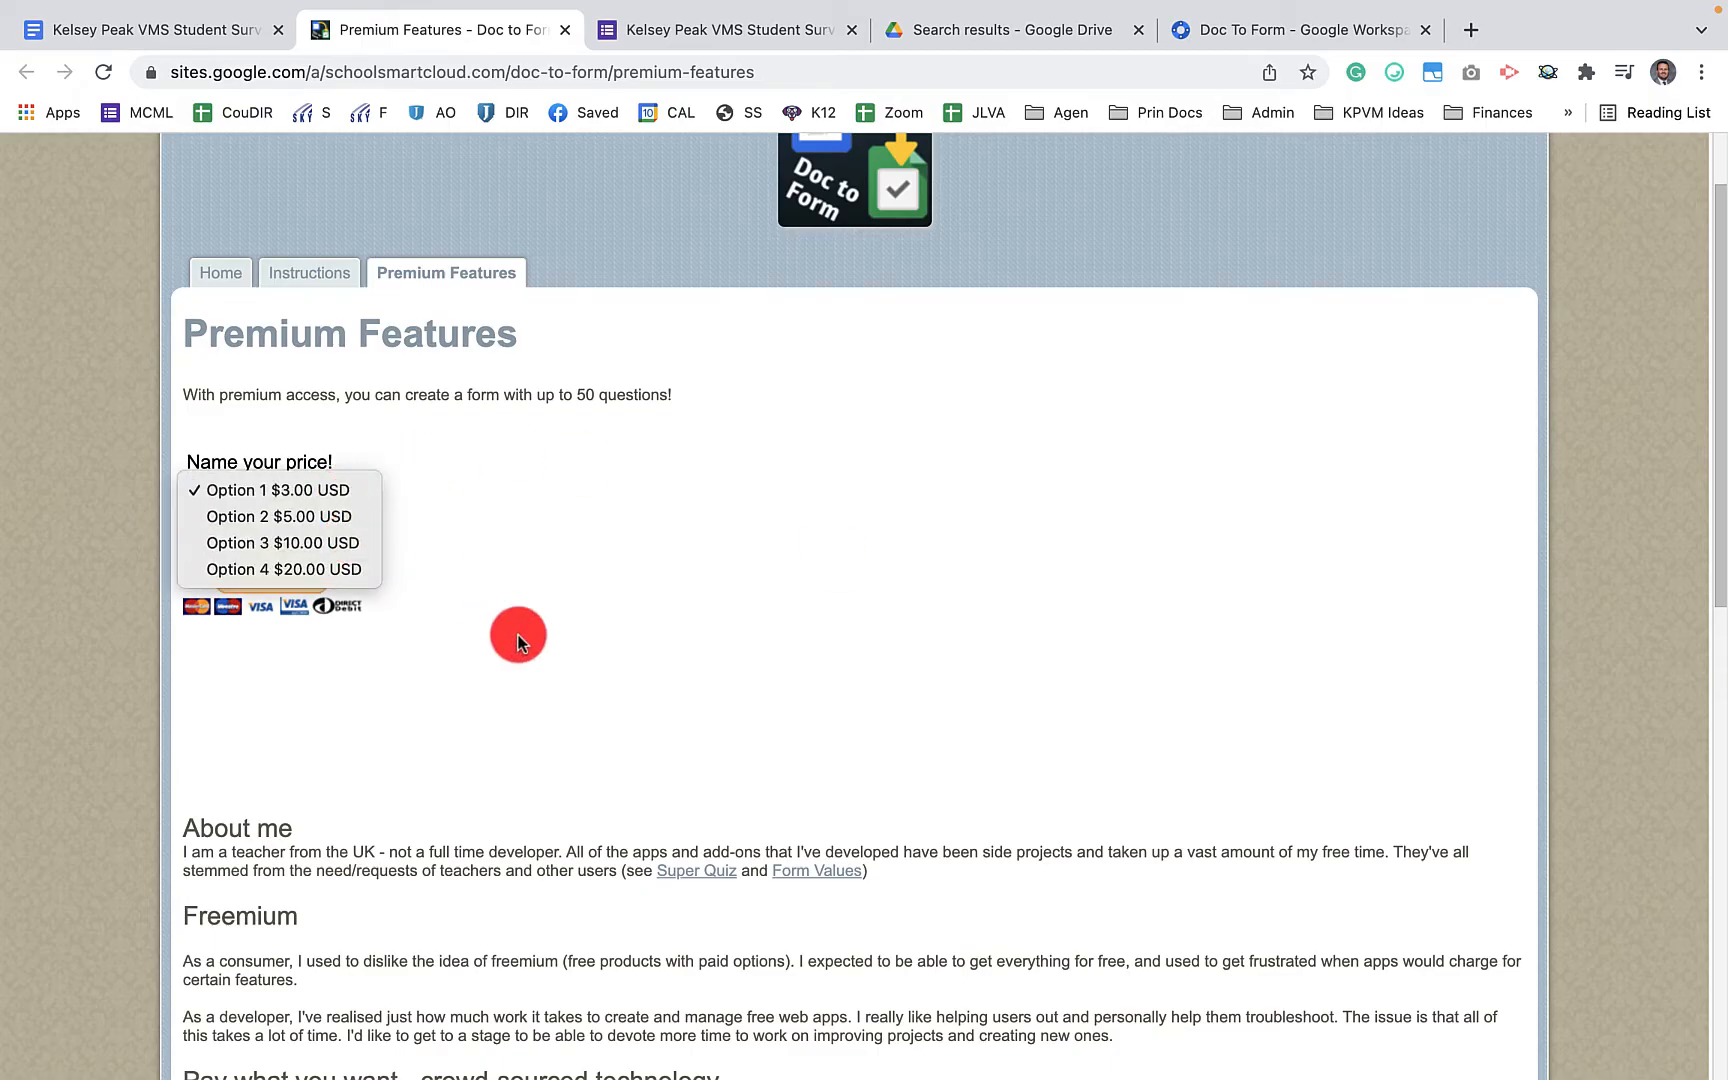
scroll(down, 3)
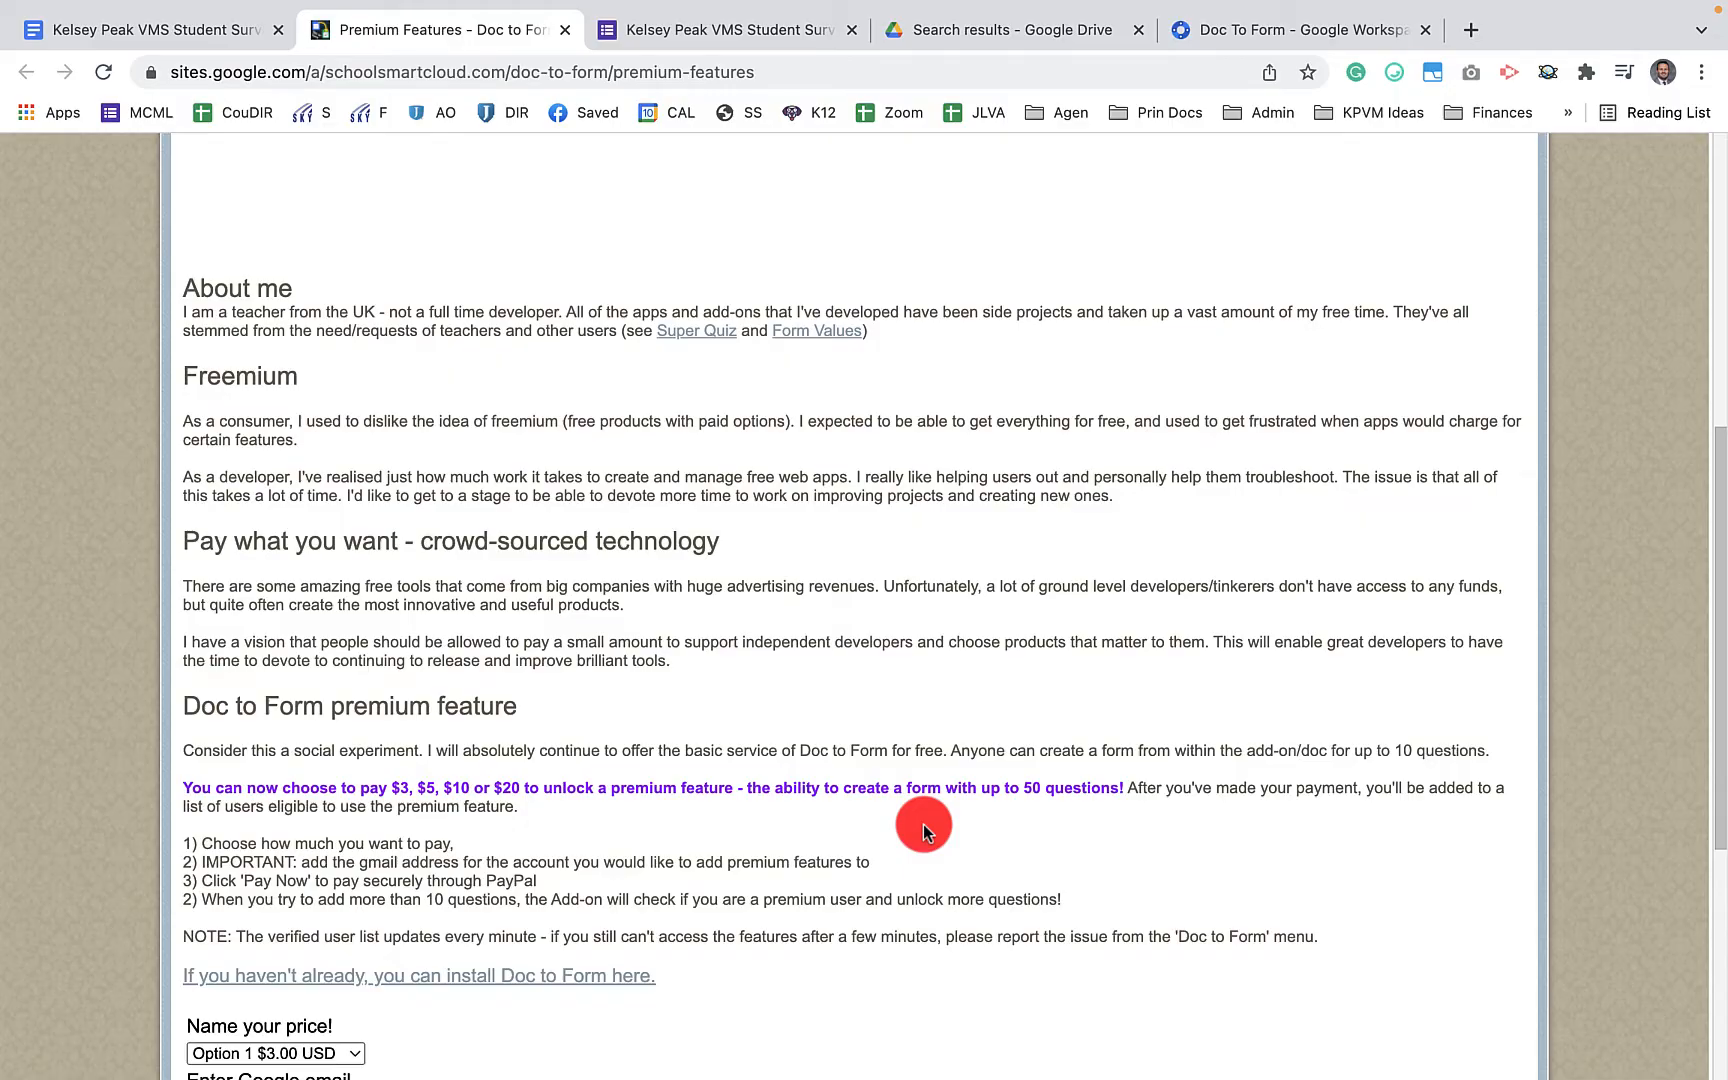
scroll(down, 3)
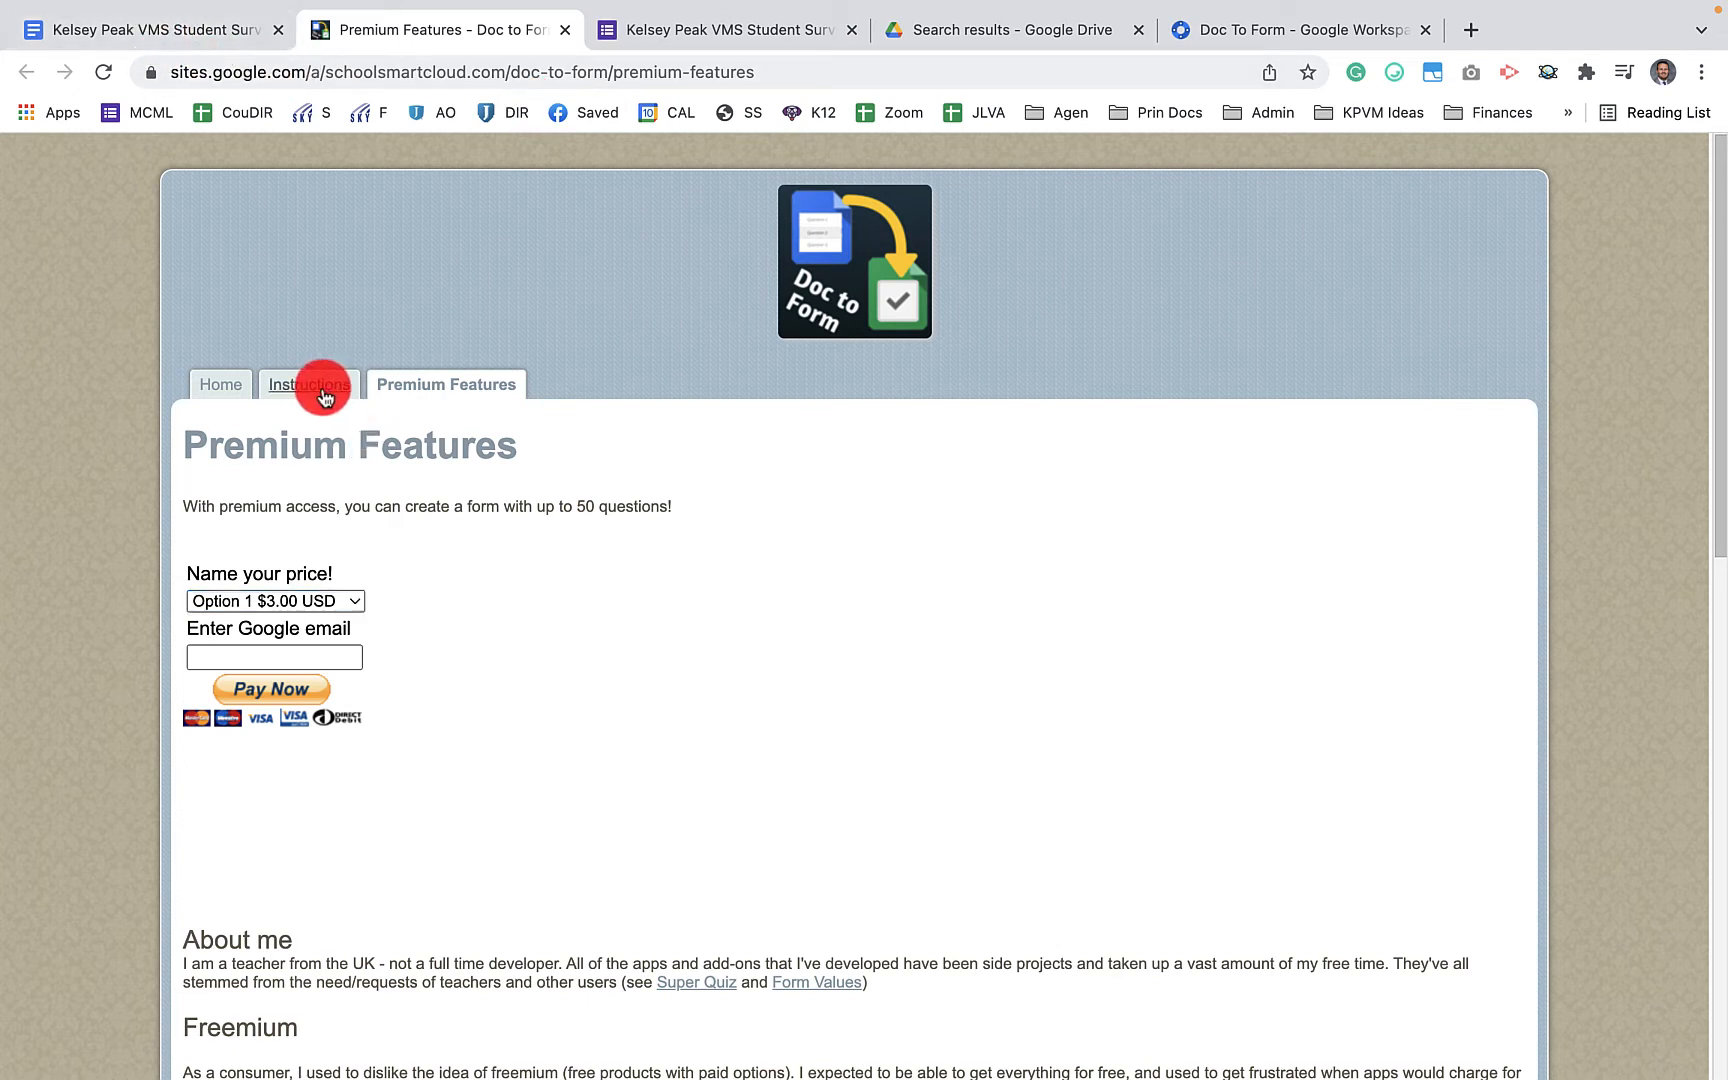
click(316, 384)
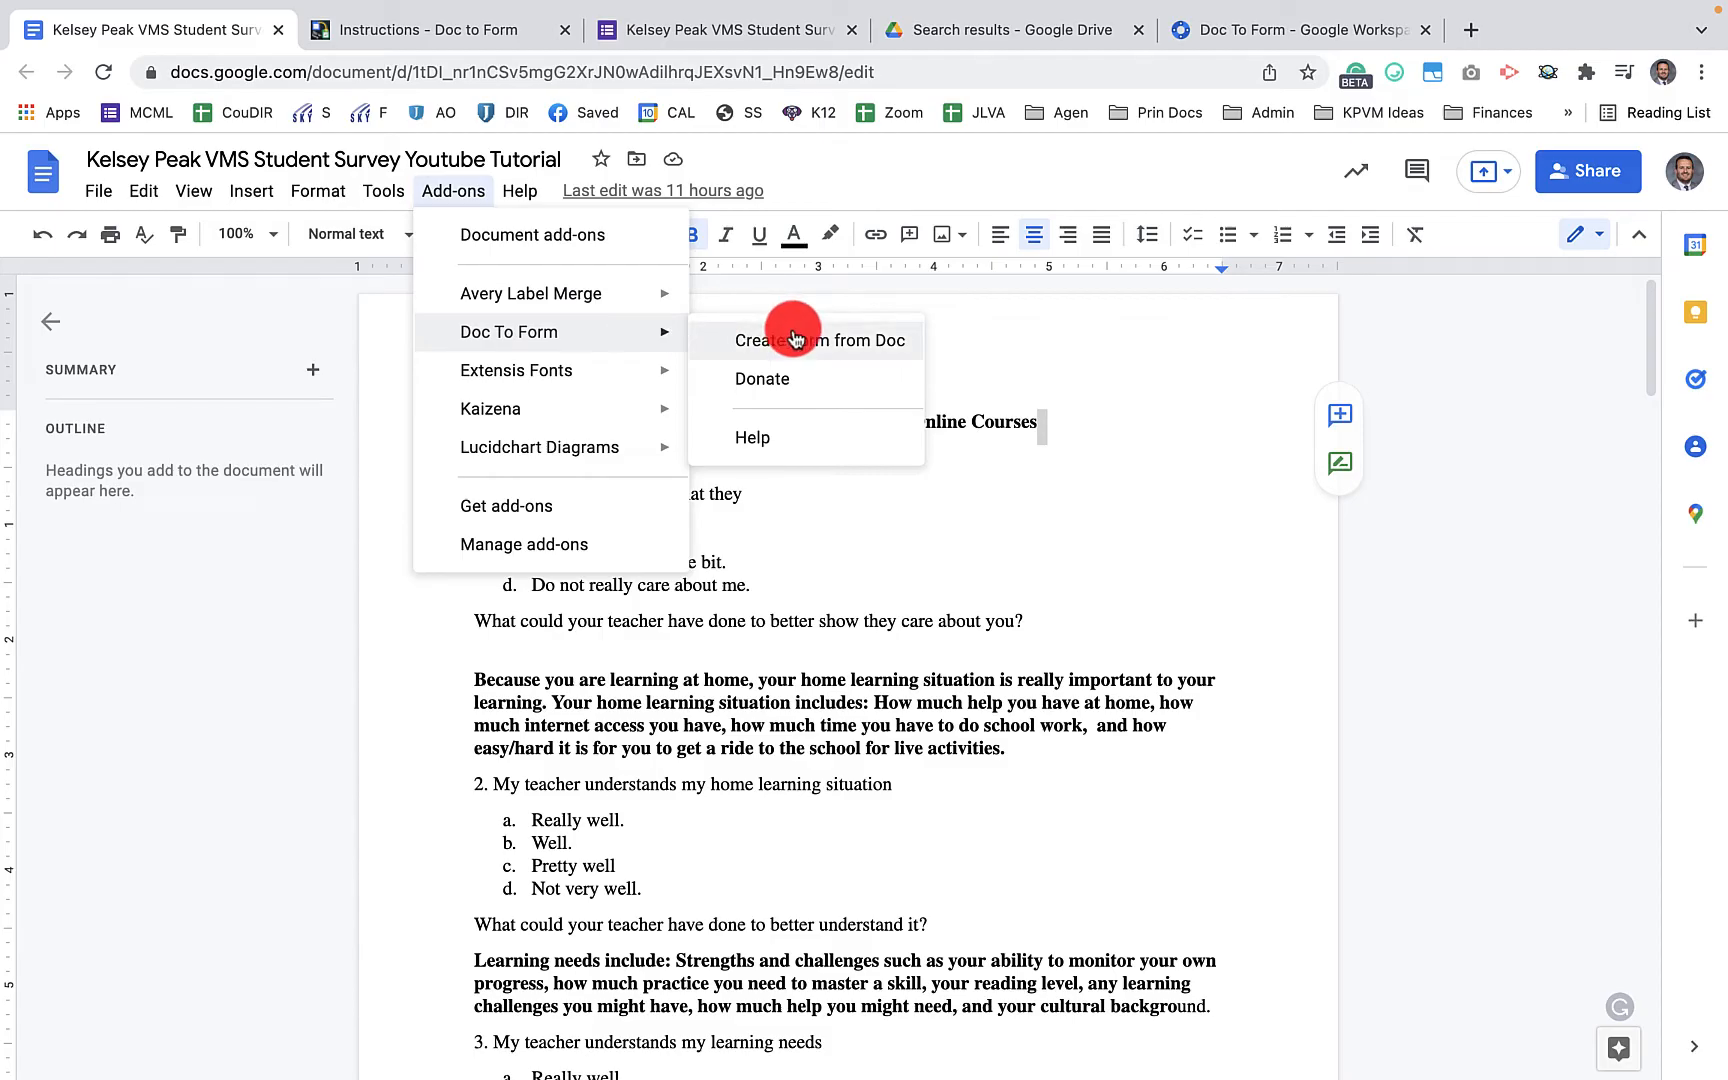
Start a new form and enable 'Ask for name' and 'Ask for teacher name' under Form Options
click(822, 340)
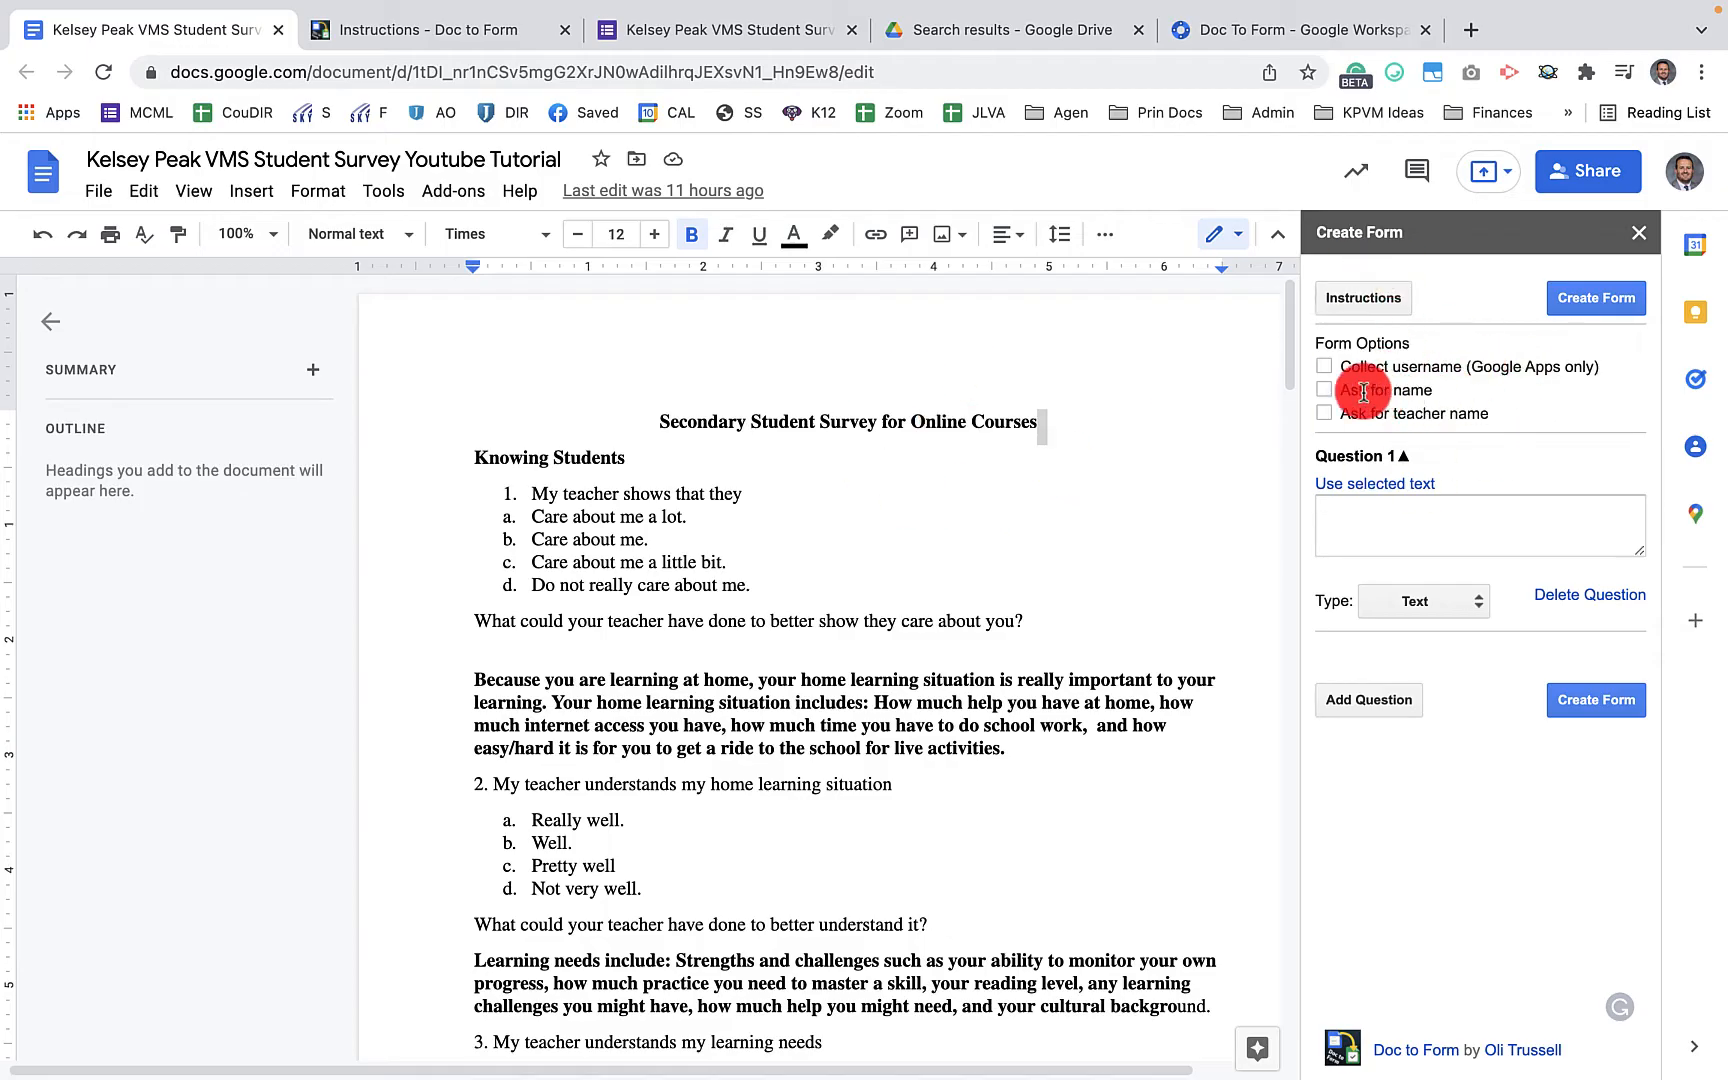
click(1324, 390)
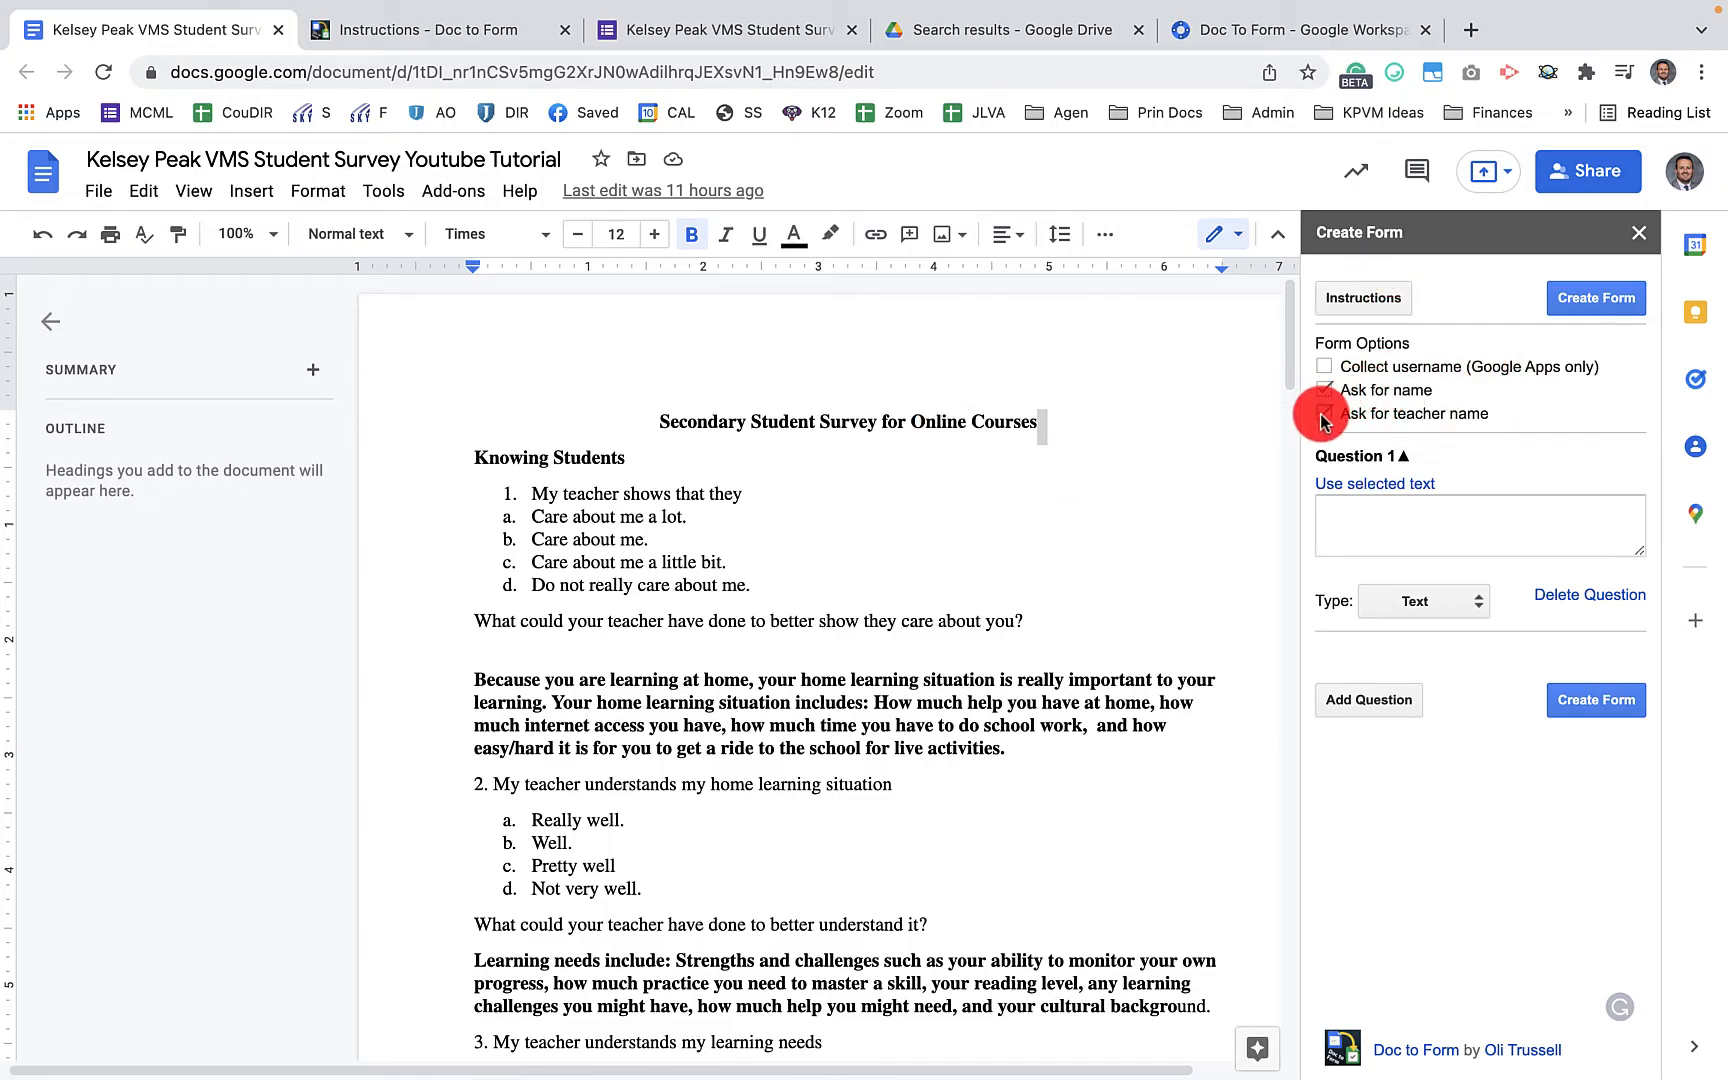
click(1324, 414)
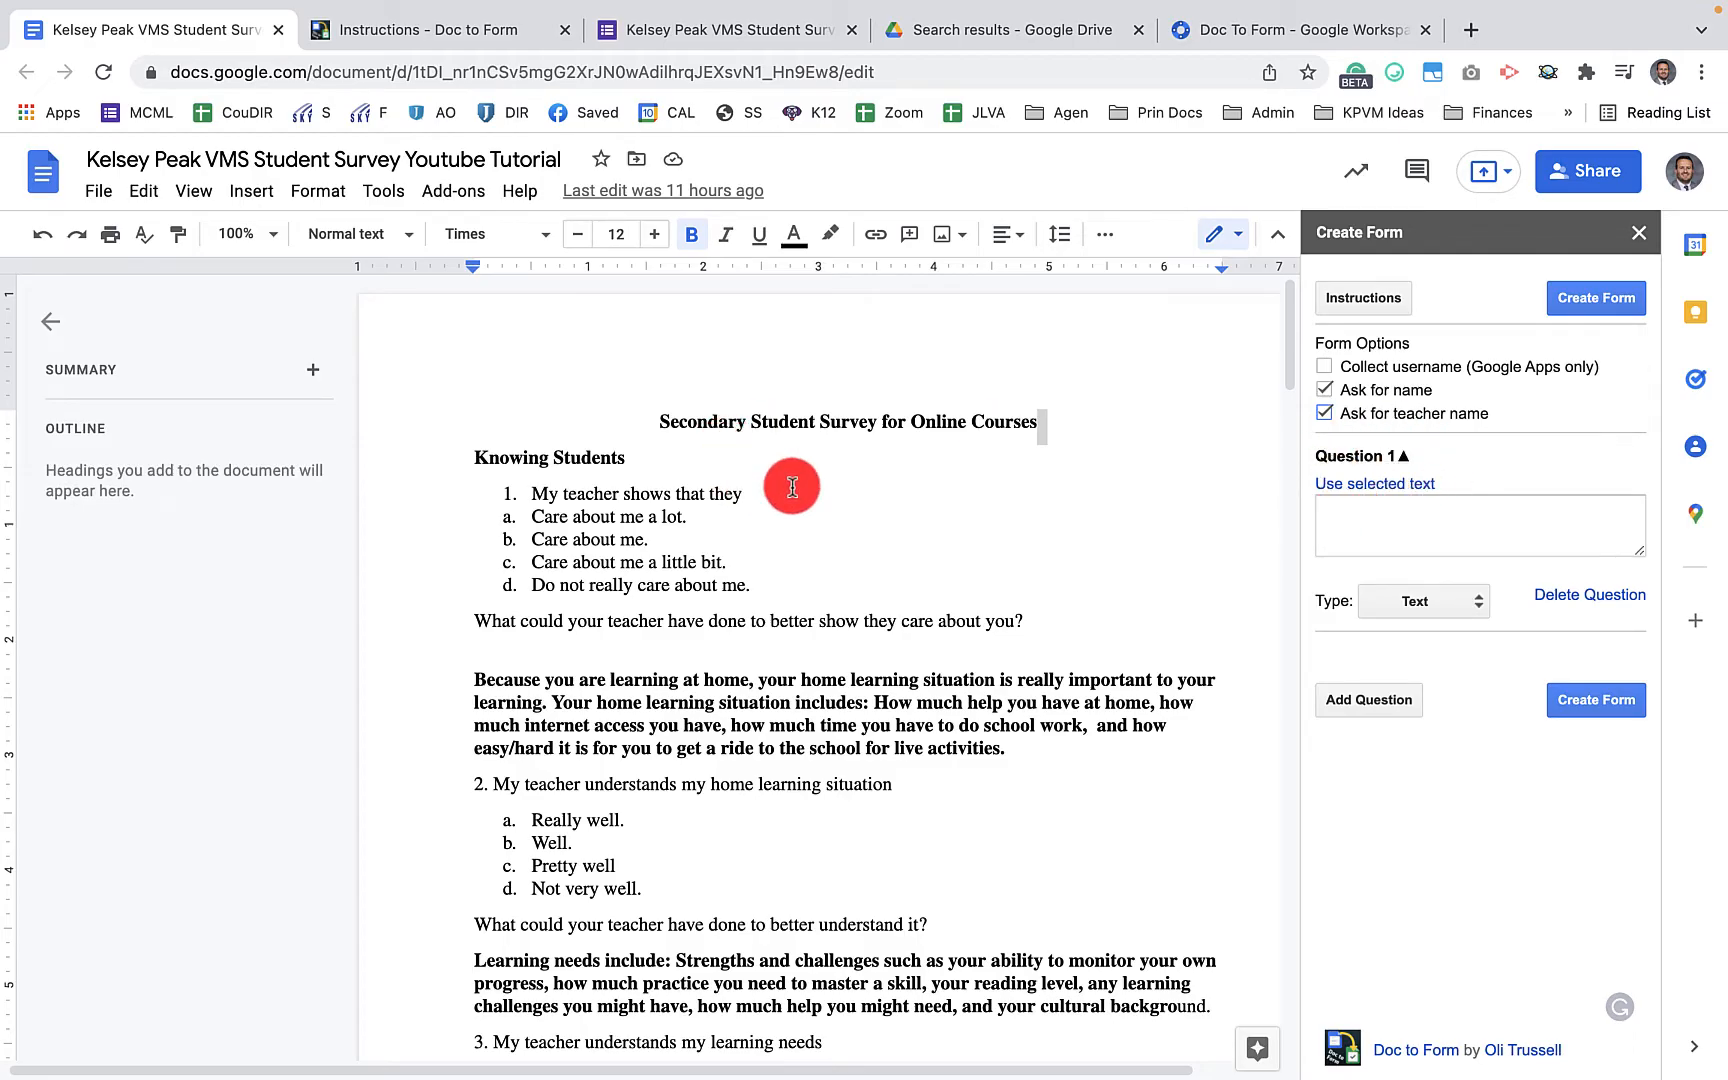
Use the selected line 'My teacher shows that they' as Question 1's text
drag(792, 486, 520, 494)
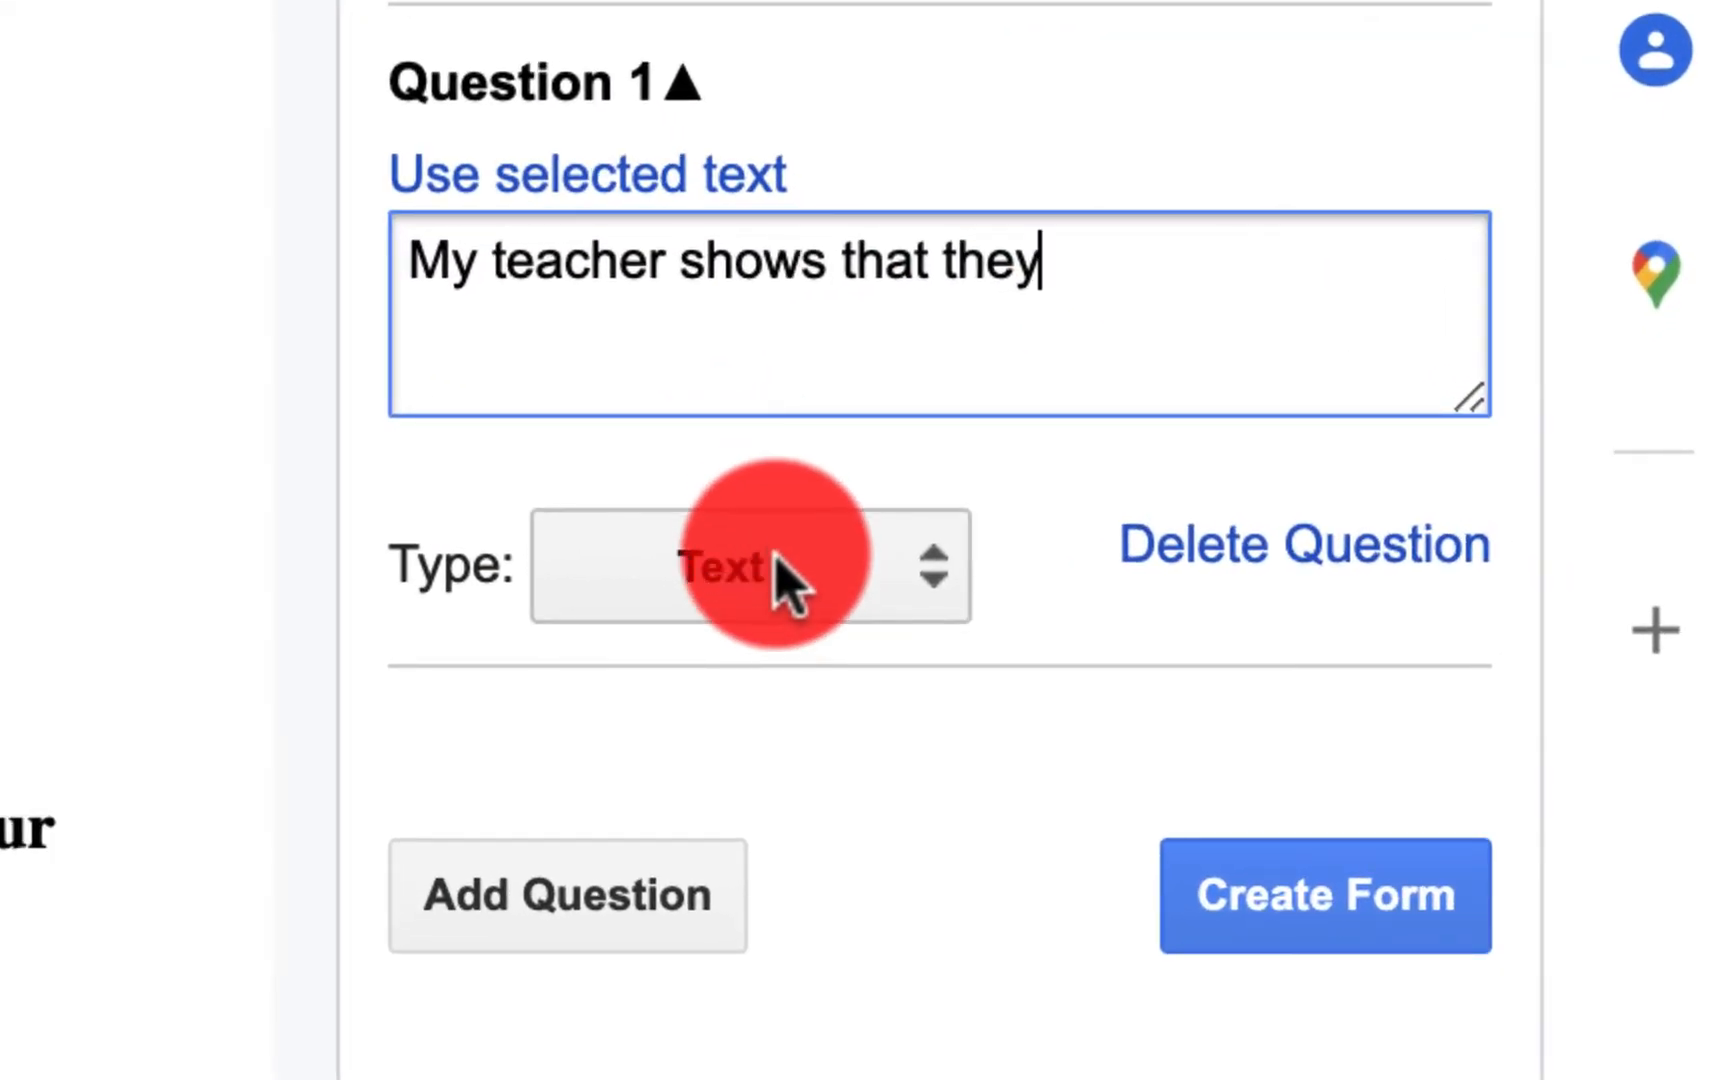
click(750, 566)
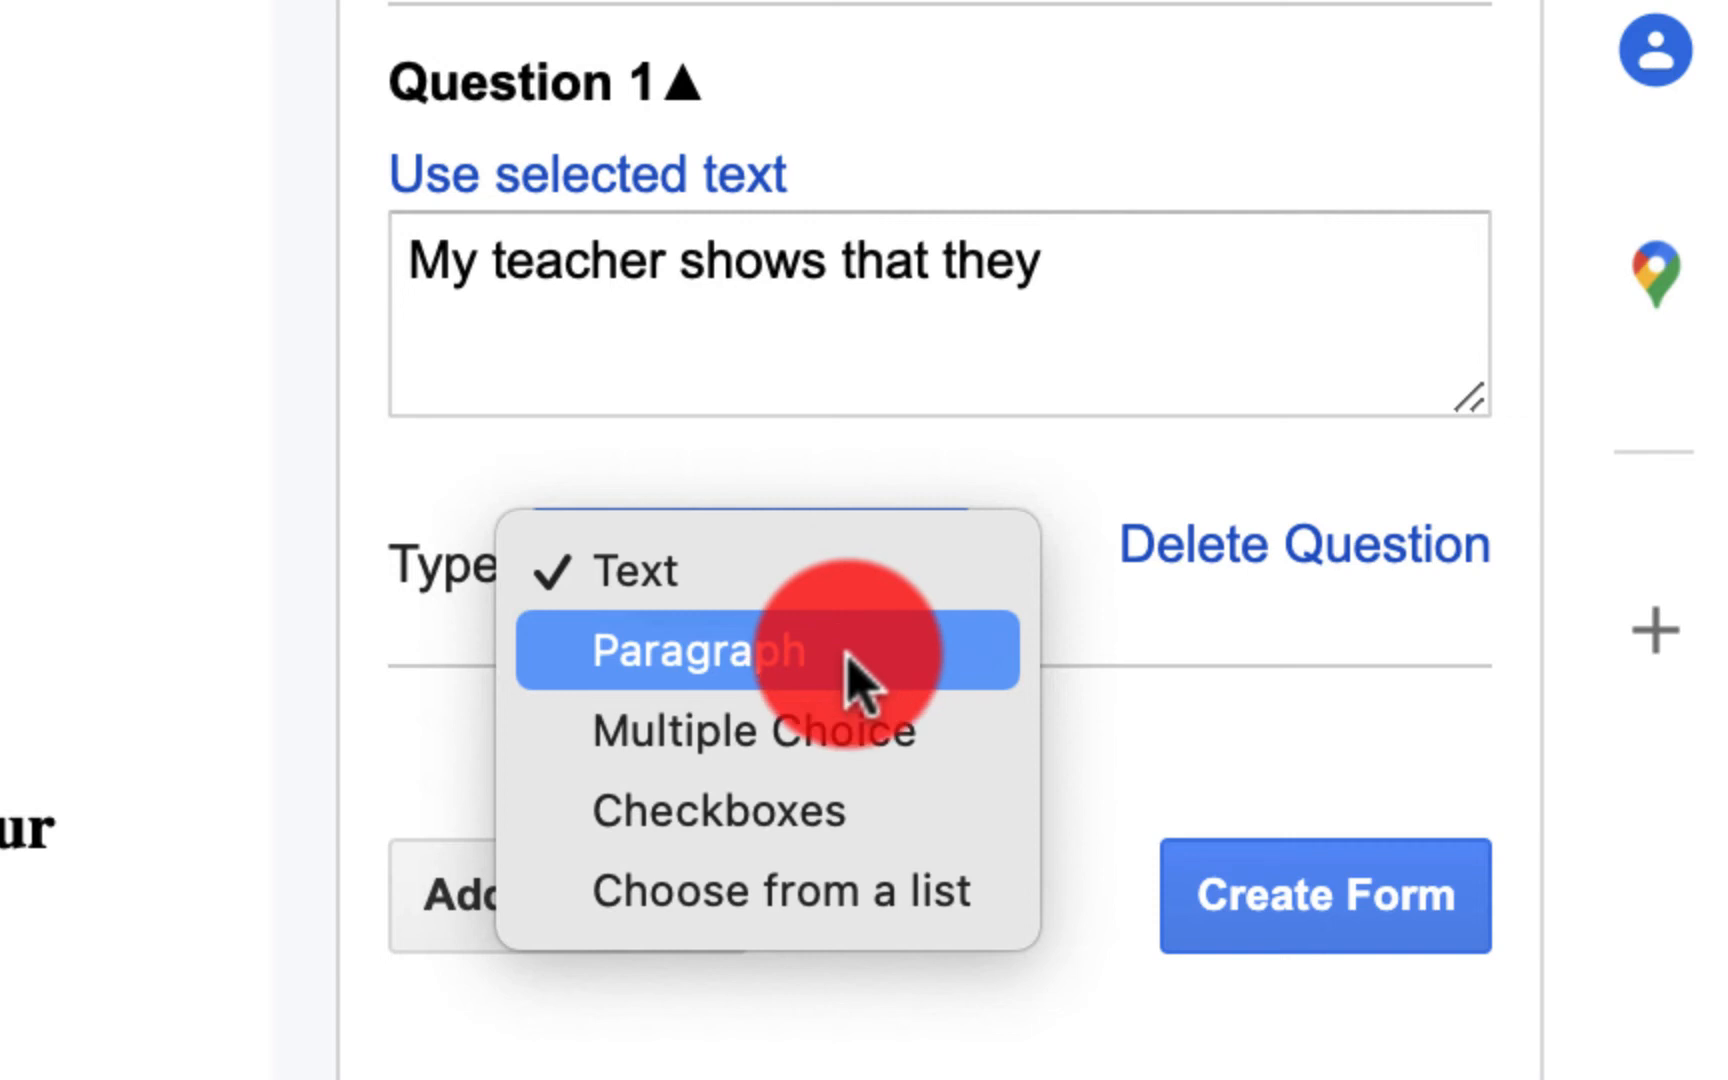
mouse_move(882, 810)
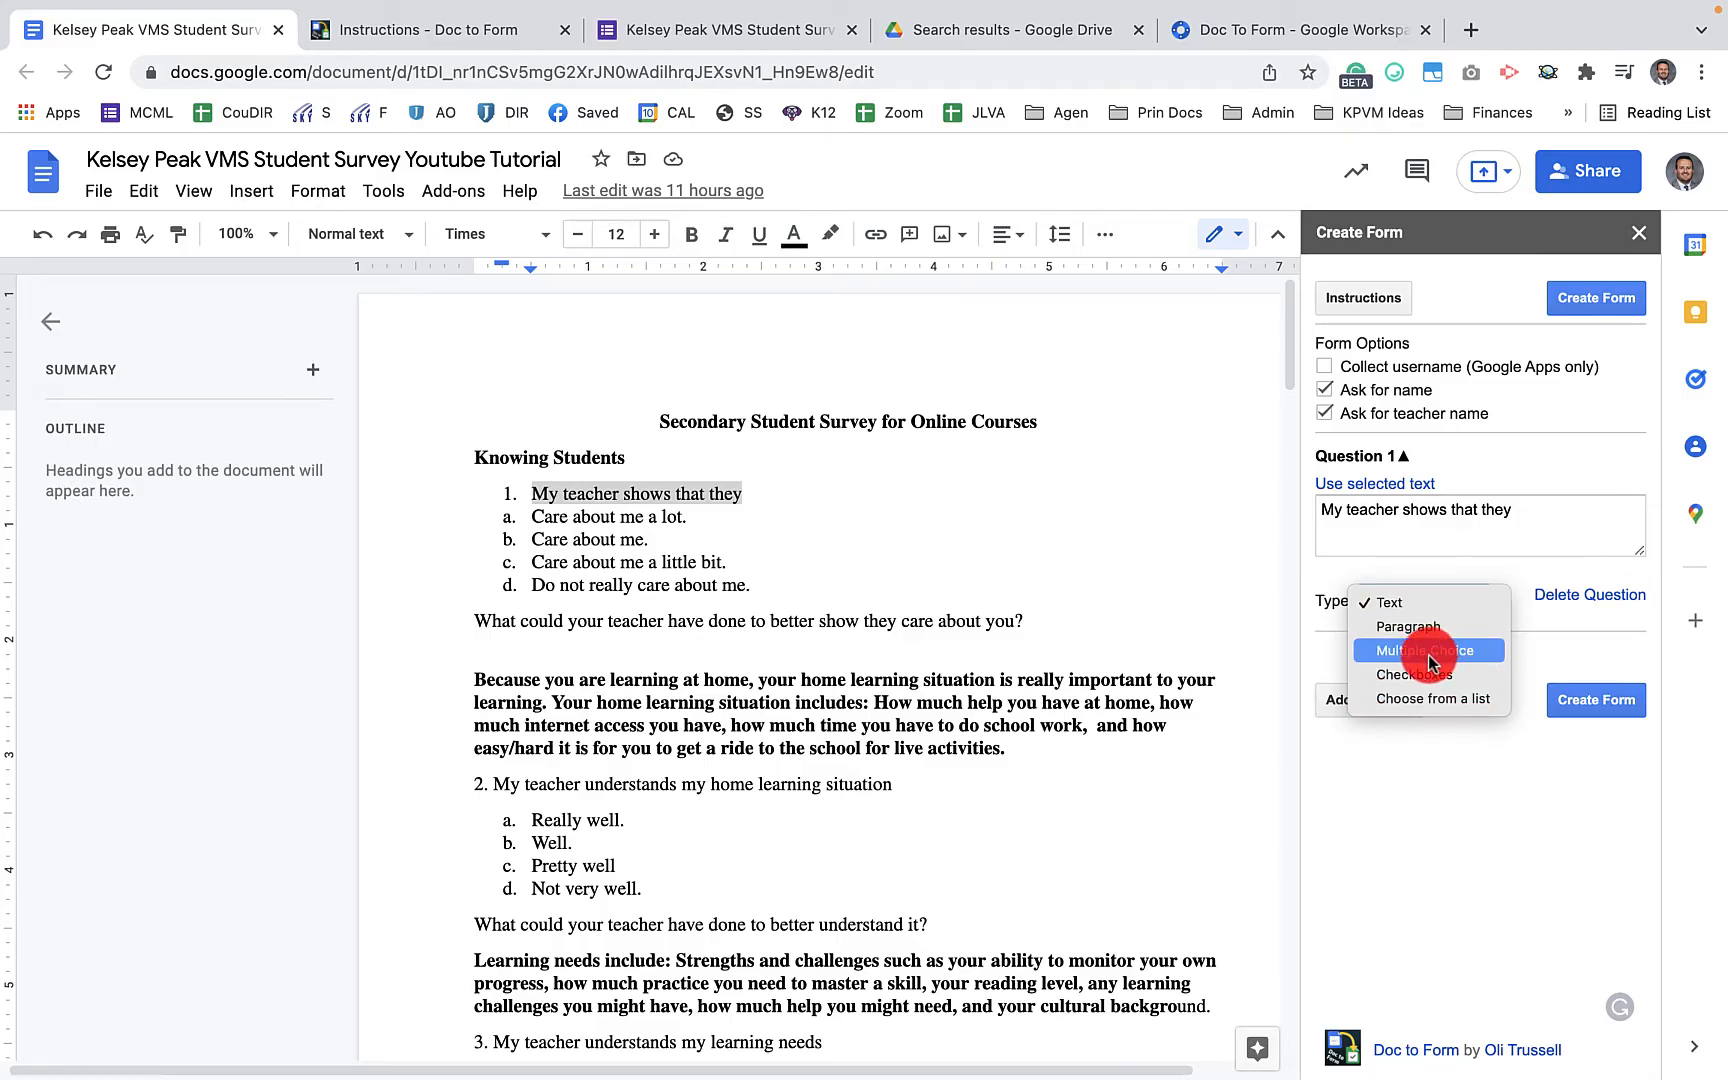
Make Question 1 multiple choice with the four care-about-me answers separated by semicolons
click(1426, 650)
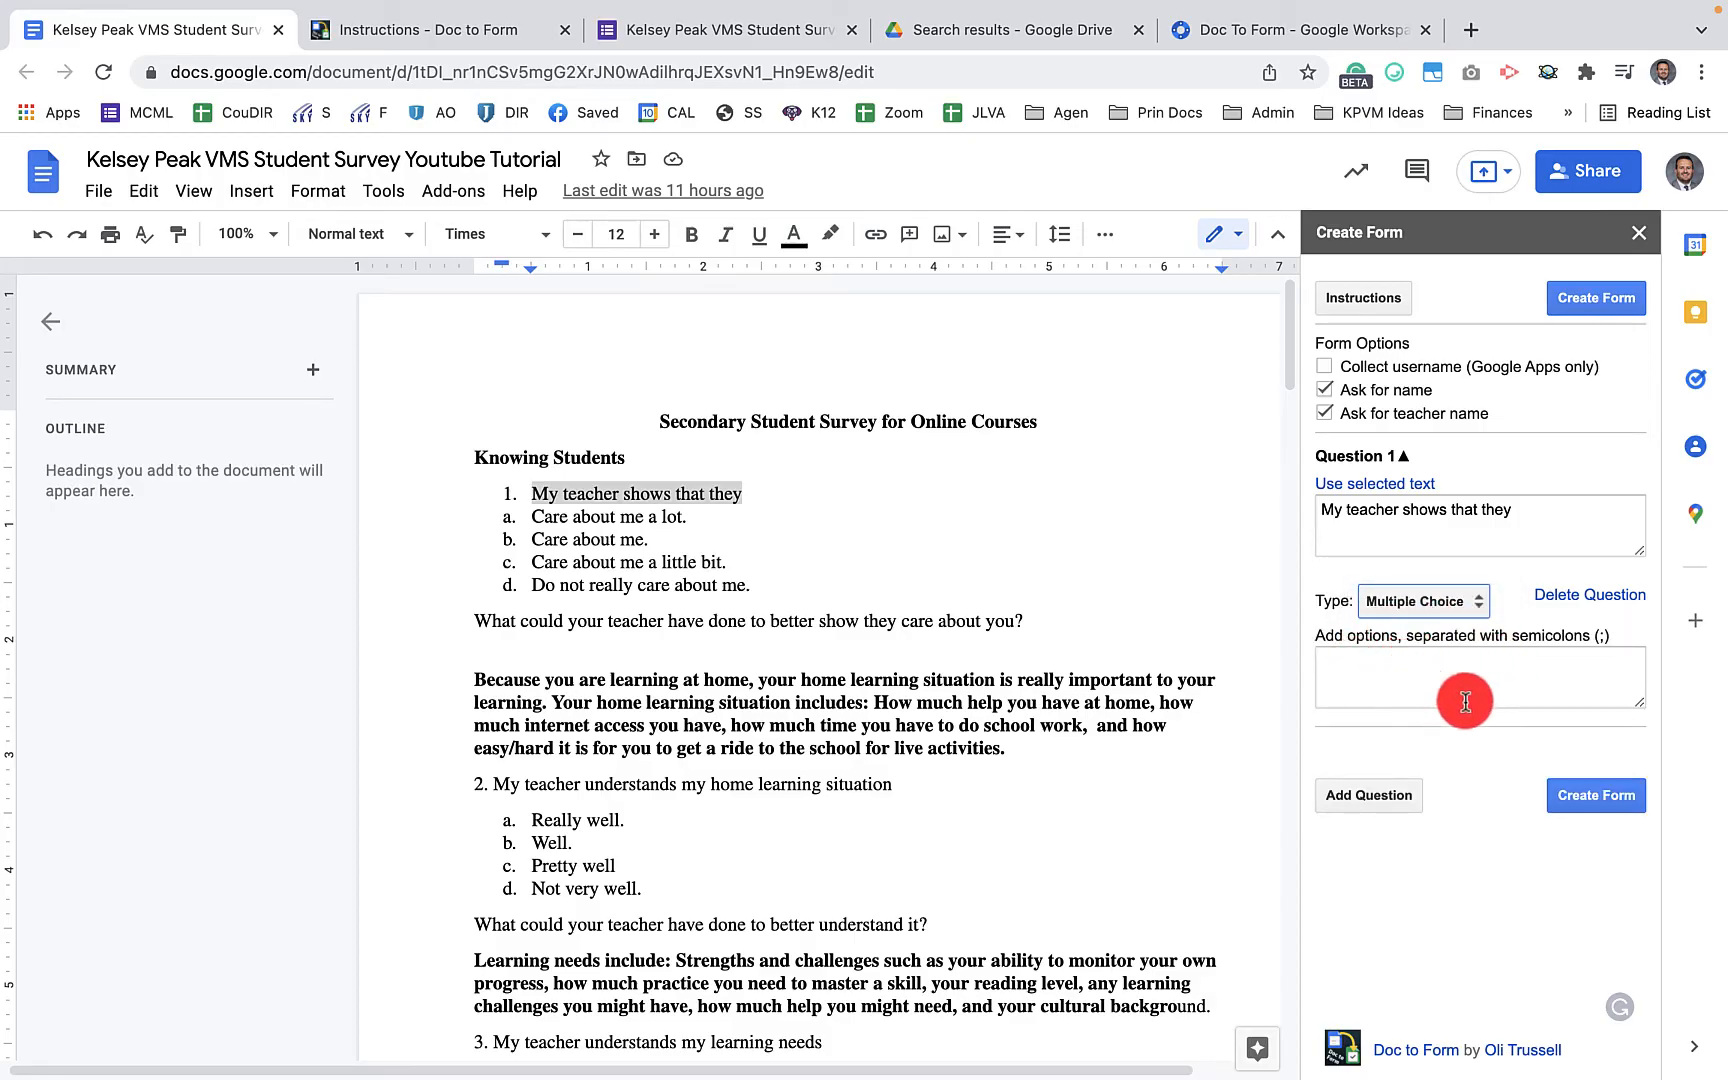
mouse_move(1386, 656)
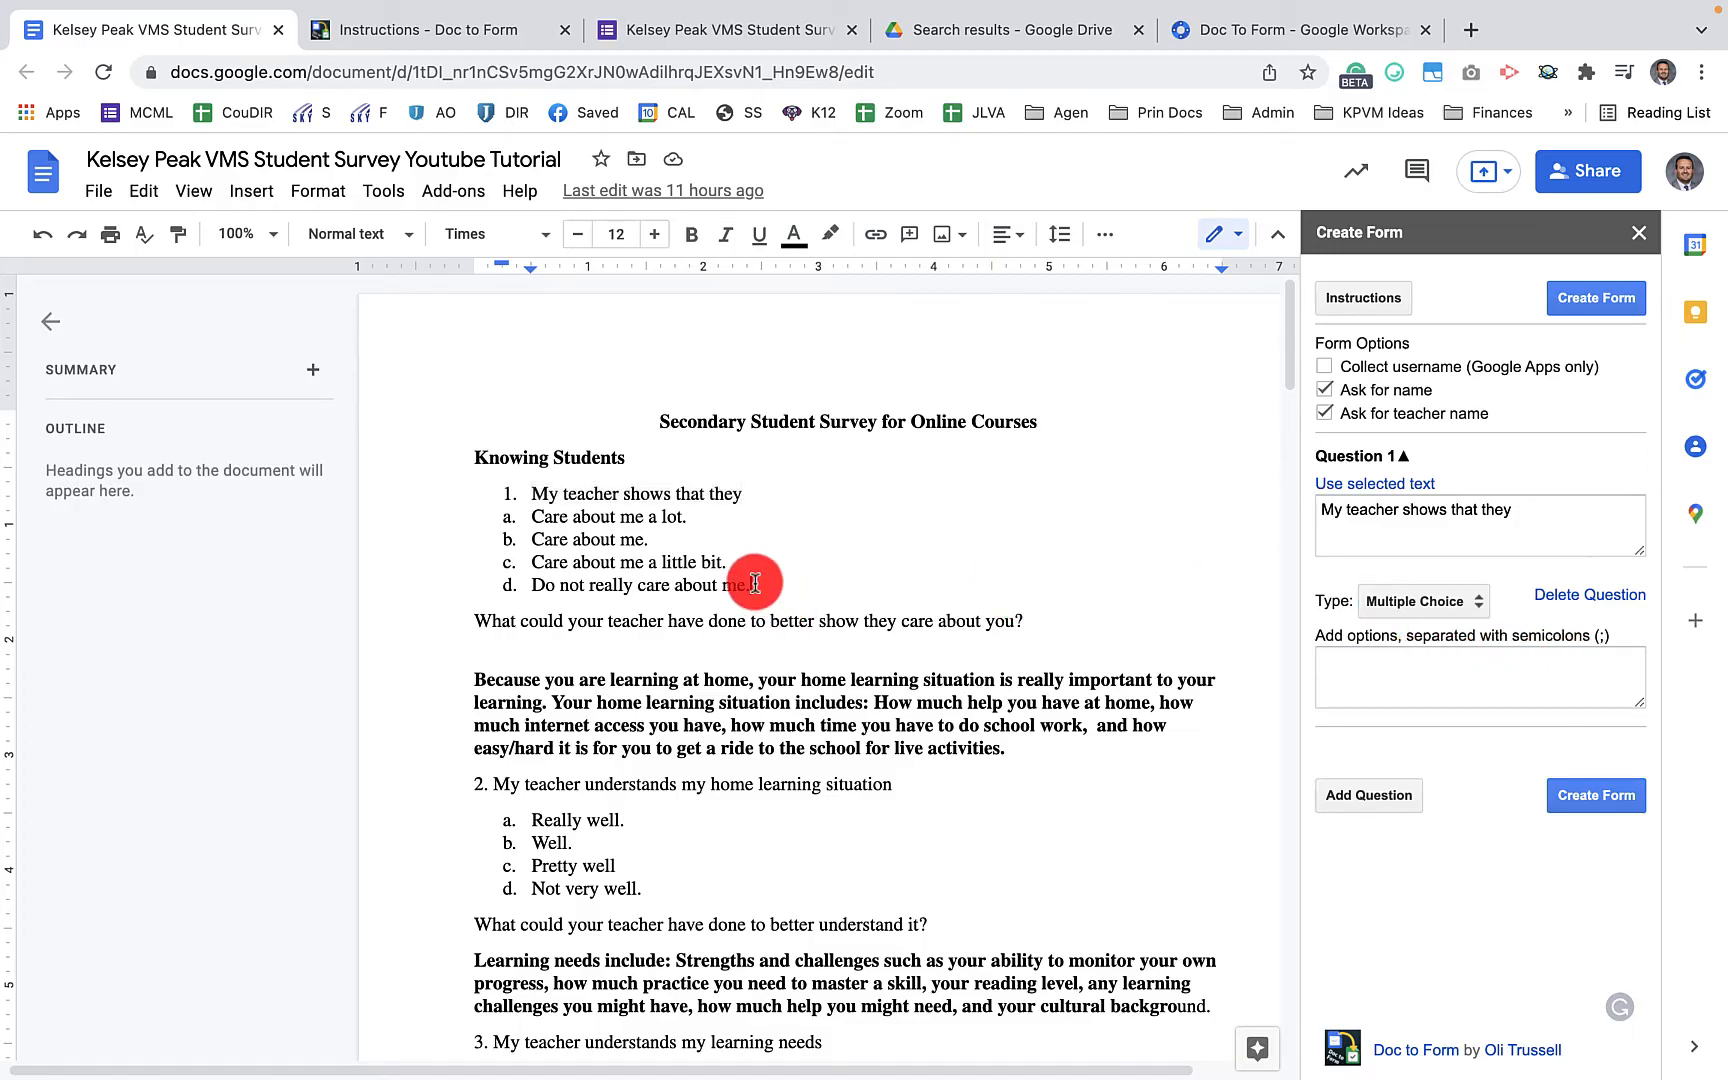
drag(752, 584, 528, 516)
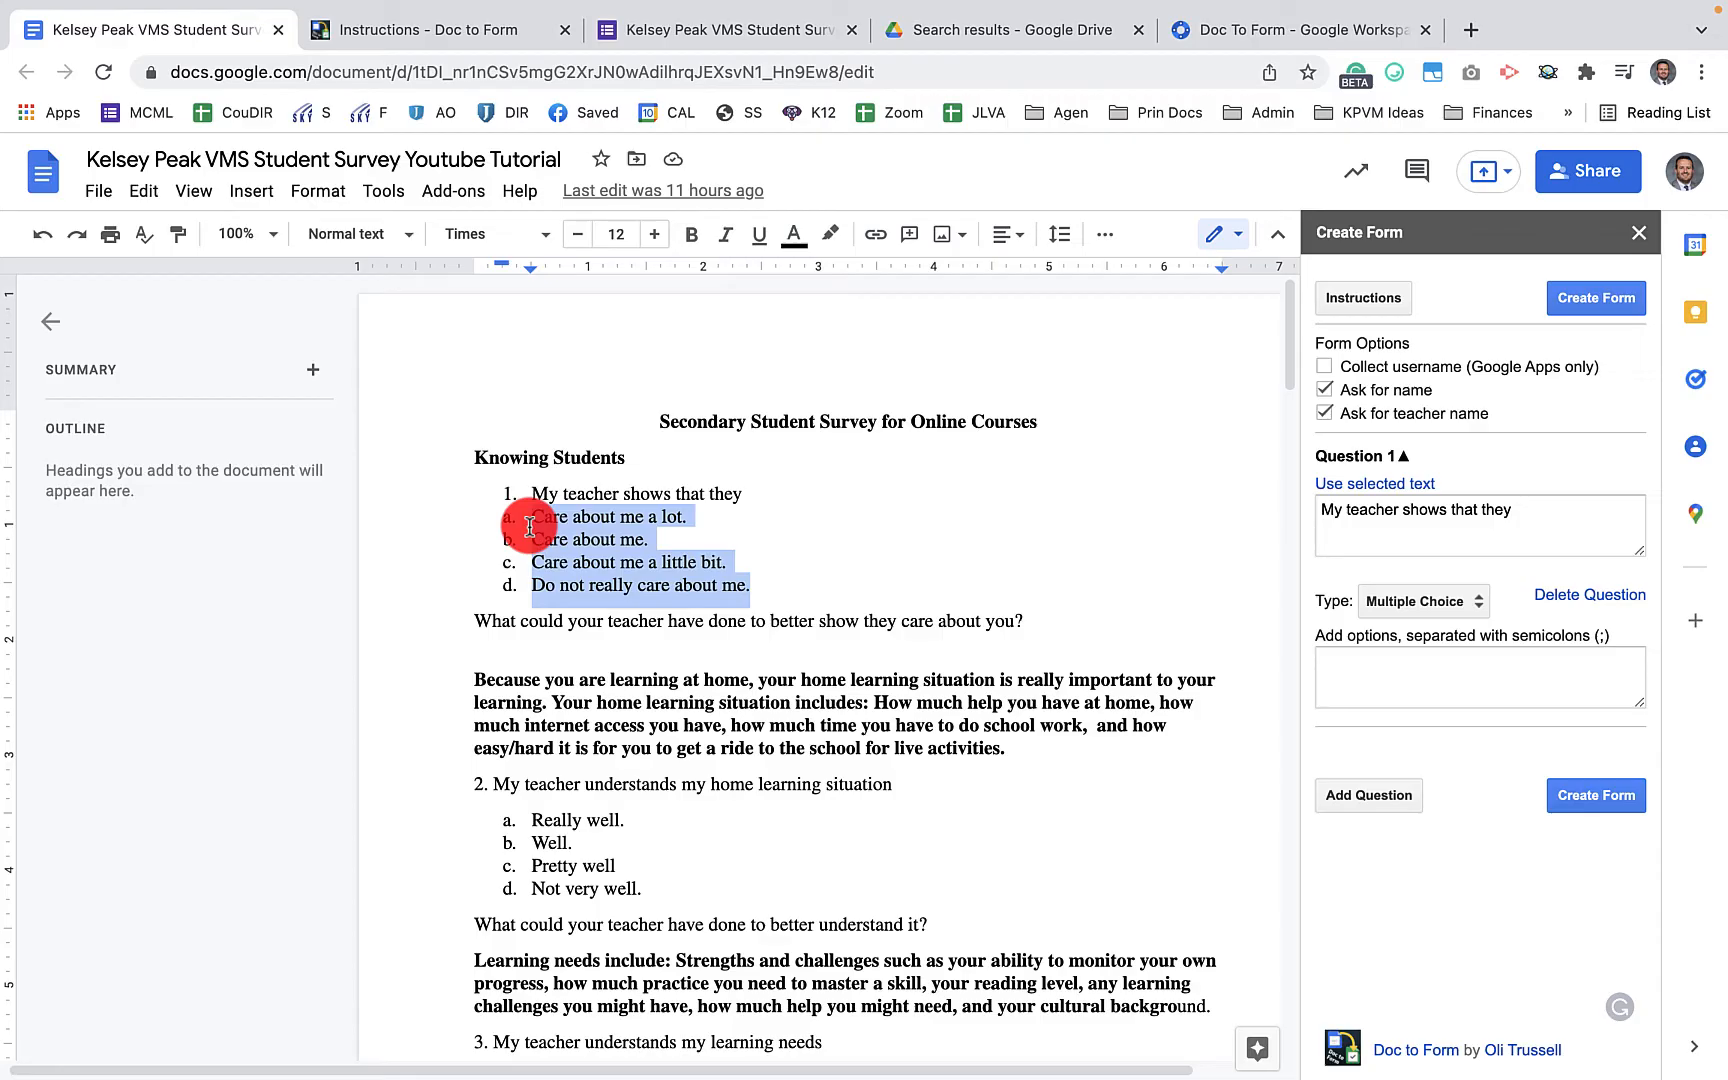
click(1476, 676)
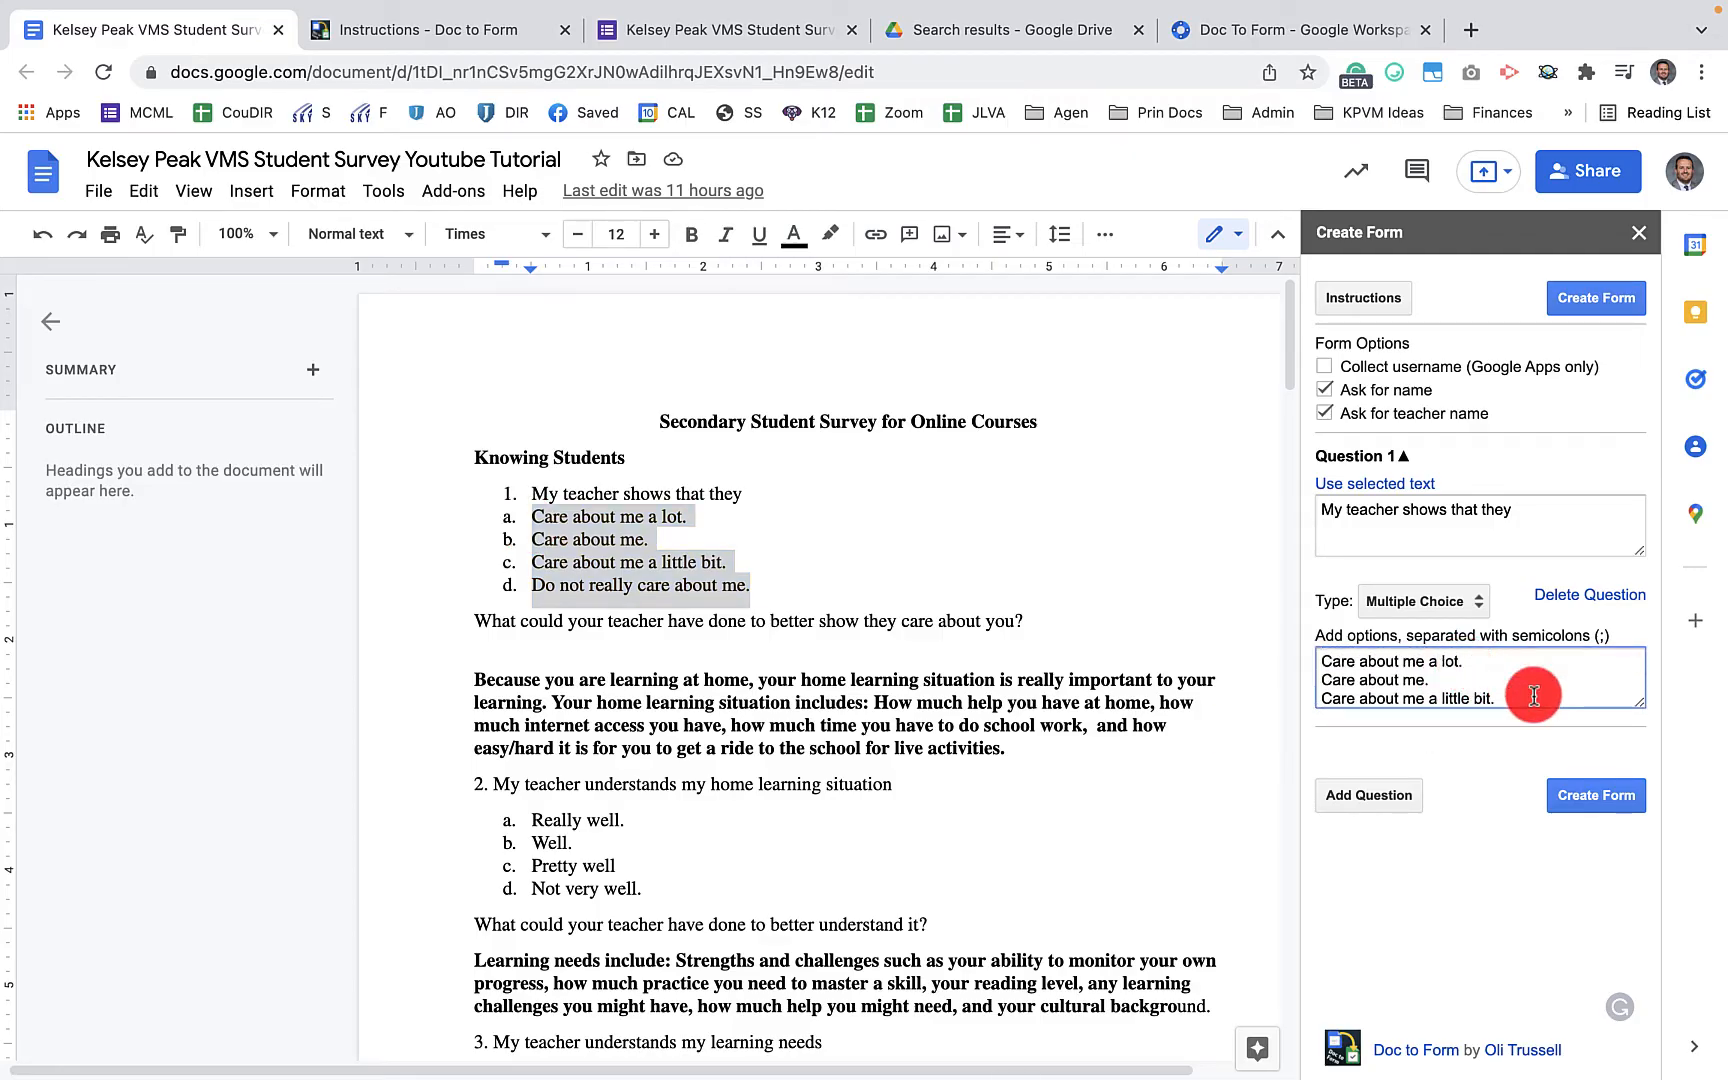
text(;)
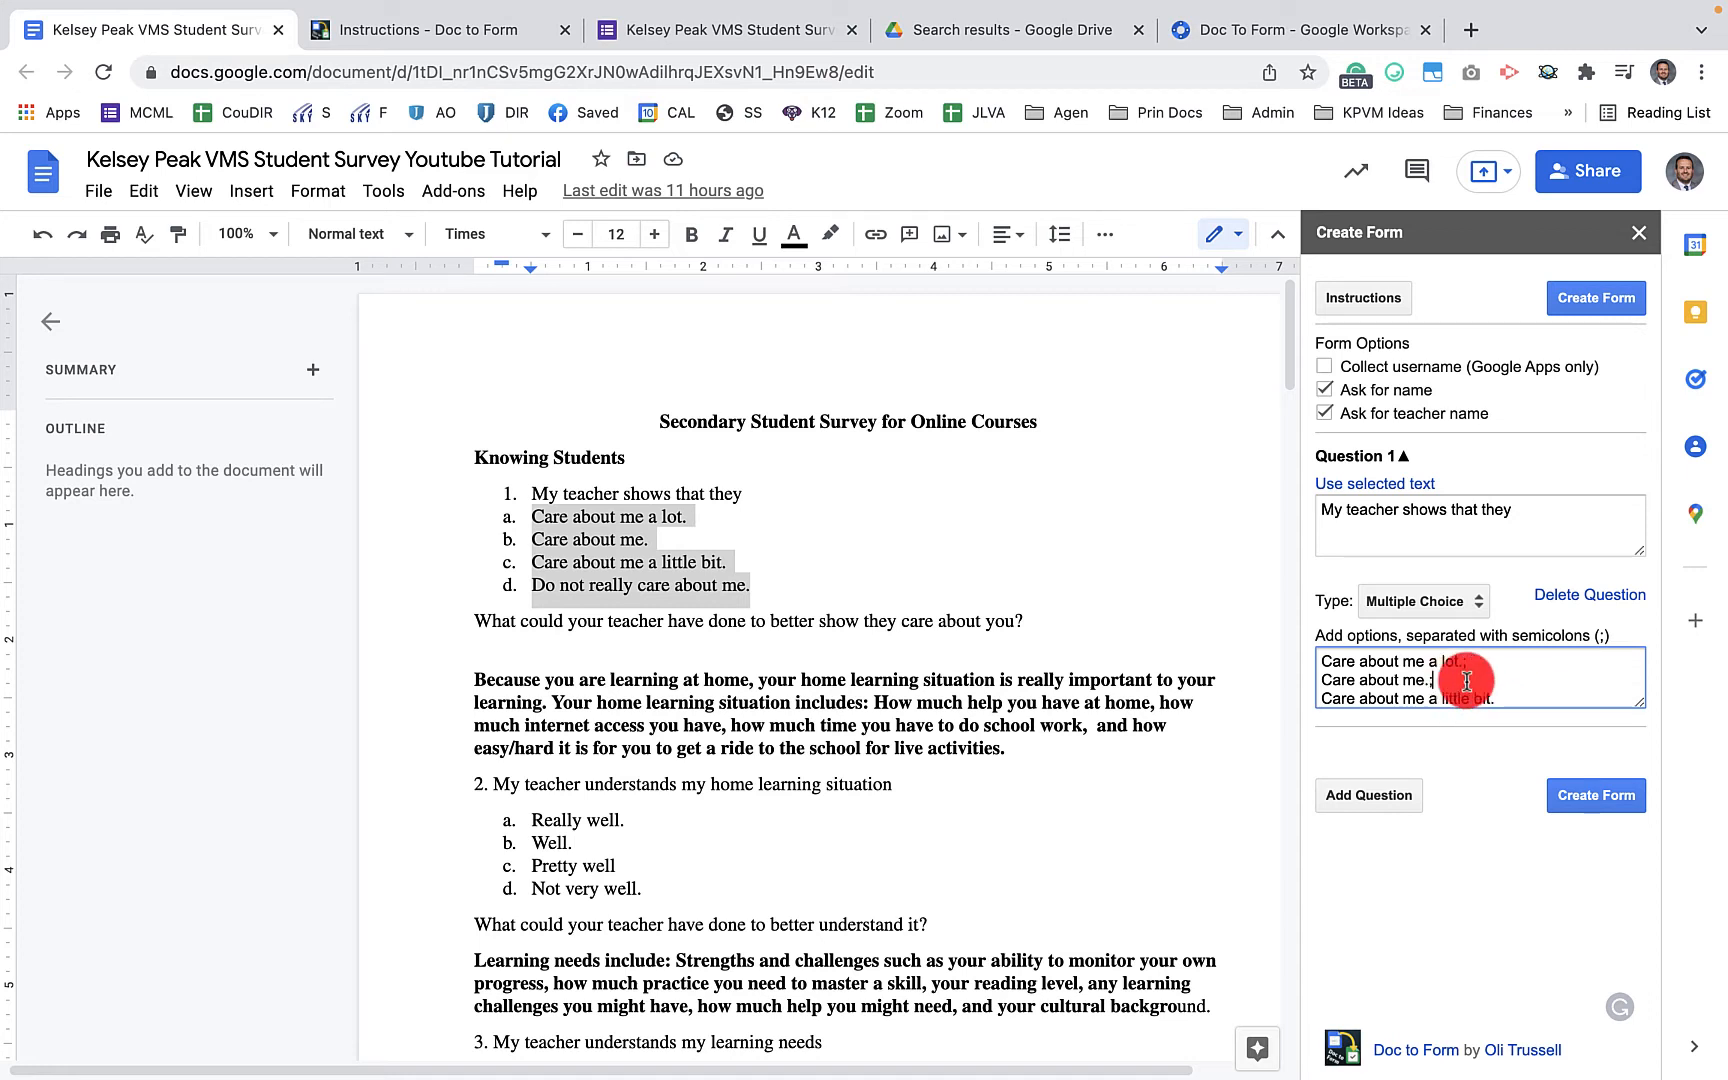
text(Do not really care about me.;)
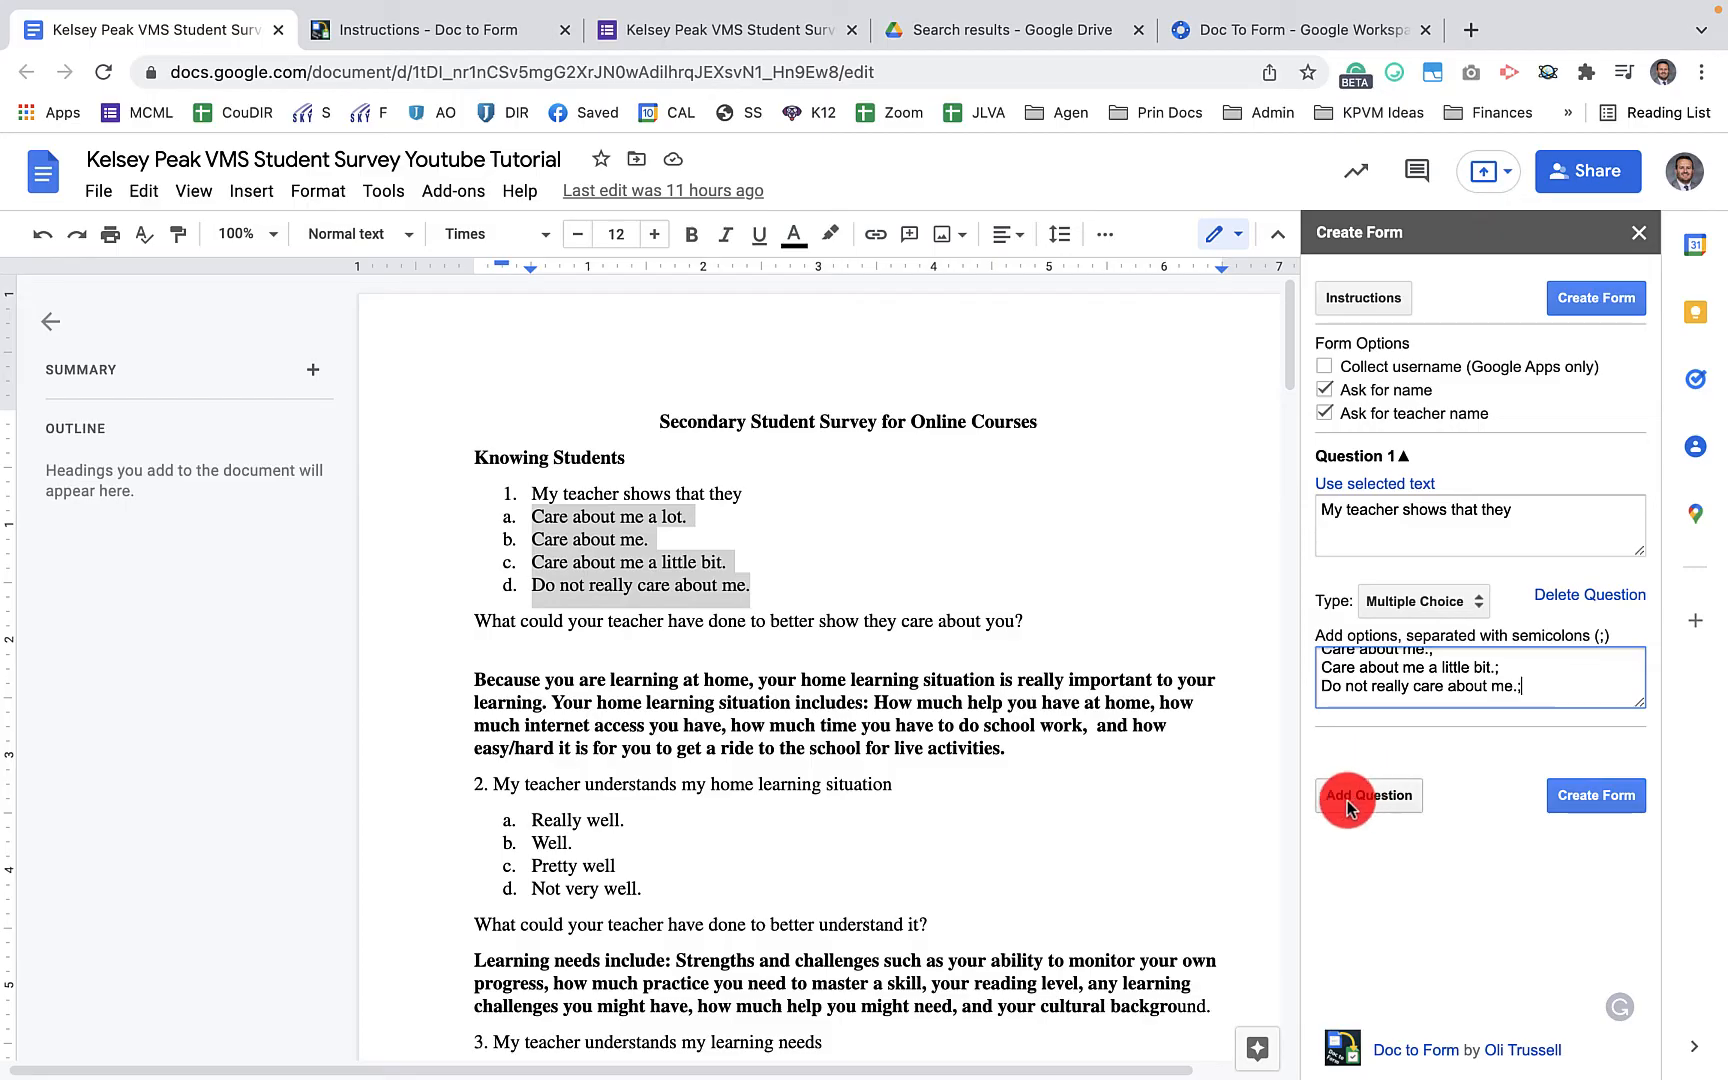
Add Question 2 as a paragraph question from the follow-up sentence, then add a blank Question 3
click(1368, 794)
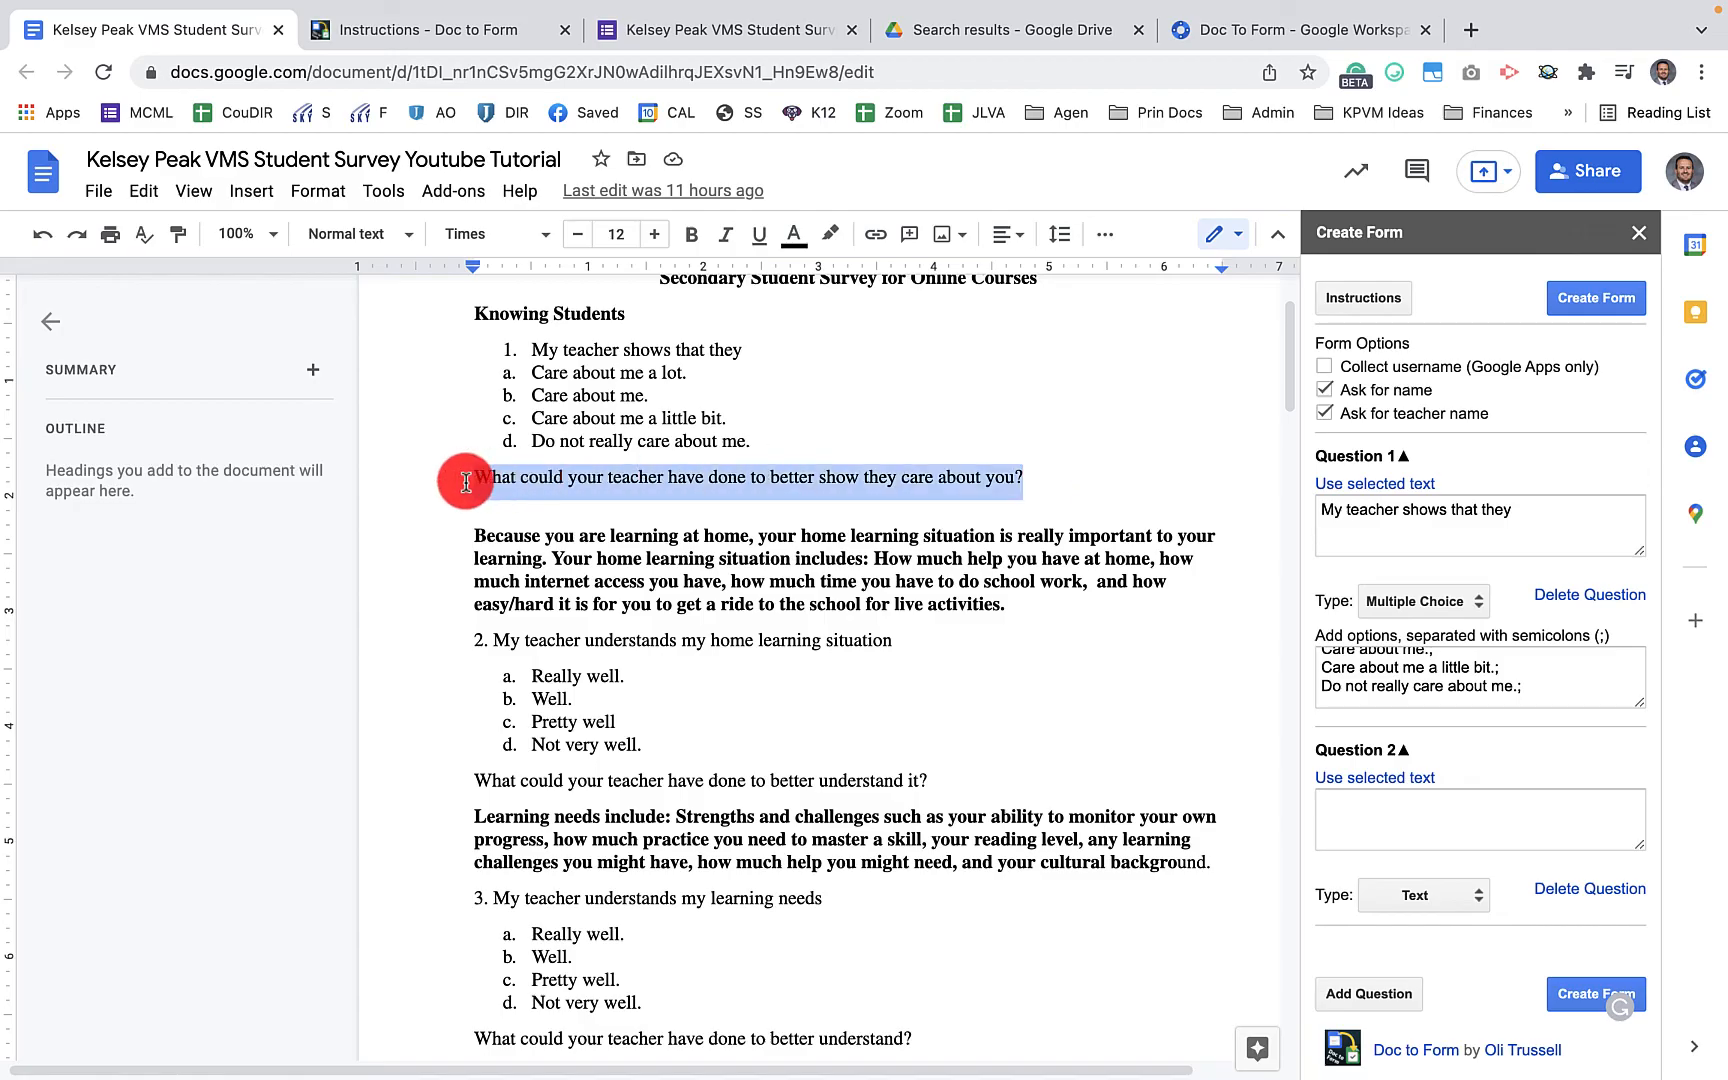
click(1374, 776)
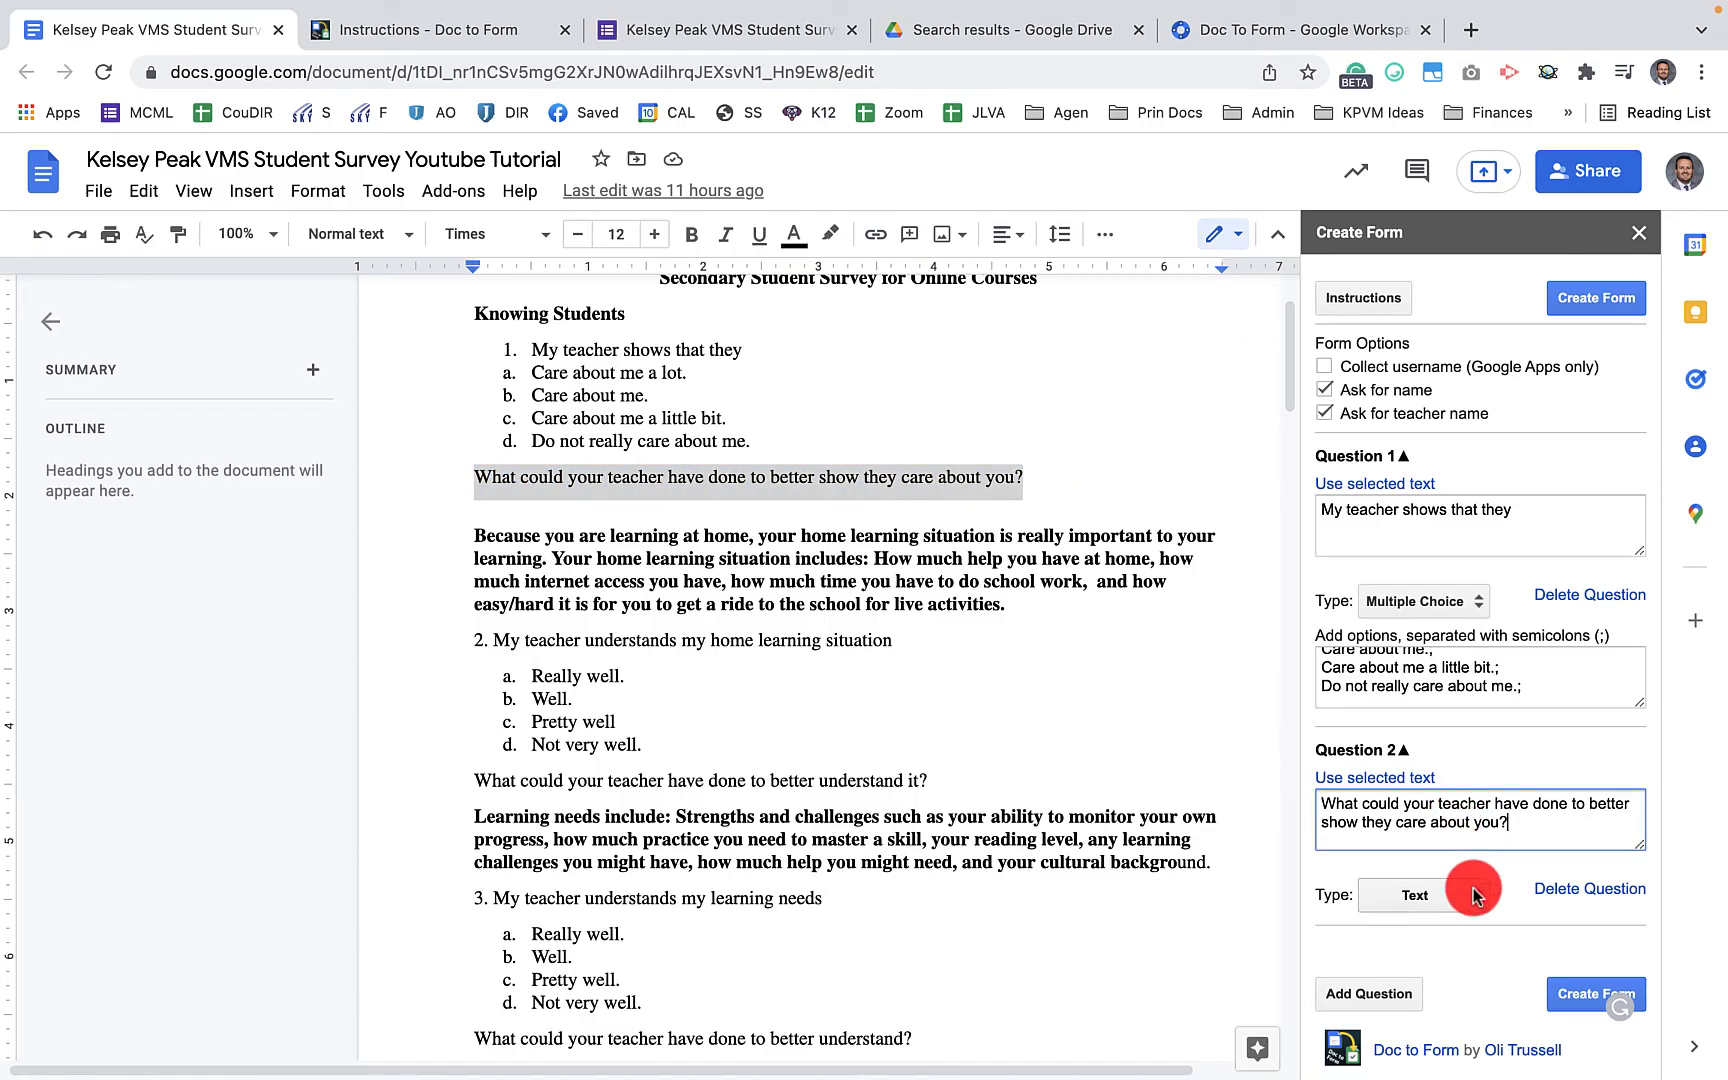
click(1414, 894)
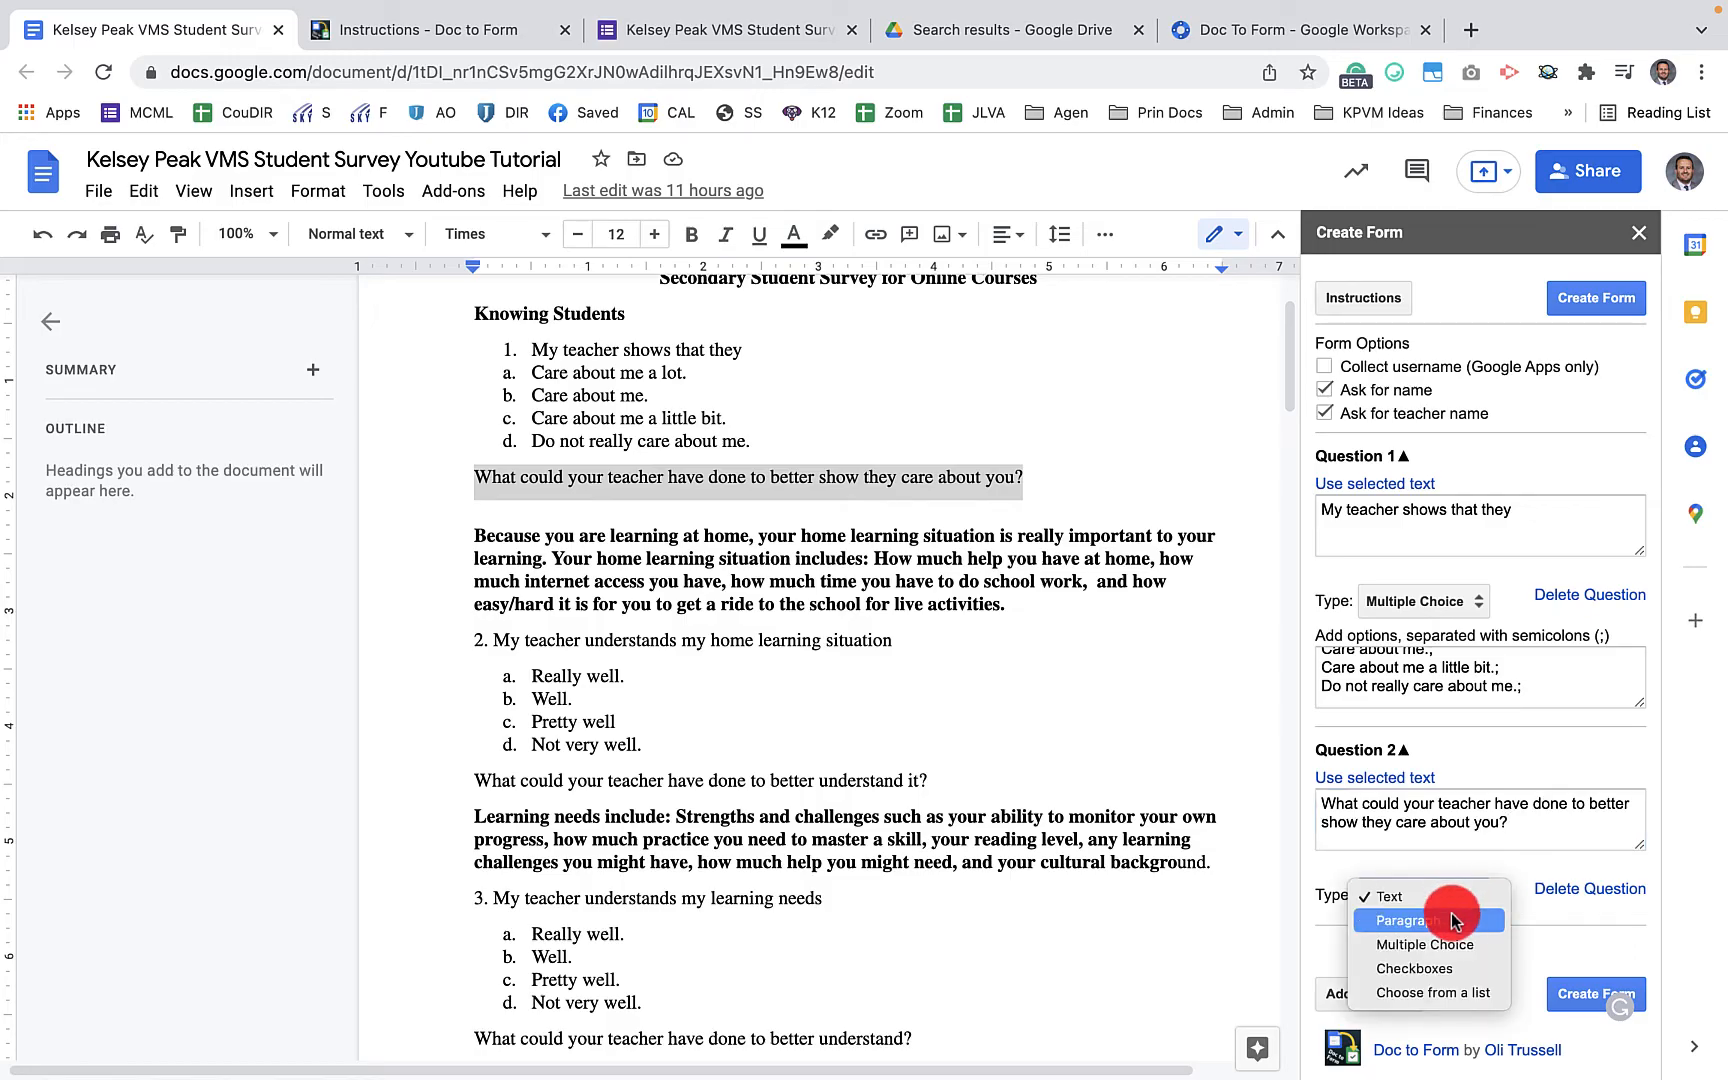
click(1410, 920)
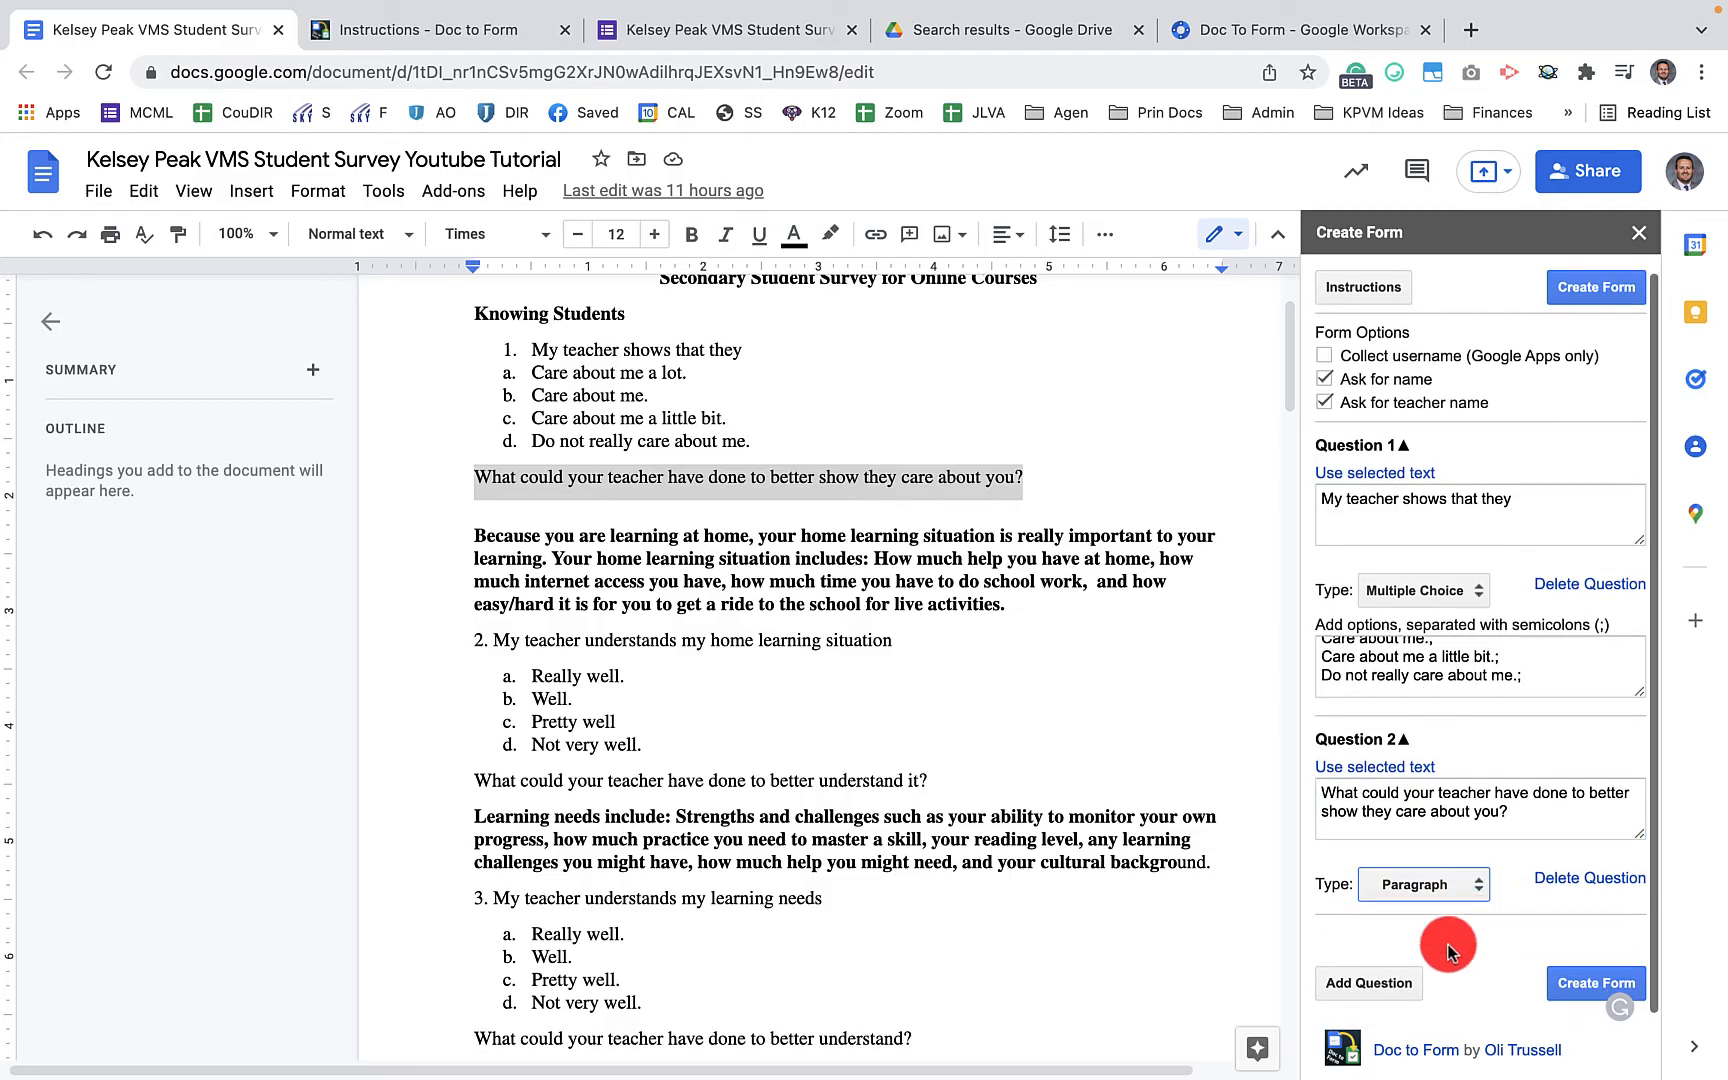
click(1366, 984)
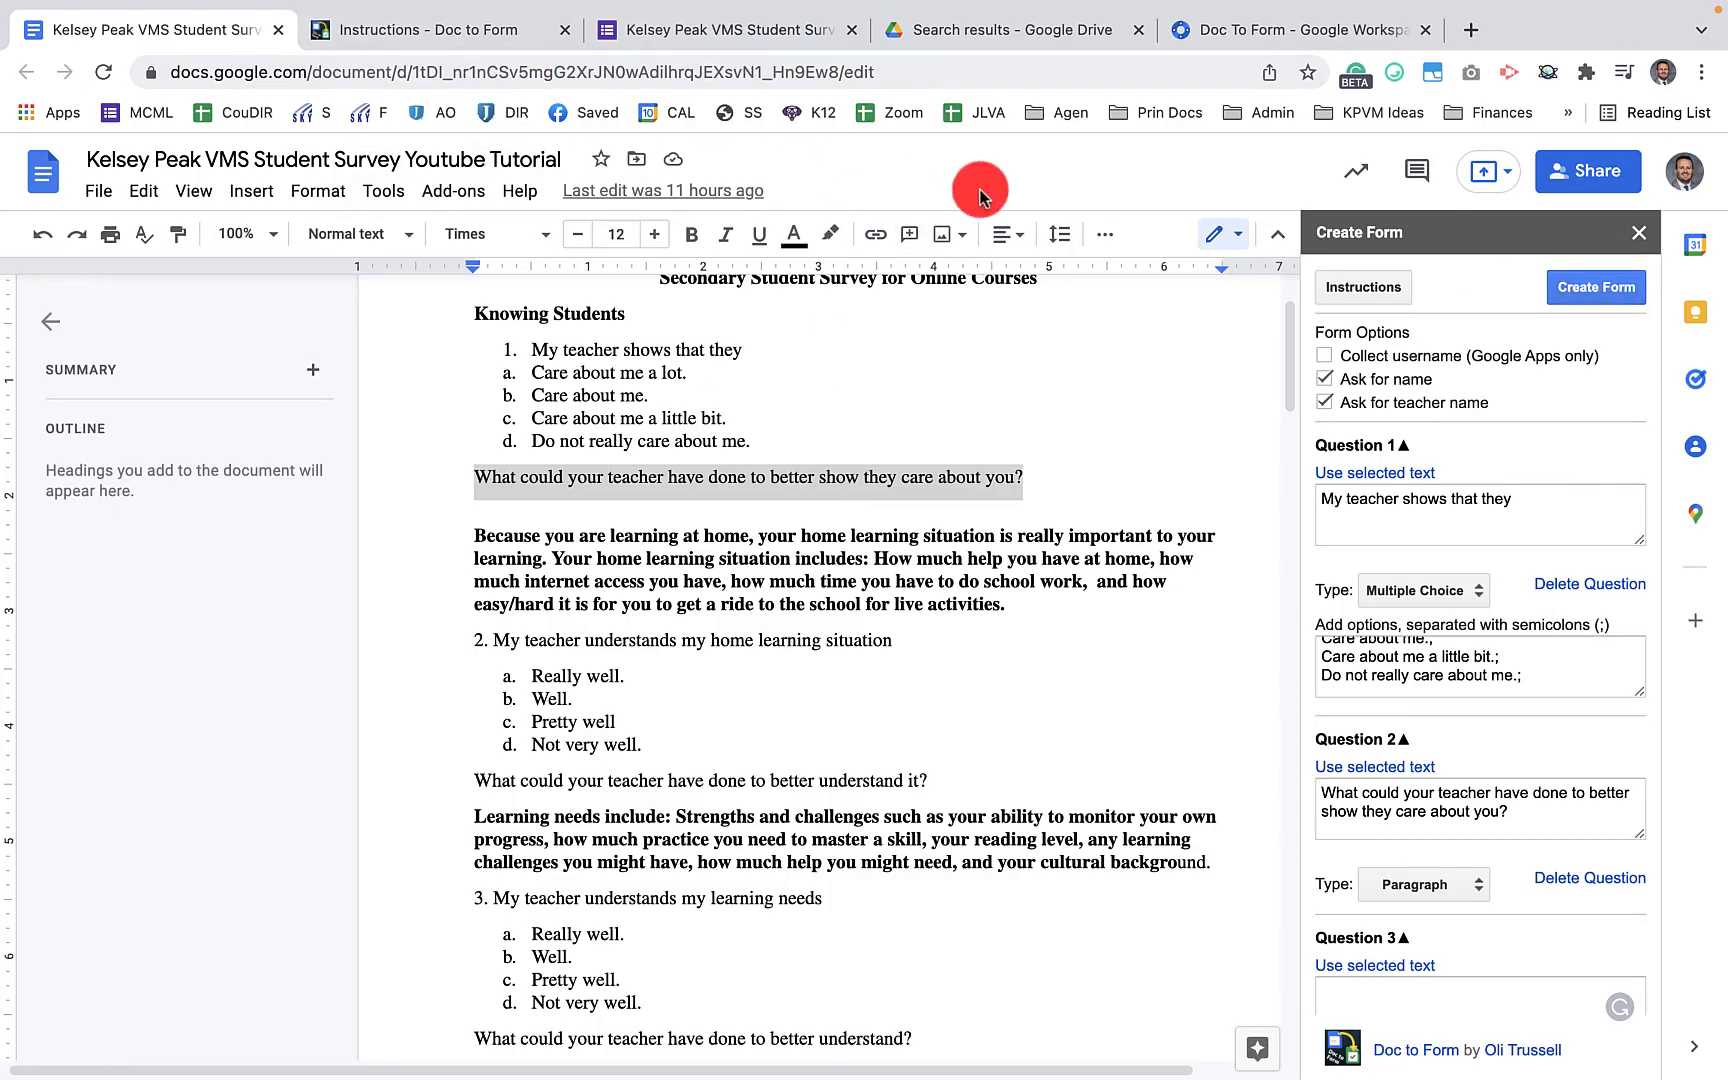
Create the Google Form from the survey questions and view the generated form
click(1594, 288)
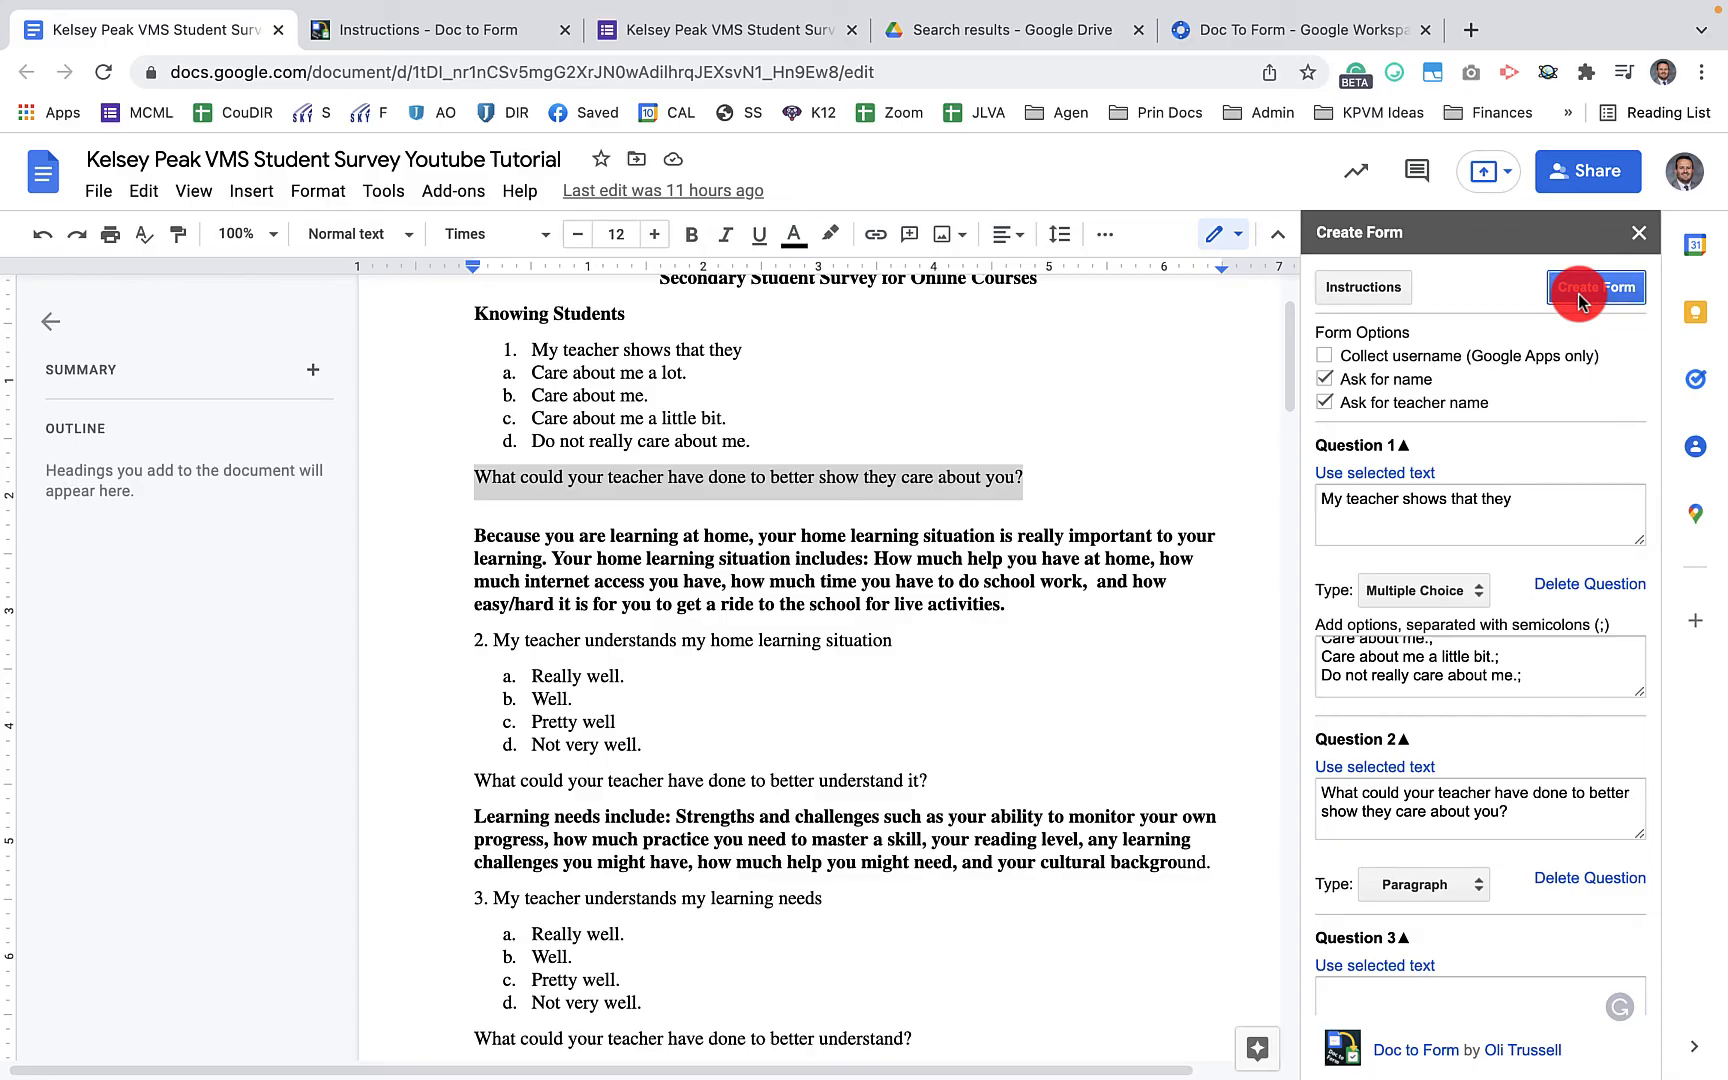
click(1594, 288)
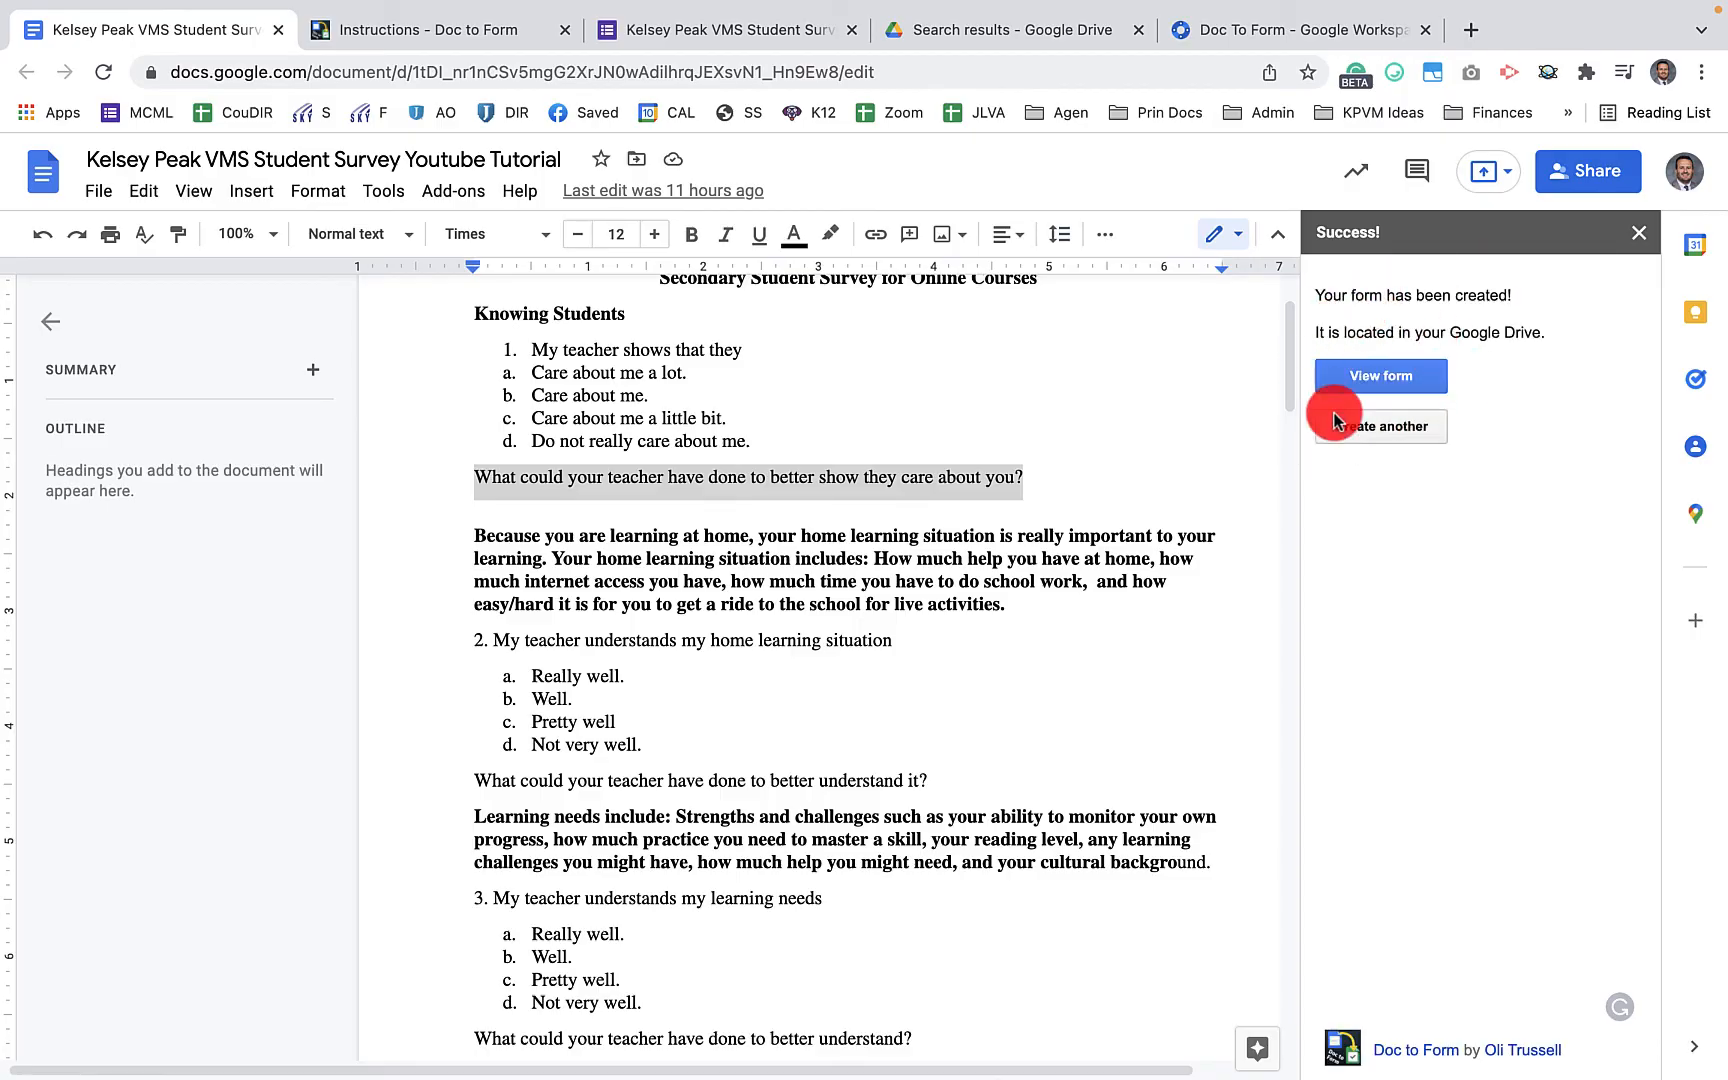
click(1378, 374)
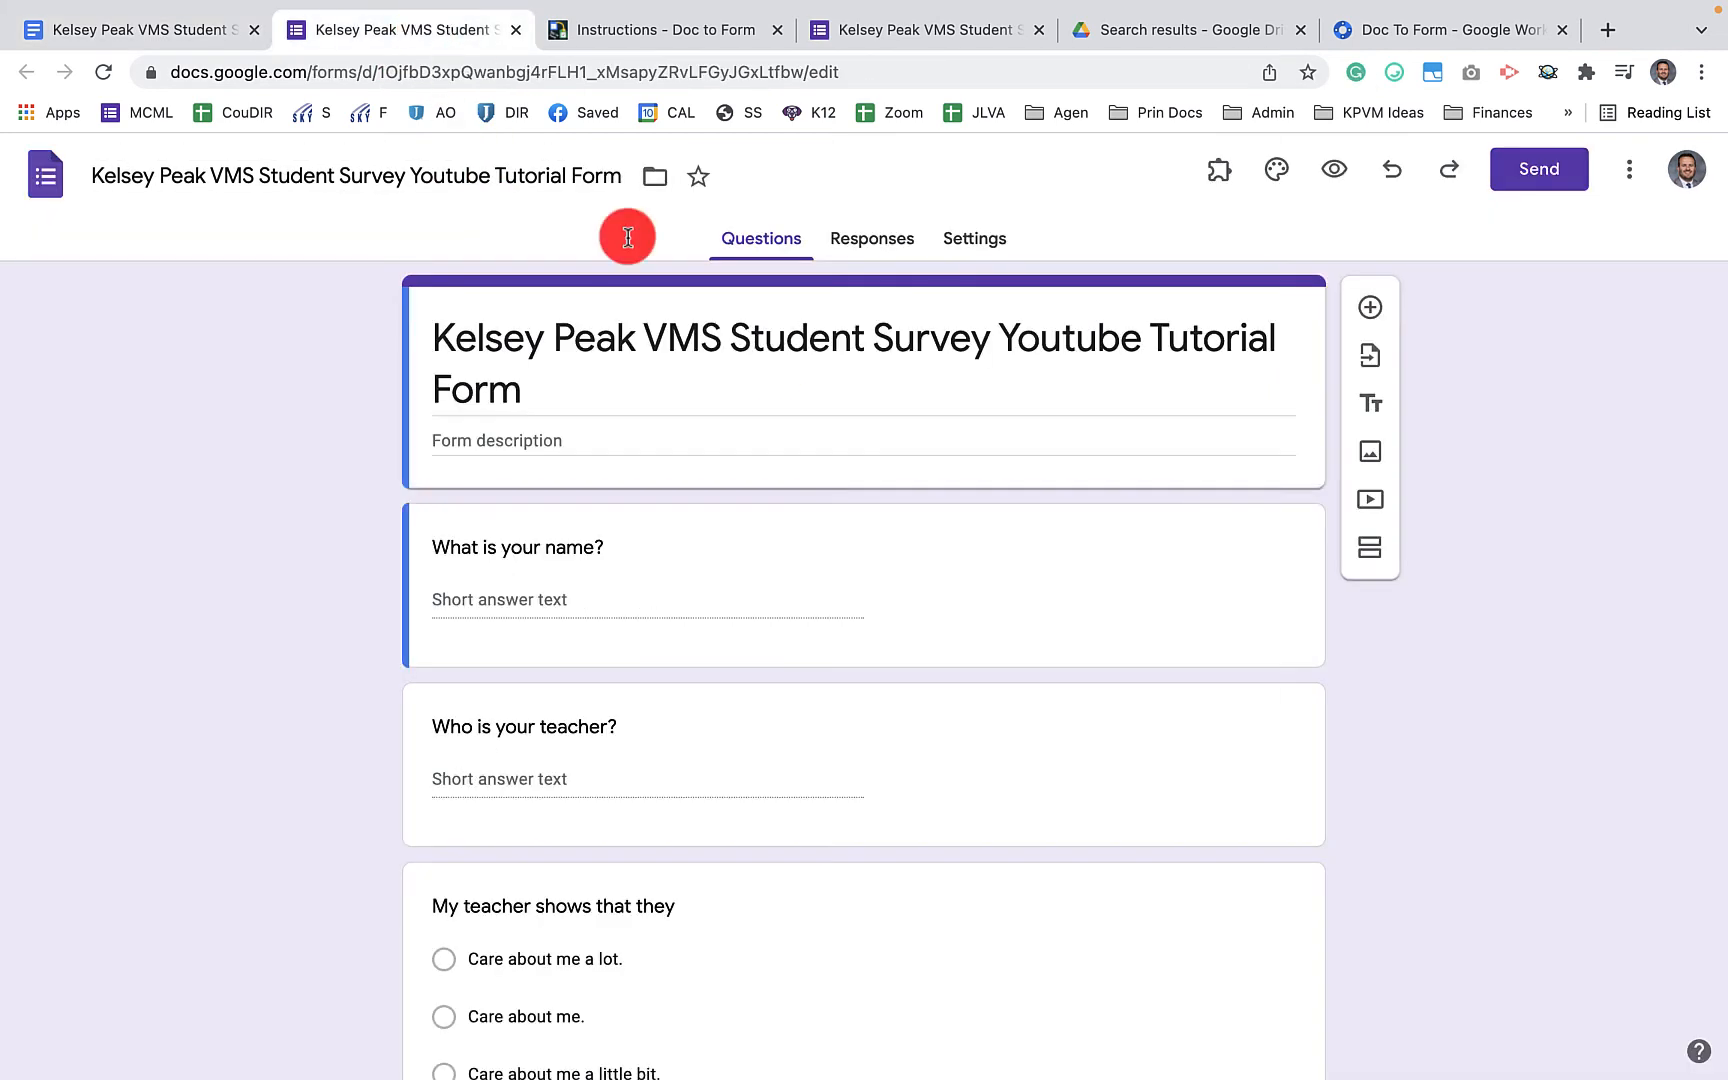
mouse_move(734, 354)
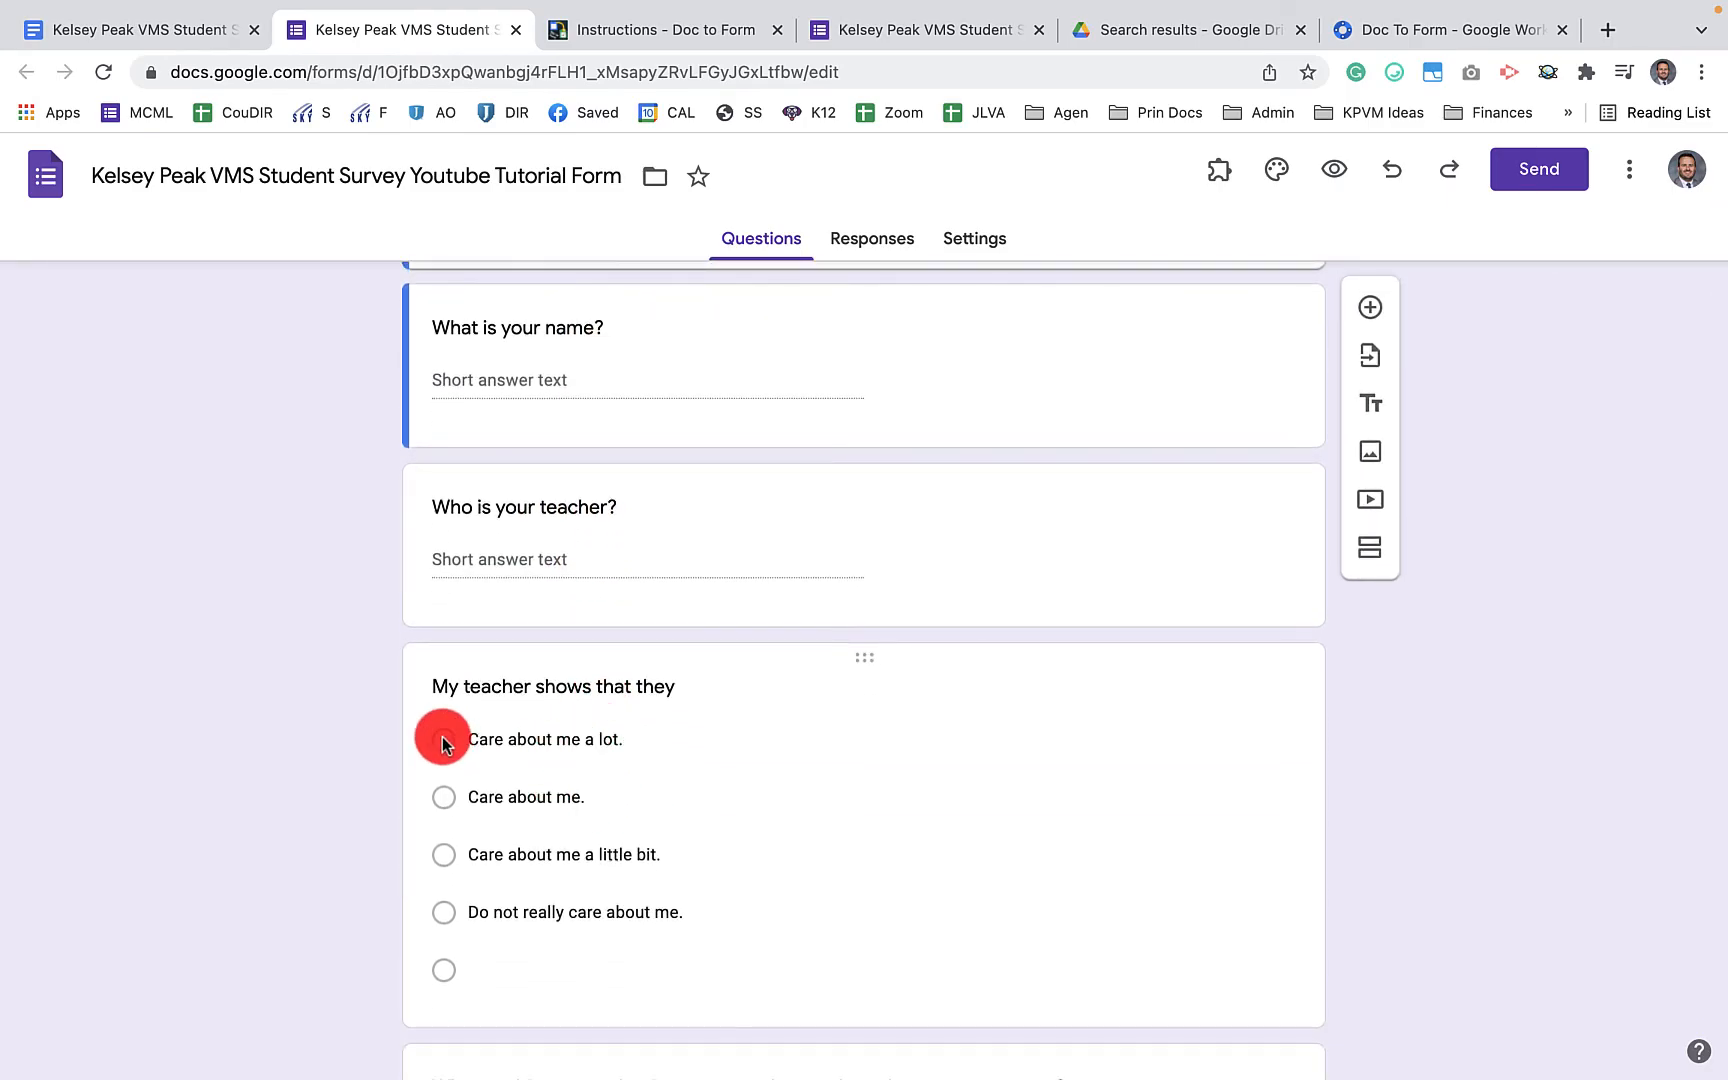
mouse_move(444, 912)
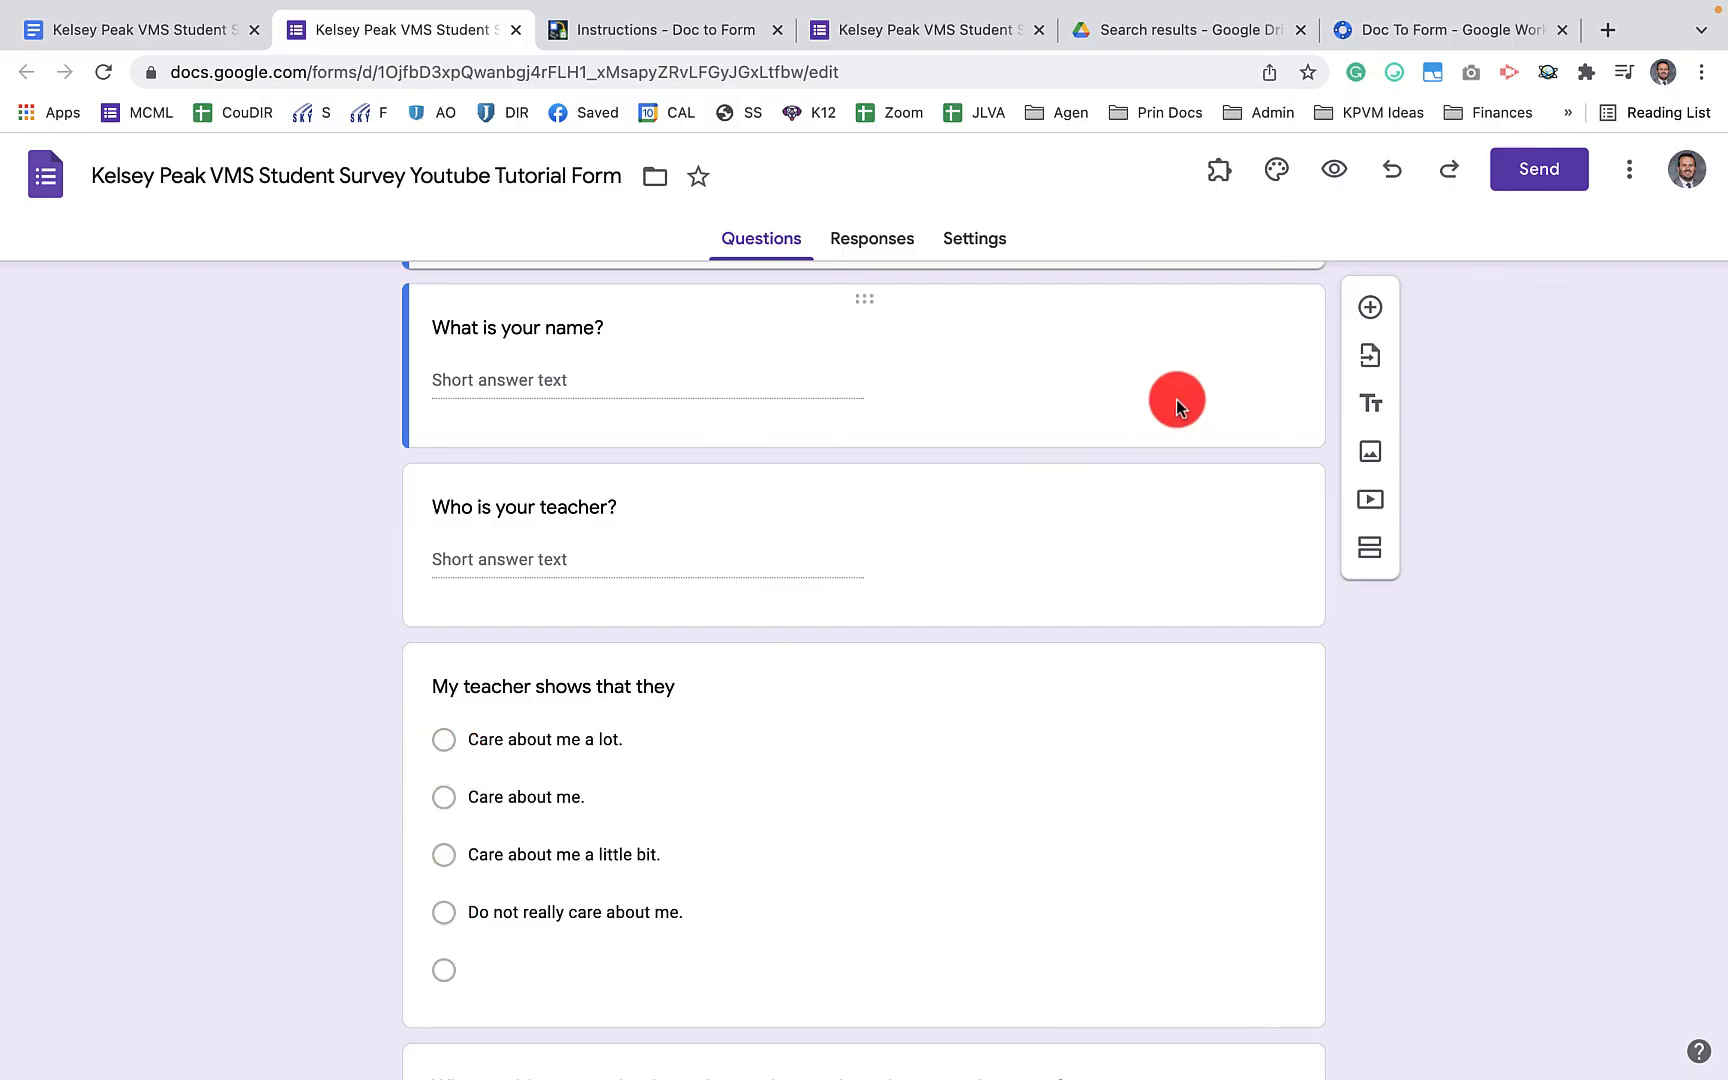
Preview the survey as respondents see it, with name, teacher and multiple-choice questions
click(1332, 170)
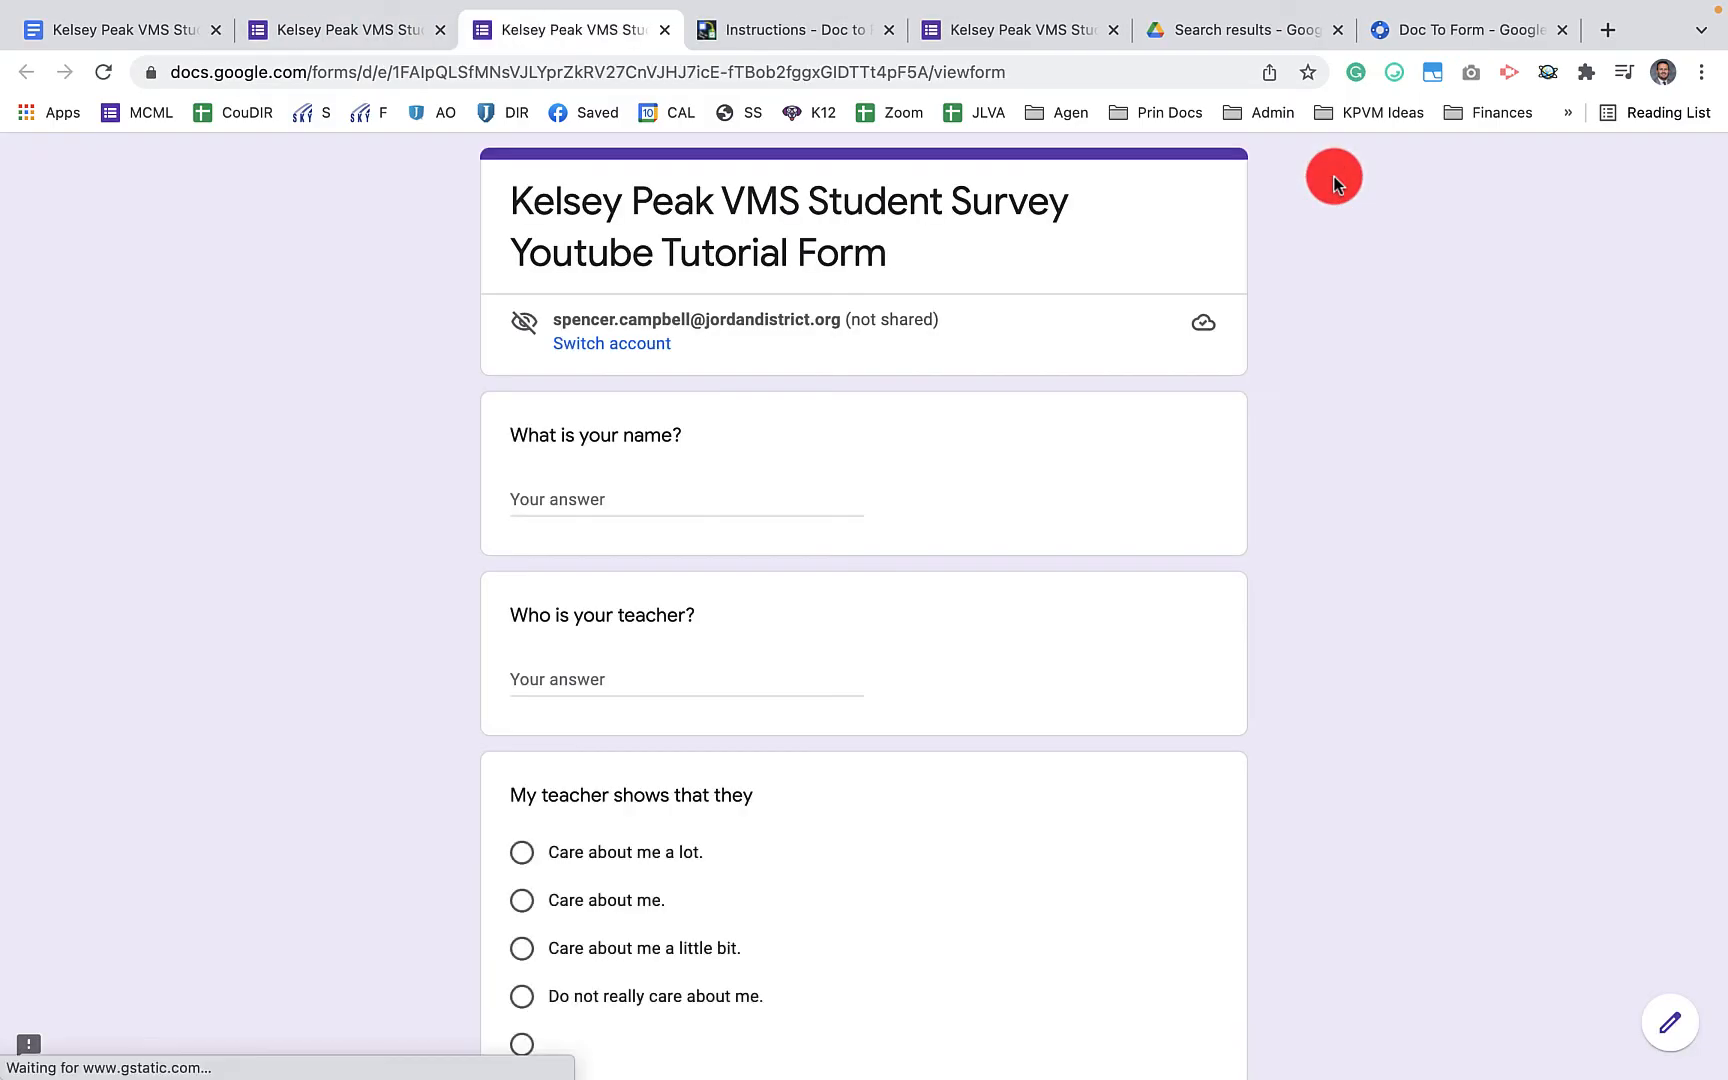
mouse_move(1056, 552)
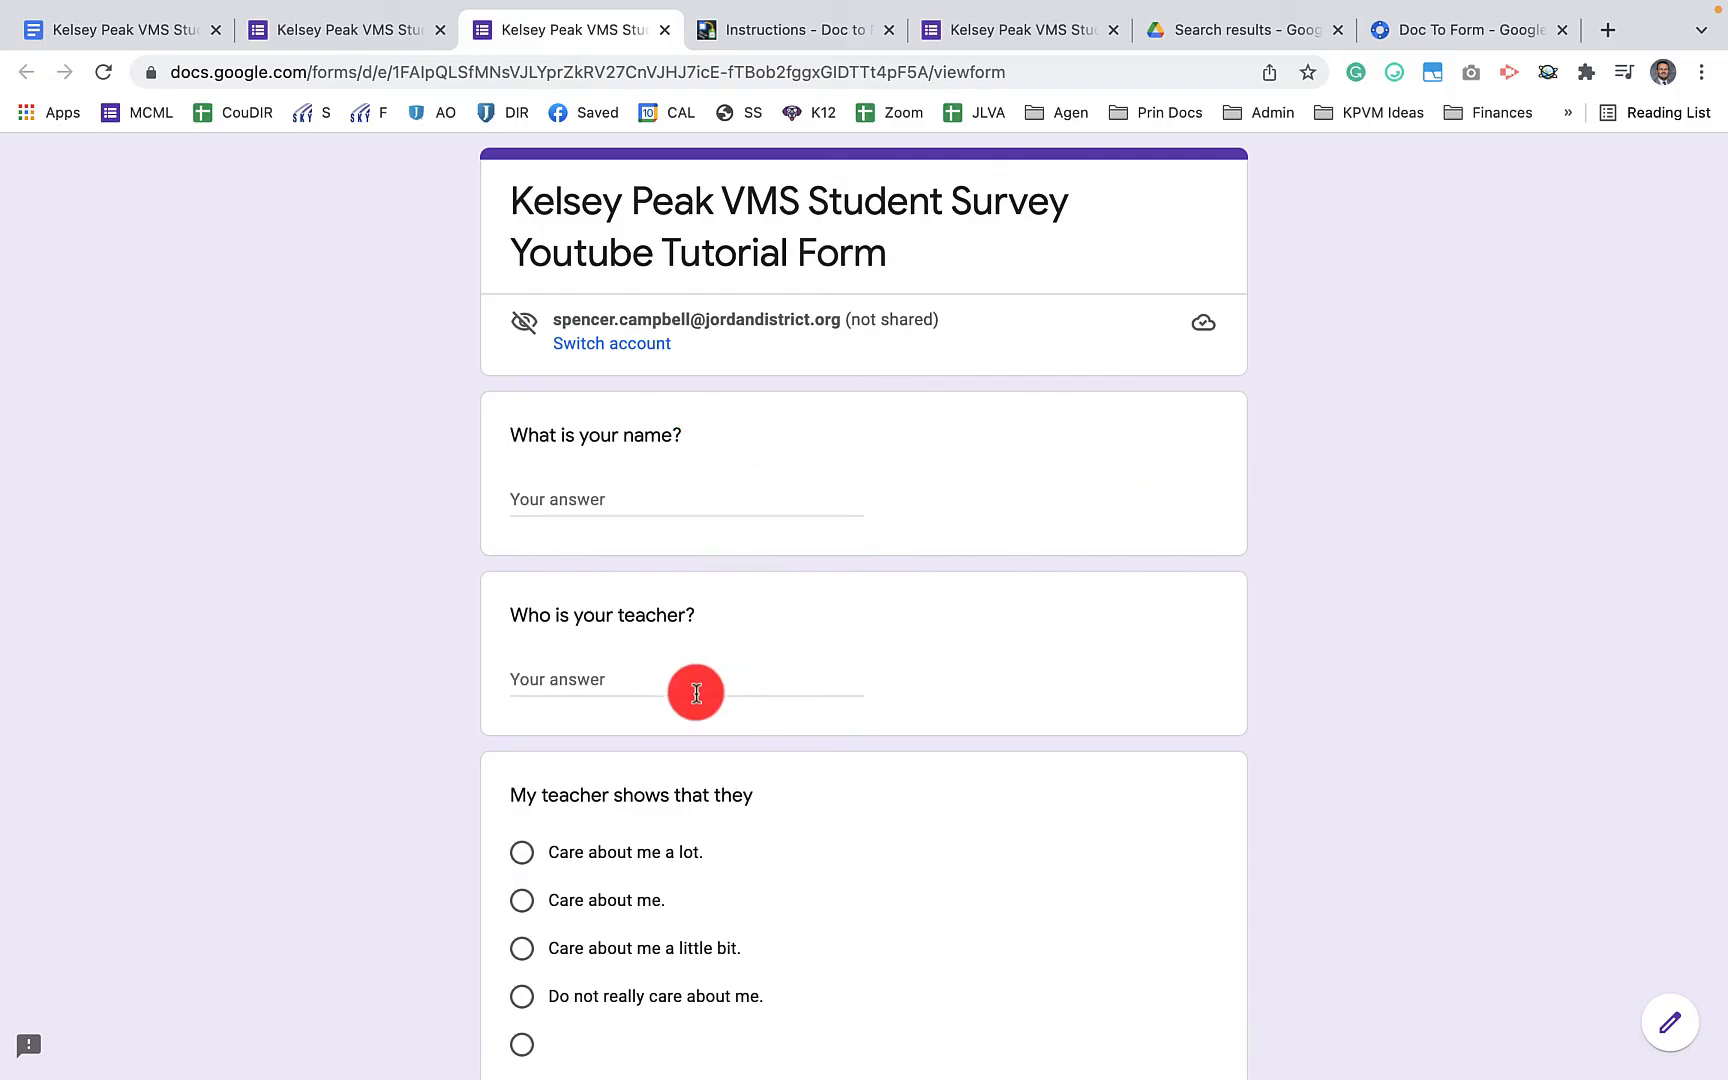
mouse_move(624, 660)
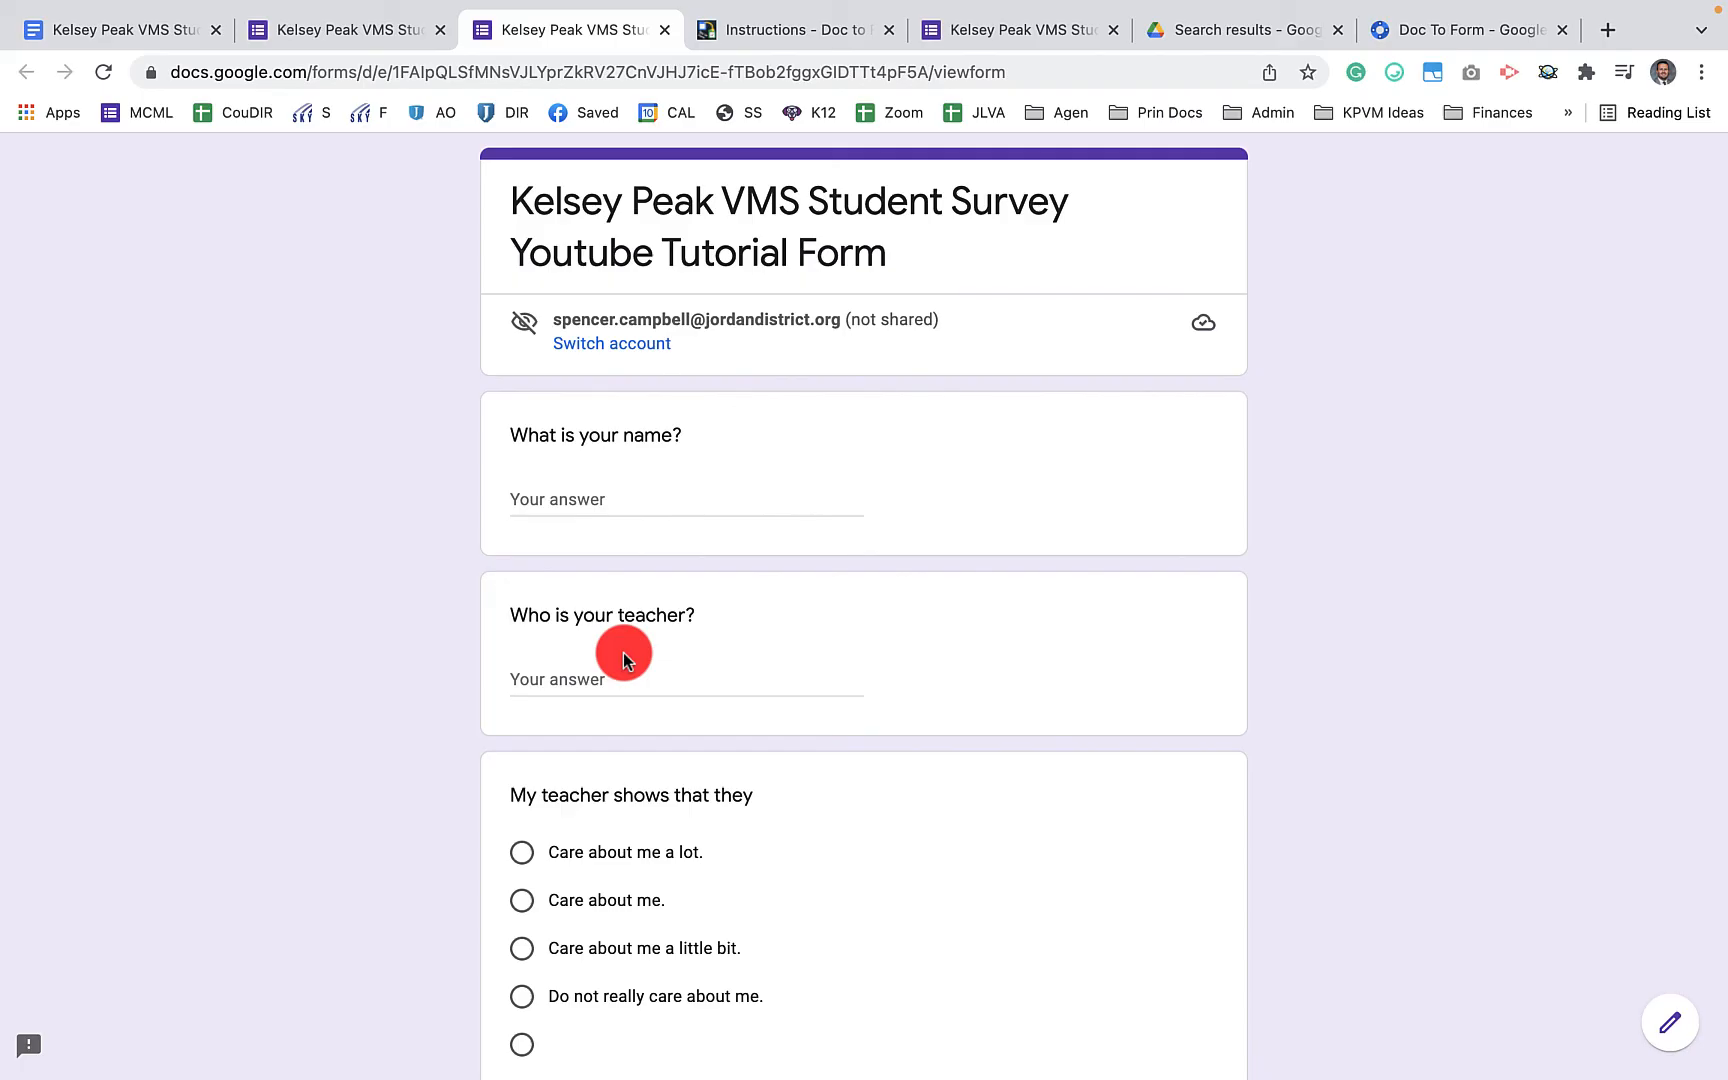
mouse_move(818, 642)
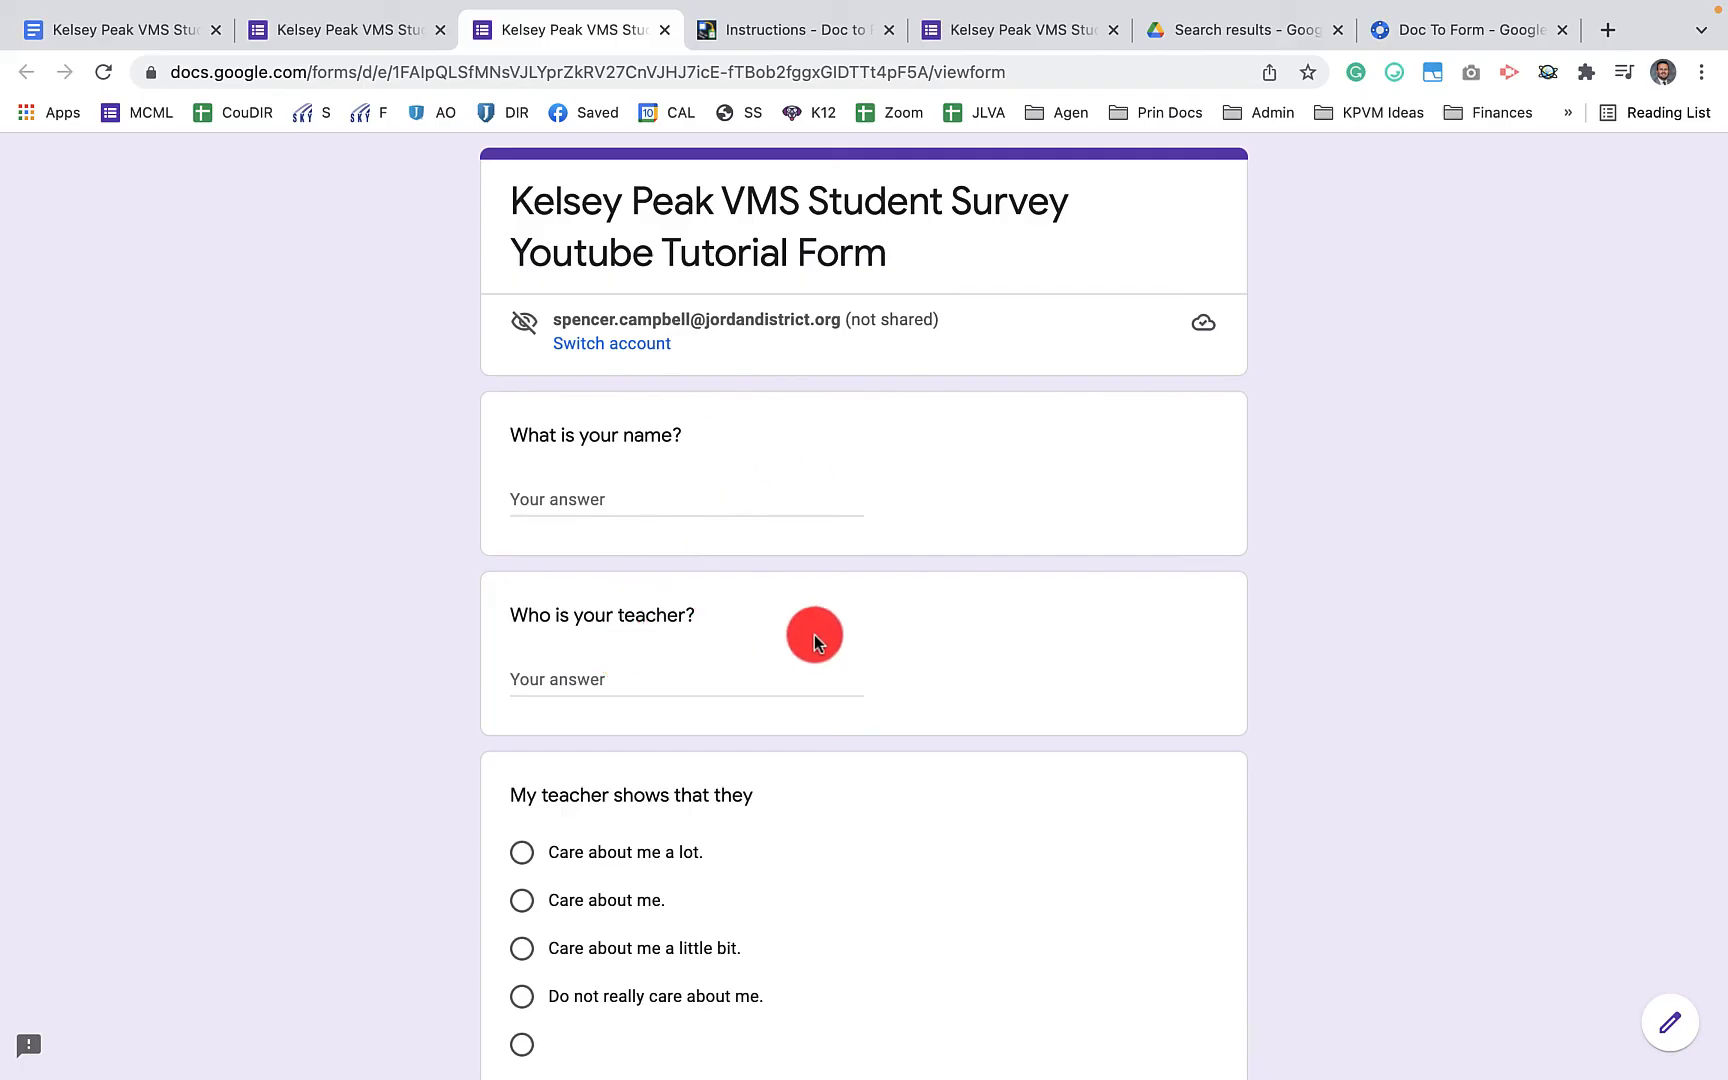